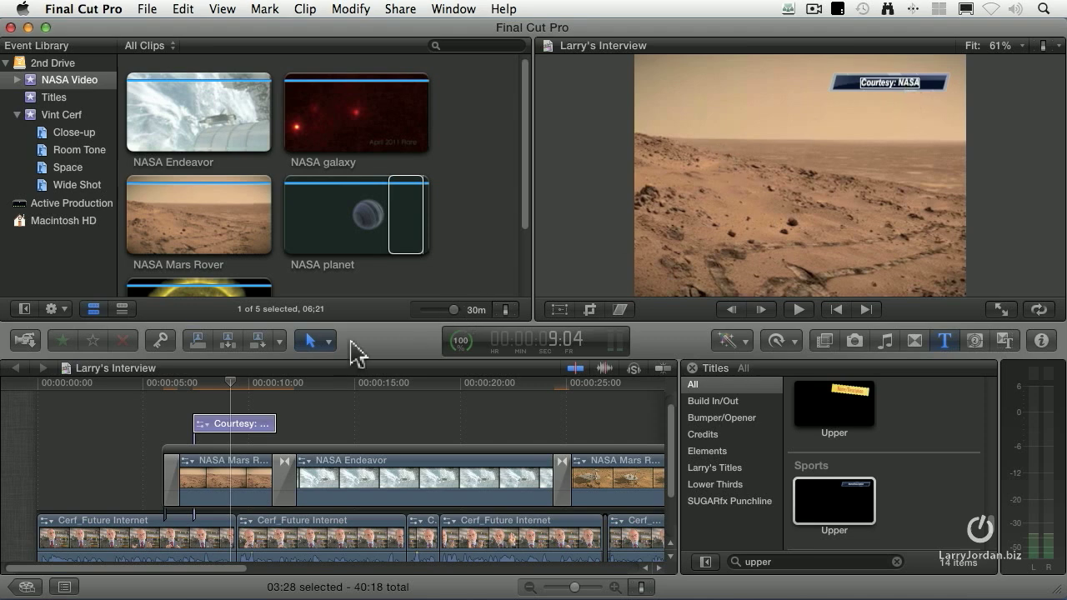
# Scrub the playhead through the Courtesy: NASA title over the Mars footage, then park it at the timeline start
pyautogui.click(192, 387)
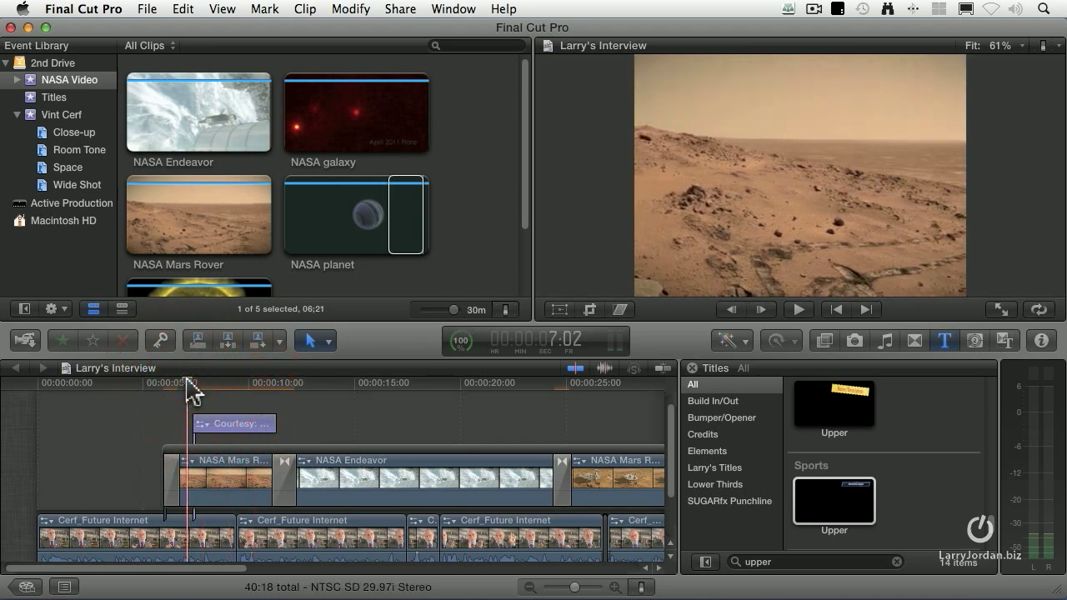
pyautogui.click(797, 308)
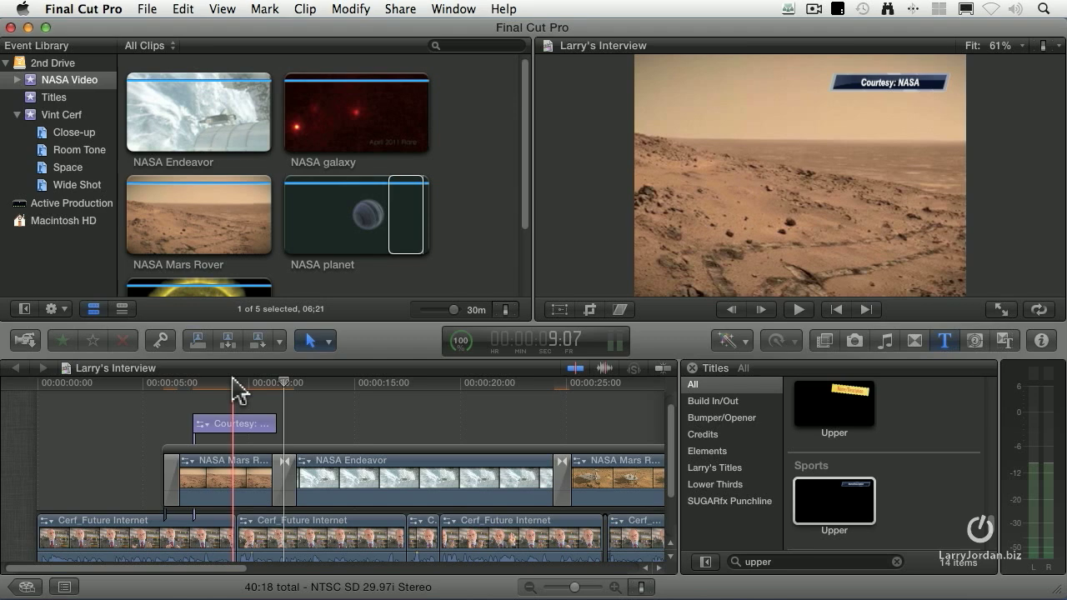
pyautogui.click(120, 383)
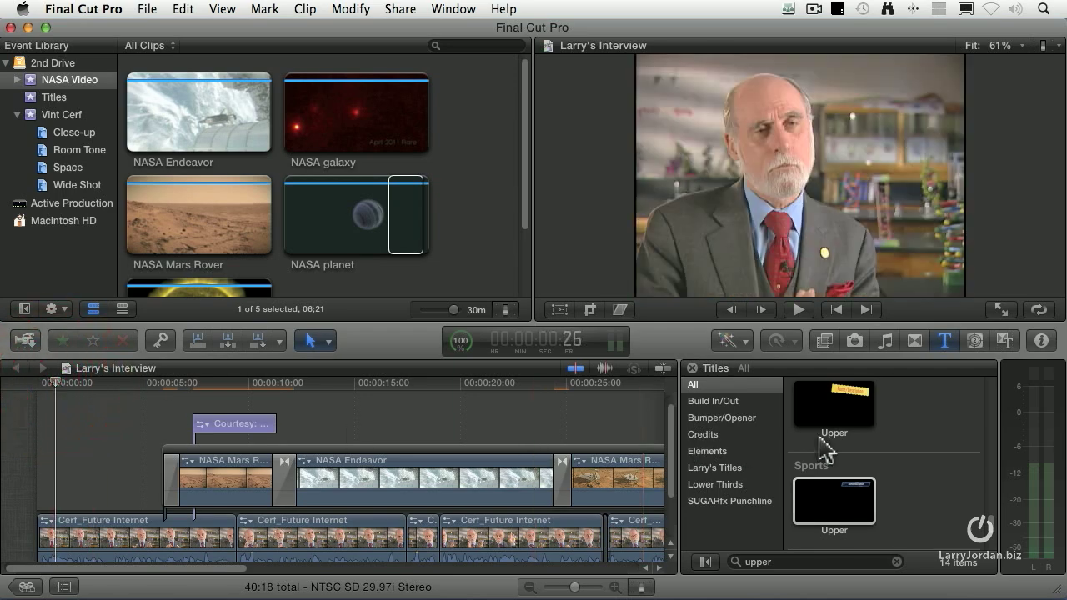
pyautogui.moveTo(814, 442)
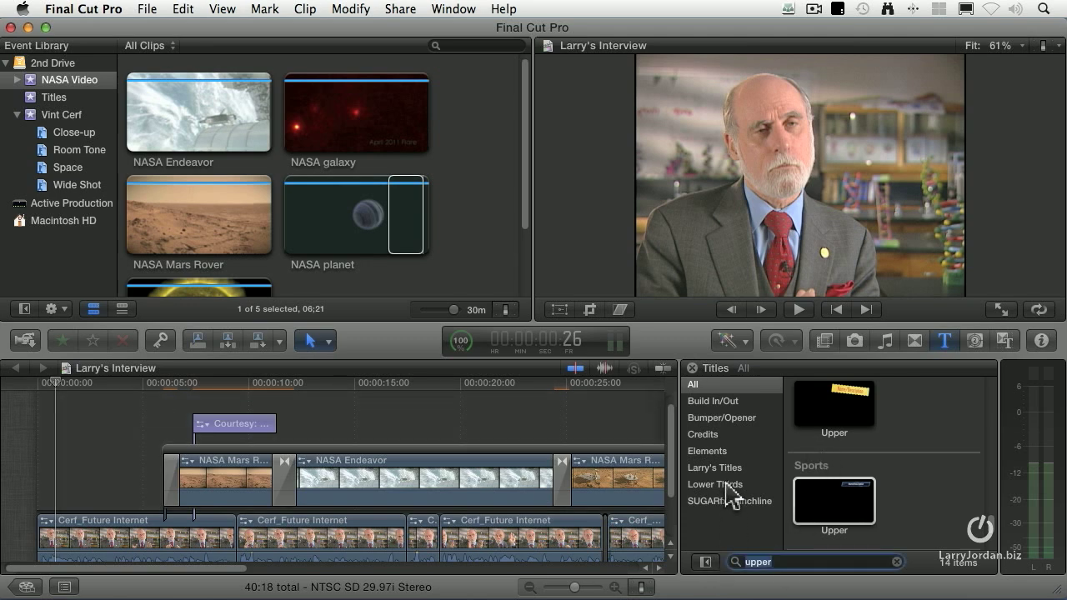
# Filter the Titles browser to Lower Thirds and search for 'middle'
pyautogui.click(716, 483)
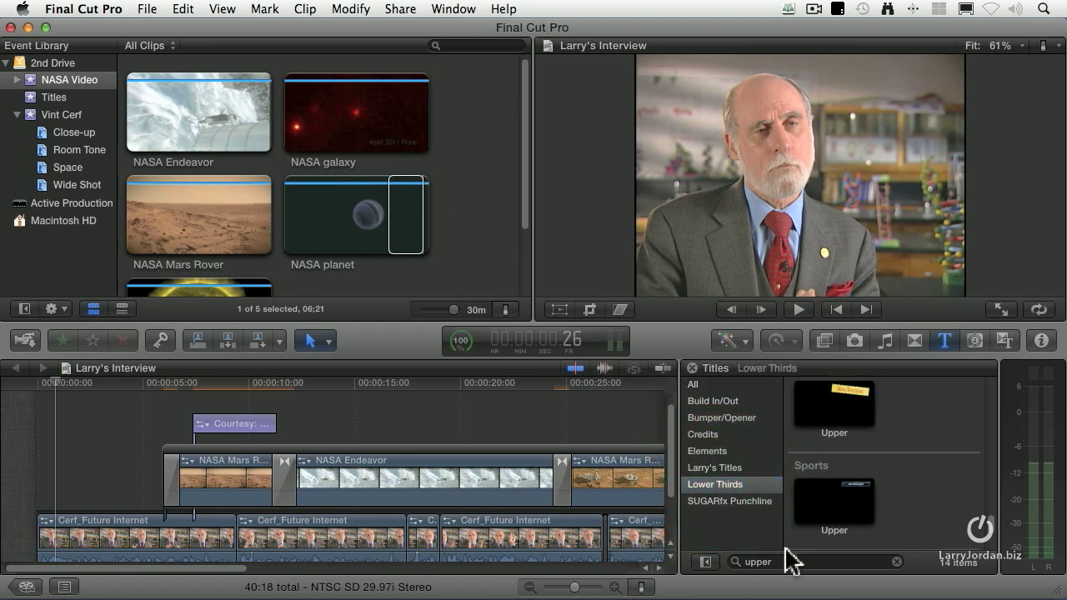
pyautogui.click(897, 561)
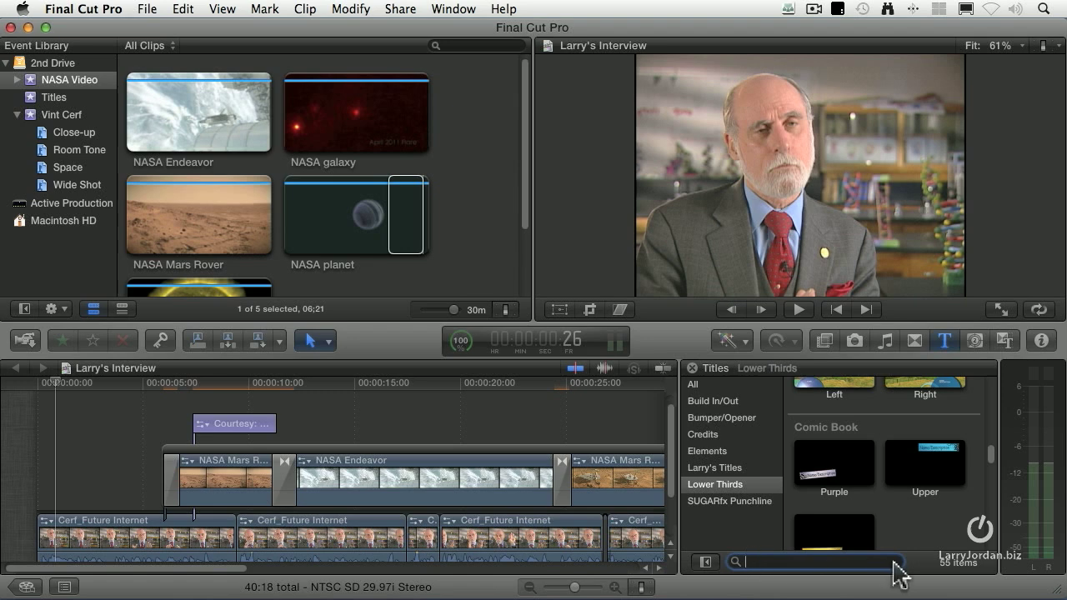
pyautogui.moveTo(894, 542)
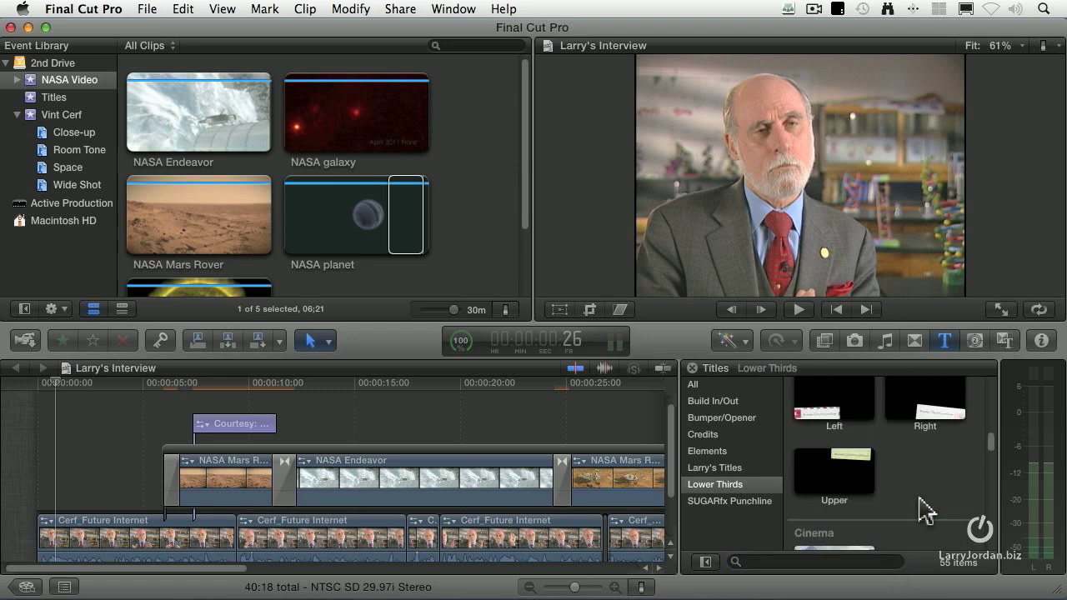
pyautogui.scroll(-3)
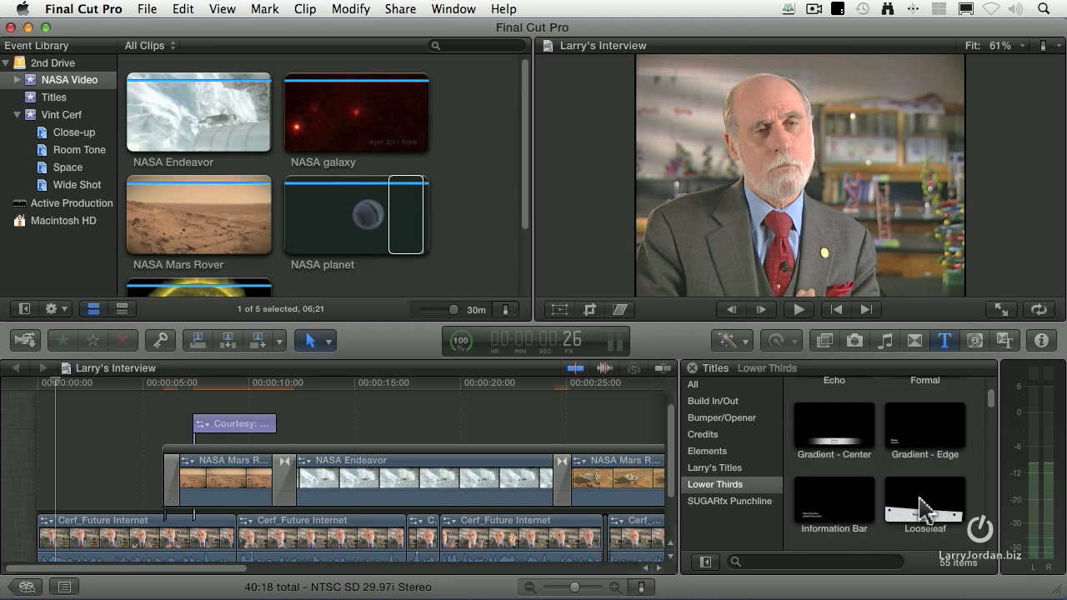
pyautogui.write('m')
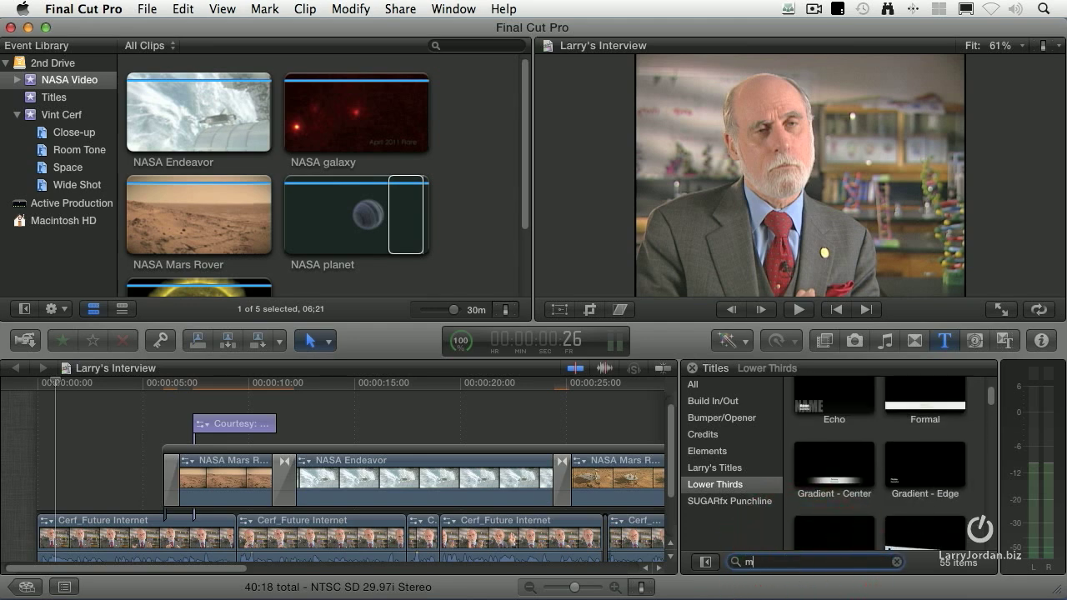
pyautogui.write('iddle')
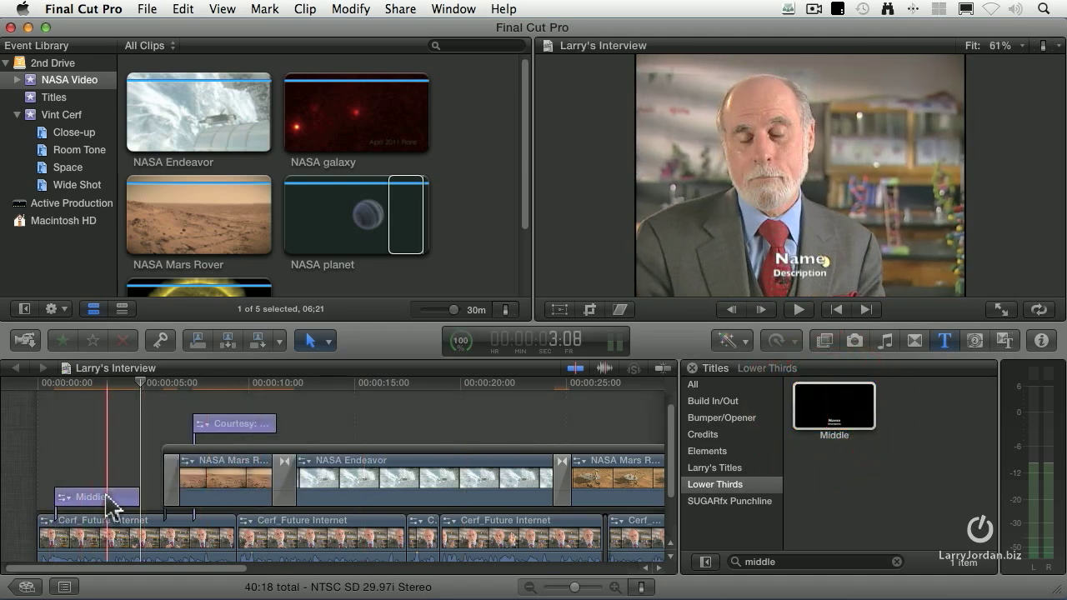
# Select the newly added Middle lower-third title at the start of the interview
pyautogui.click(96, 497)
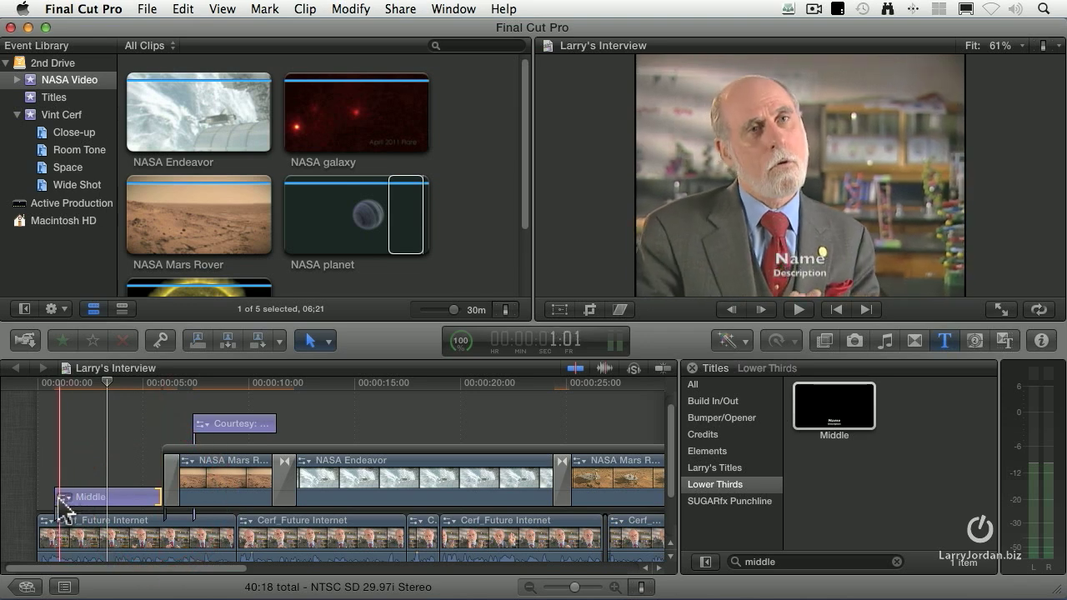
pyautogui.rightClick(90, 497)
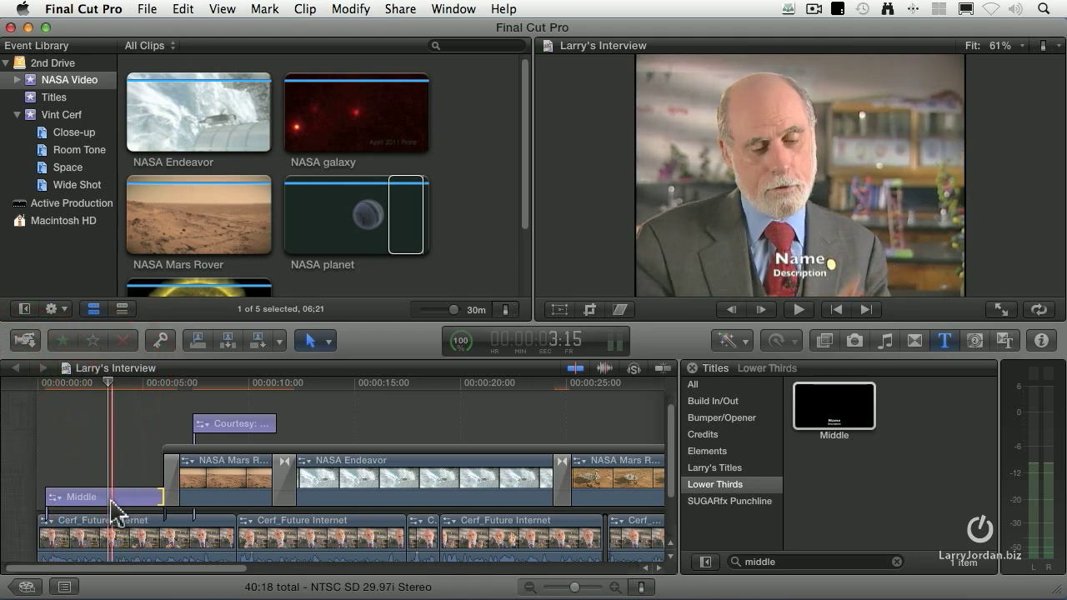
pyautogui.click(100, 497)
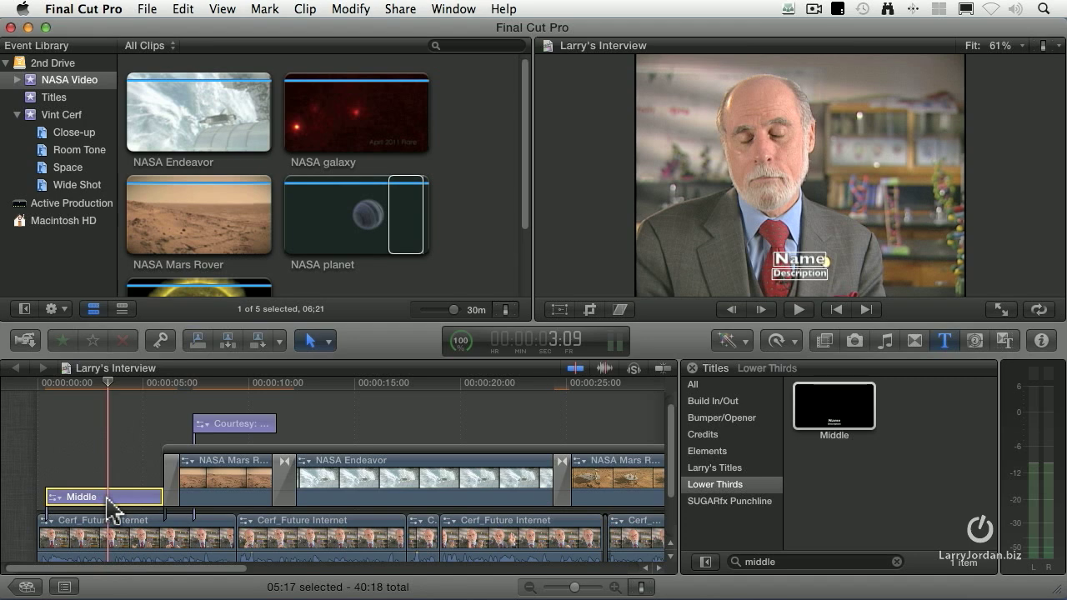
pyautogui.moveTo(1051, 46)
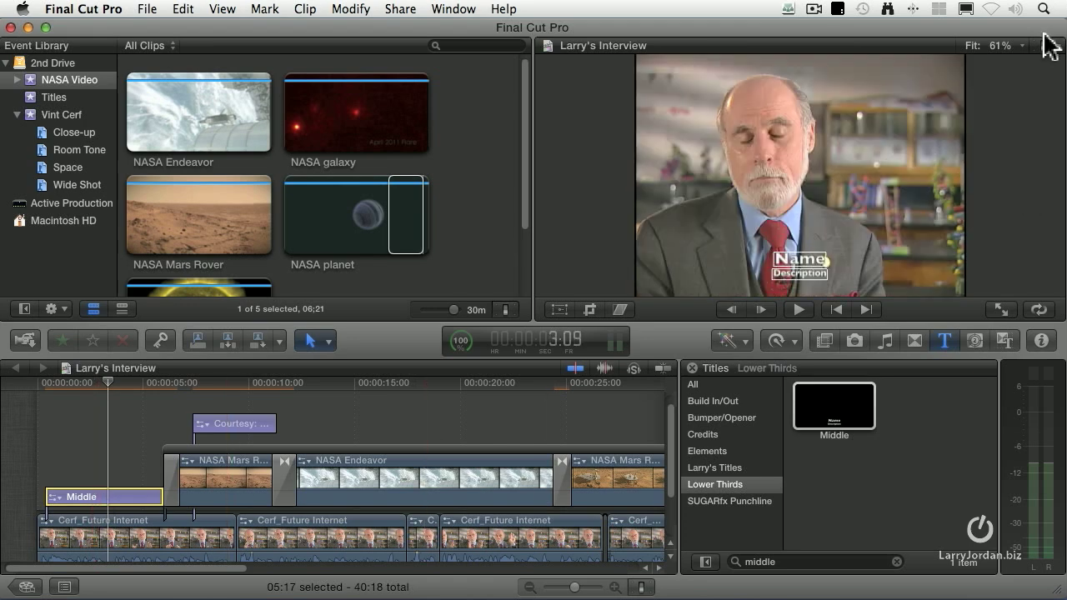
# Turn on Show Title/Action Safe Zones from the Viewer's View menu
pyautogui.click(1046, 45)
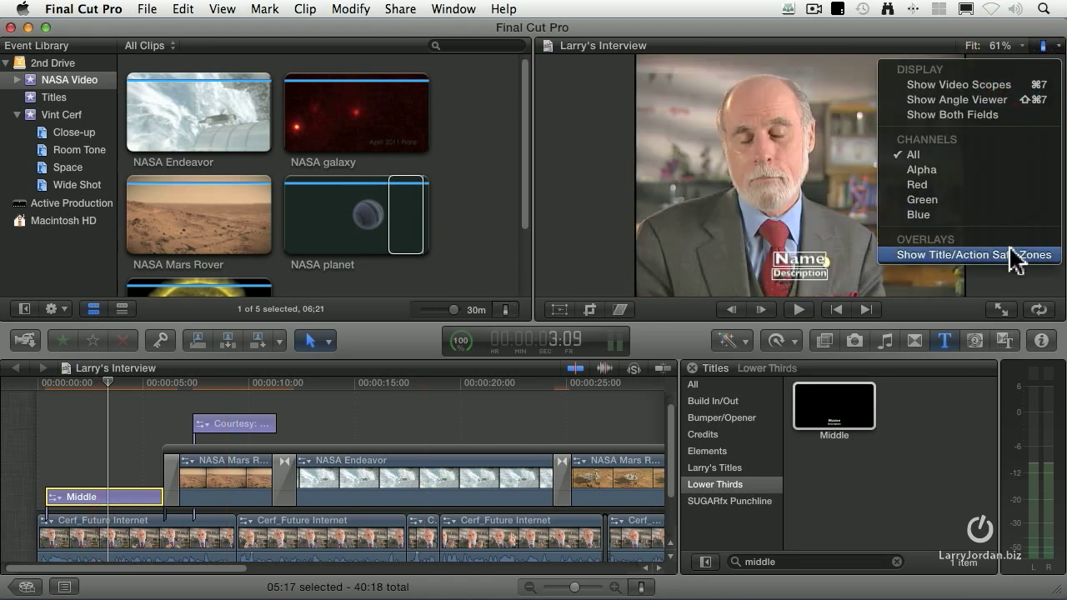
pyautogui.moveTo(992, 264)
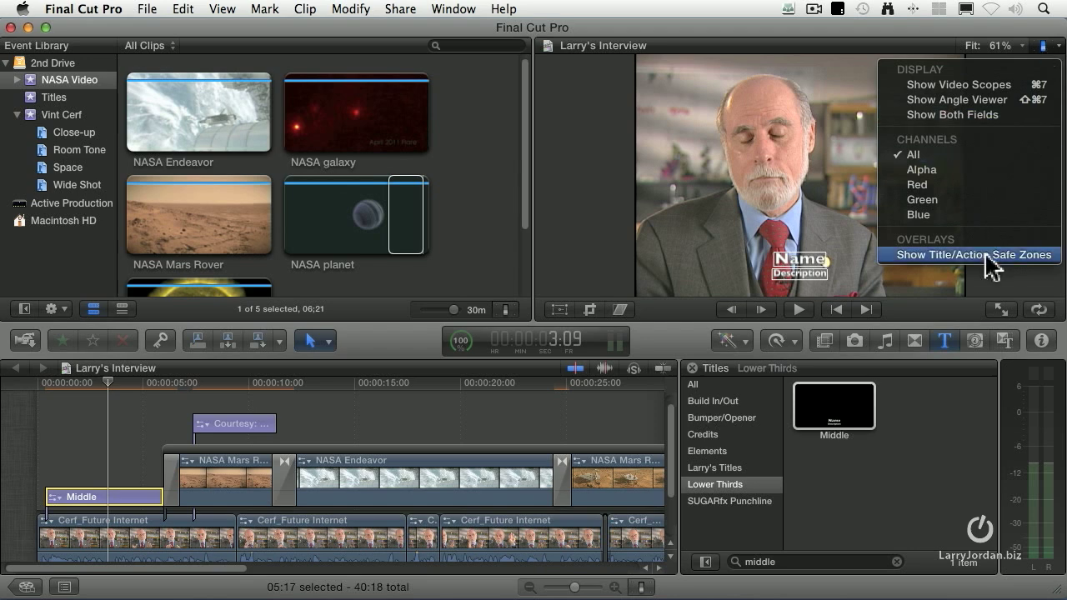
pyautogui.click(971, 253)
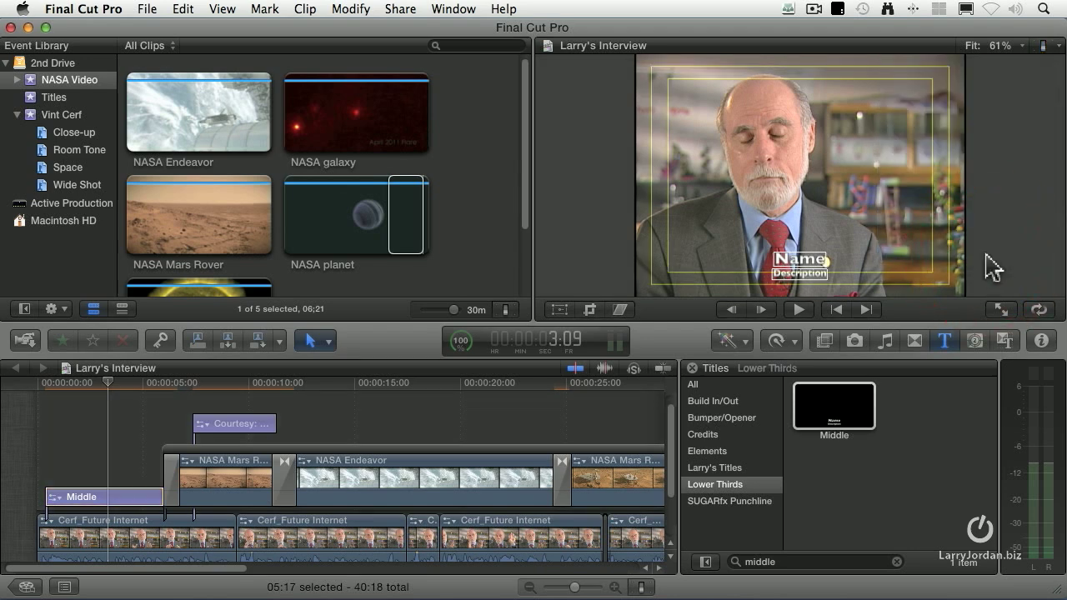
pyautogui.moveTo(826, 292)
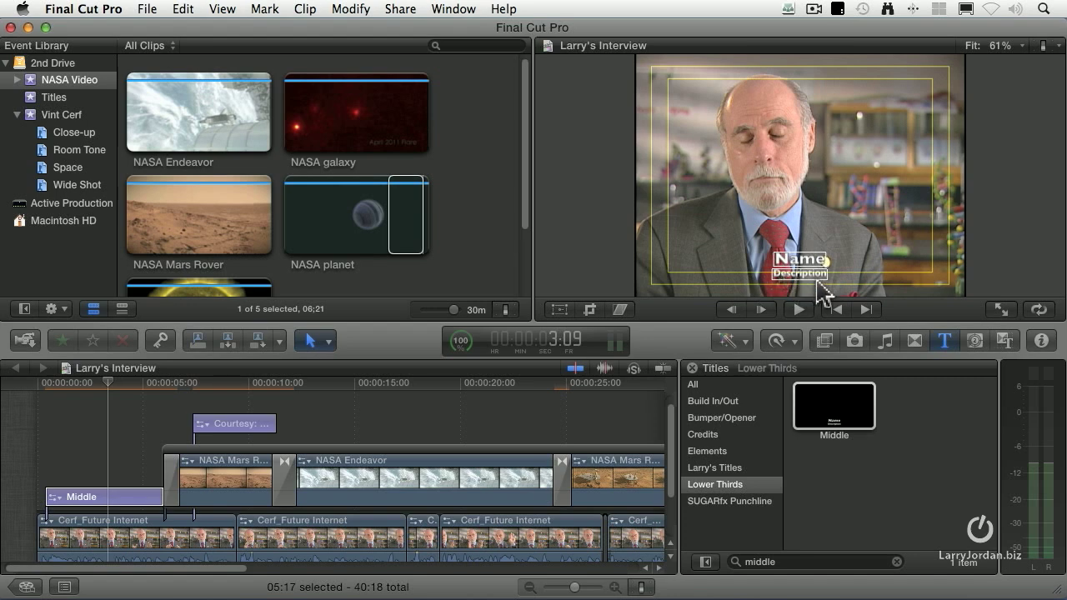
pyautogui.moveTo(813, 282)
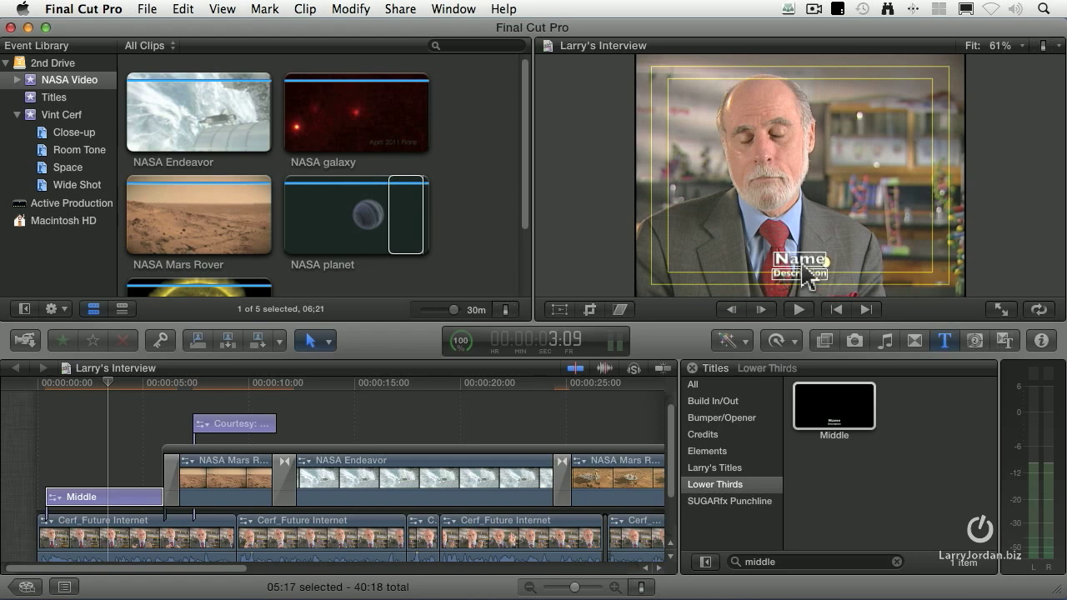
pyautogui.moveTo(784, 268)
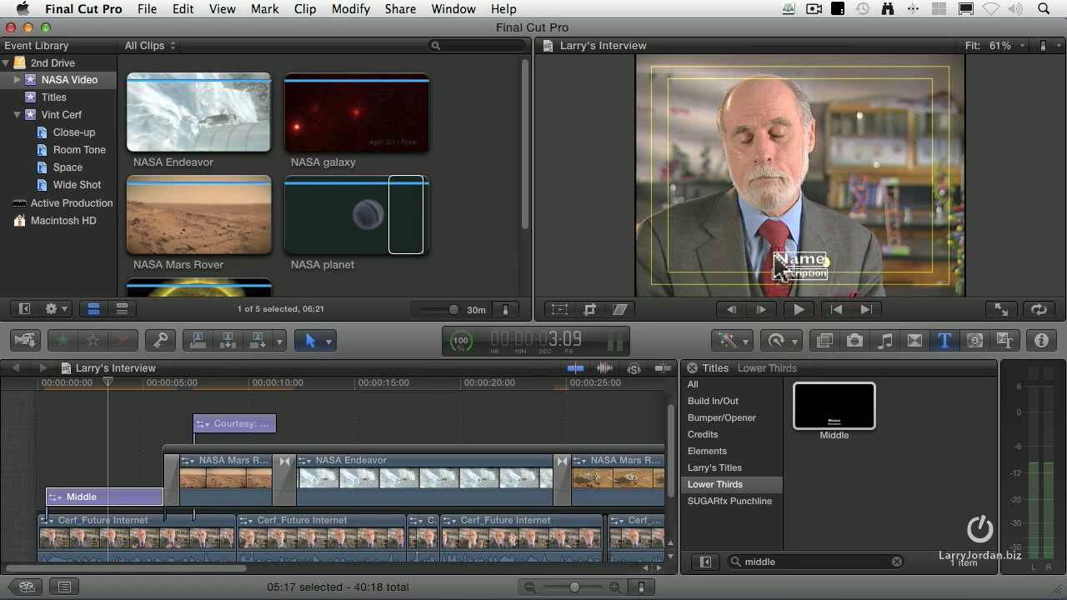
pyautogui.moveTo(914, 258)
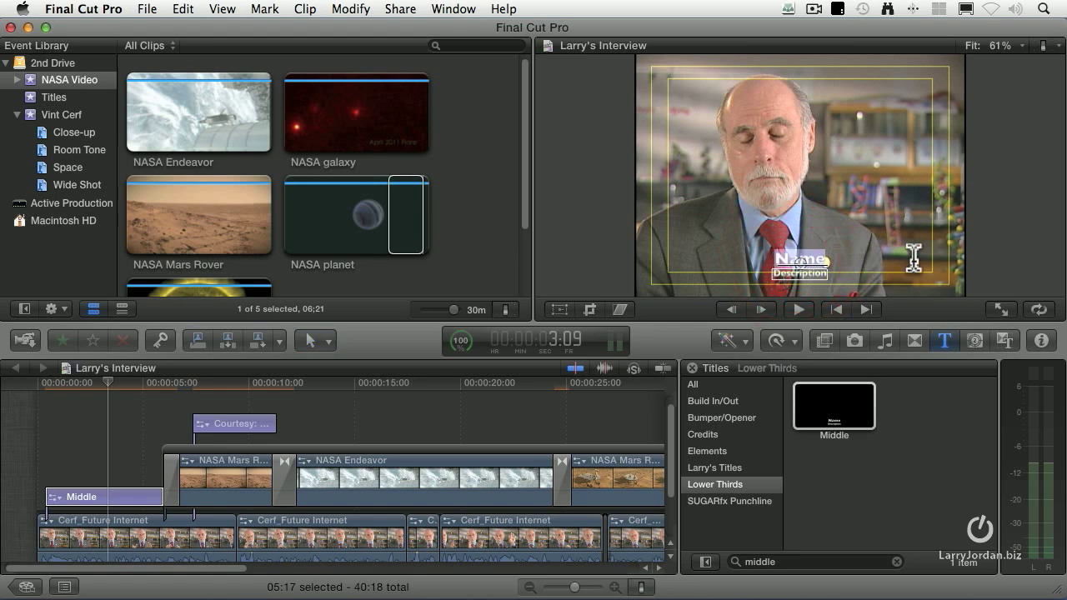
pyautogui.moveTo(913, 250)
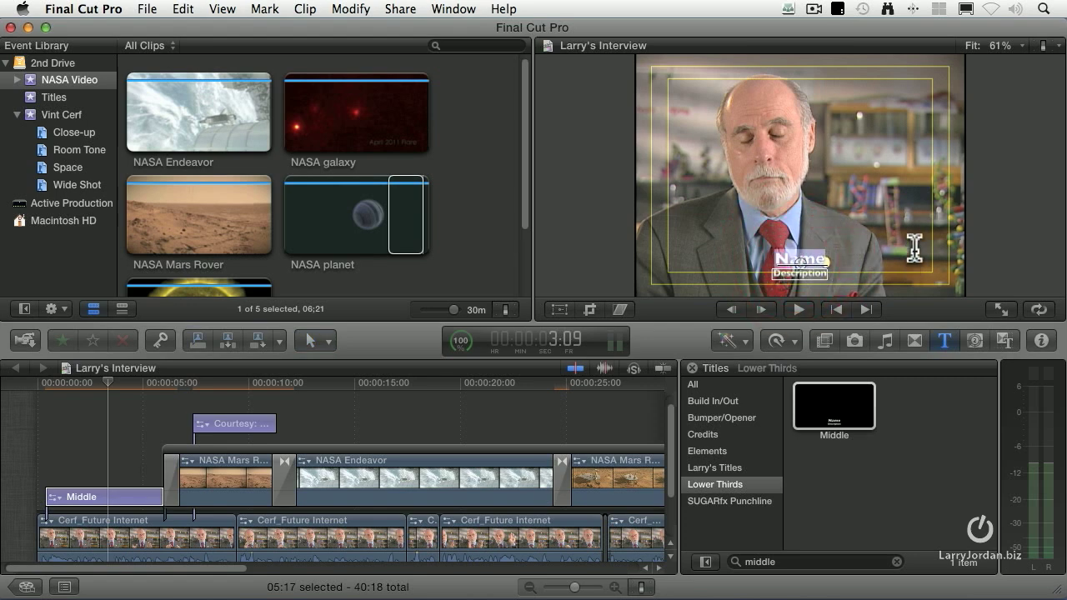
pyautogui.click(1021, 45)
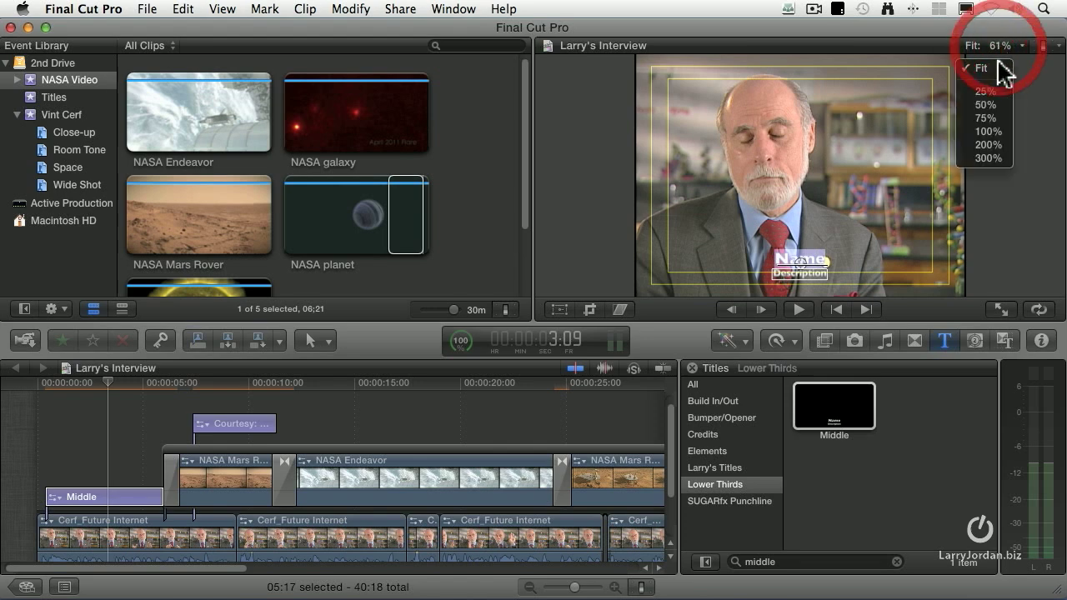
# Set the Viewer zoom to 100% and inspect the Name and Description placeholder text
pyautogui.click(987, 130)
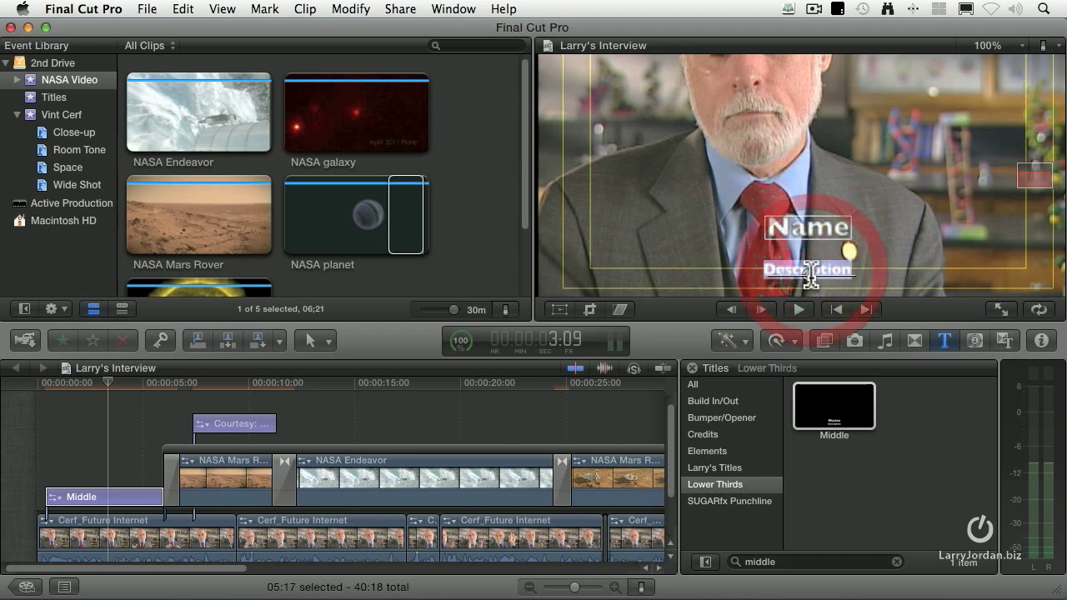
pyautogui.moveTo(807, 280); pyautogui.dragTo(807, 260)
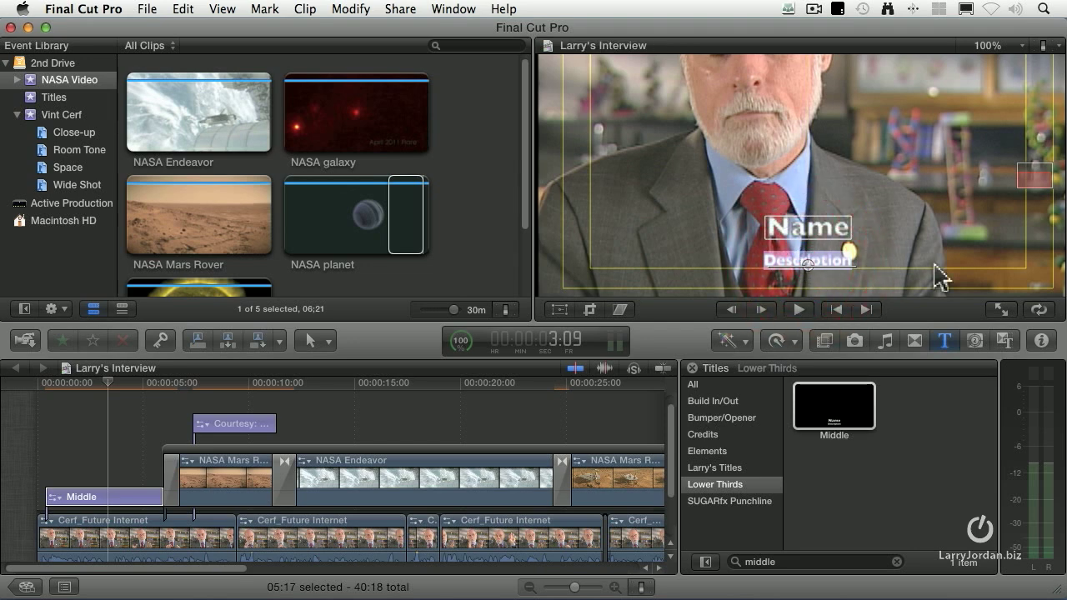
pyautogui.moveTo(1054, 359)
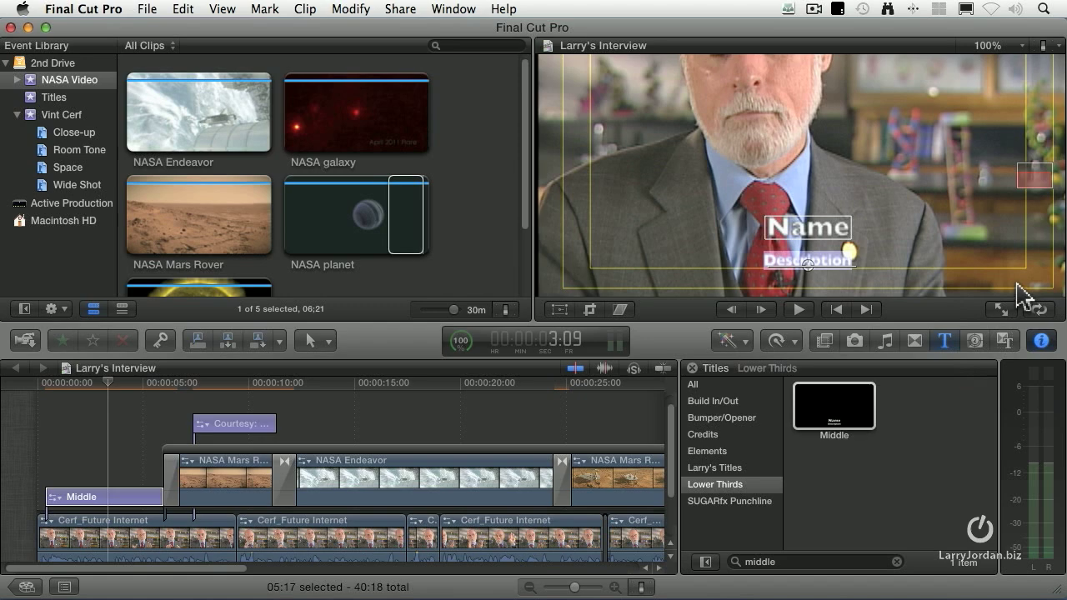
pyautogui.click(1040, 340)
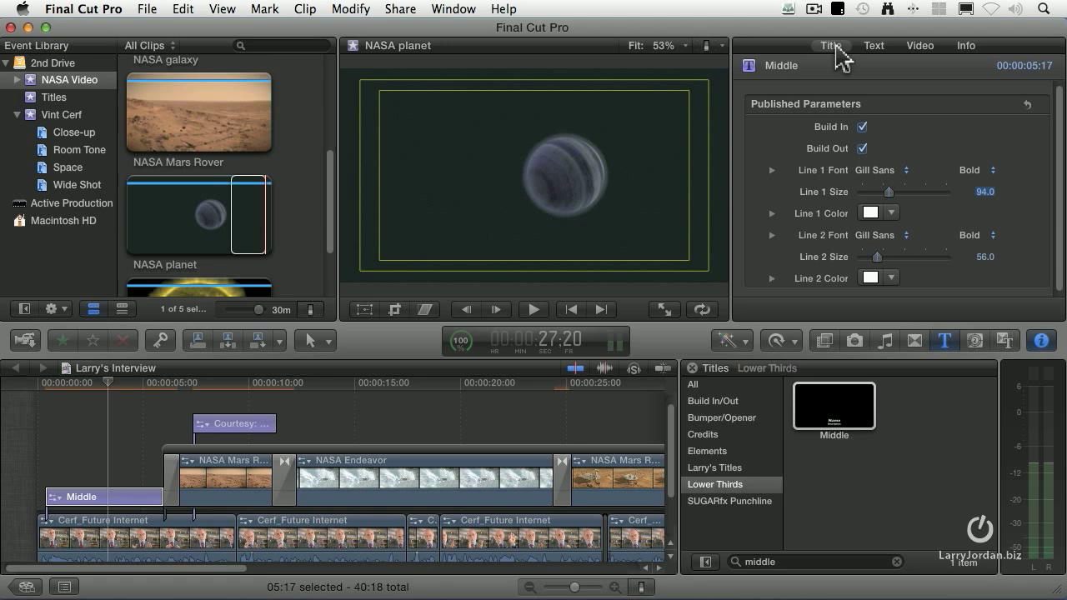
# In the Text inspector, replace the Description line with 'Mathematician' and preview it
pyautogui.click(874, 47)
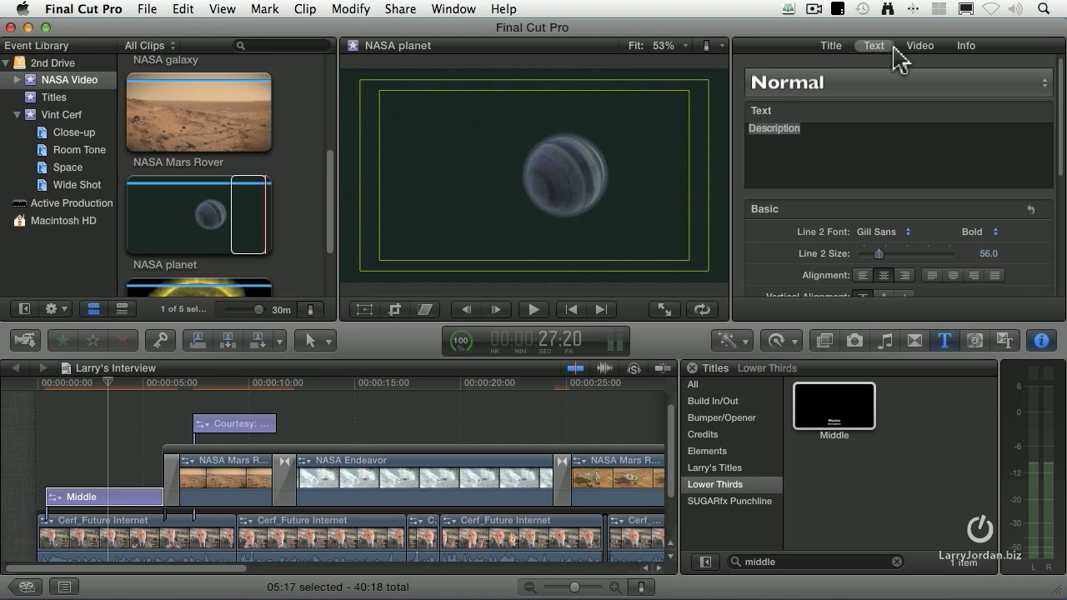
pyautogui.moveTo(830, 45)
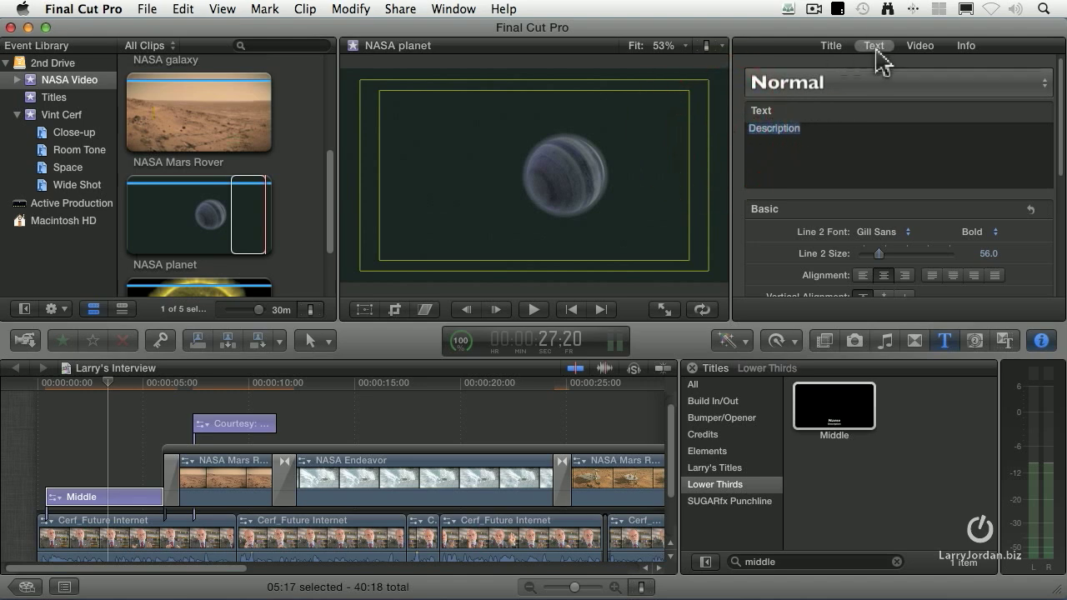
pyautogui.write('Mathematici')
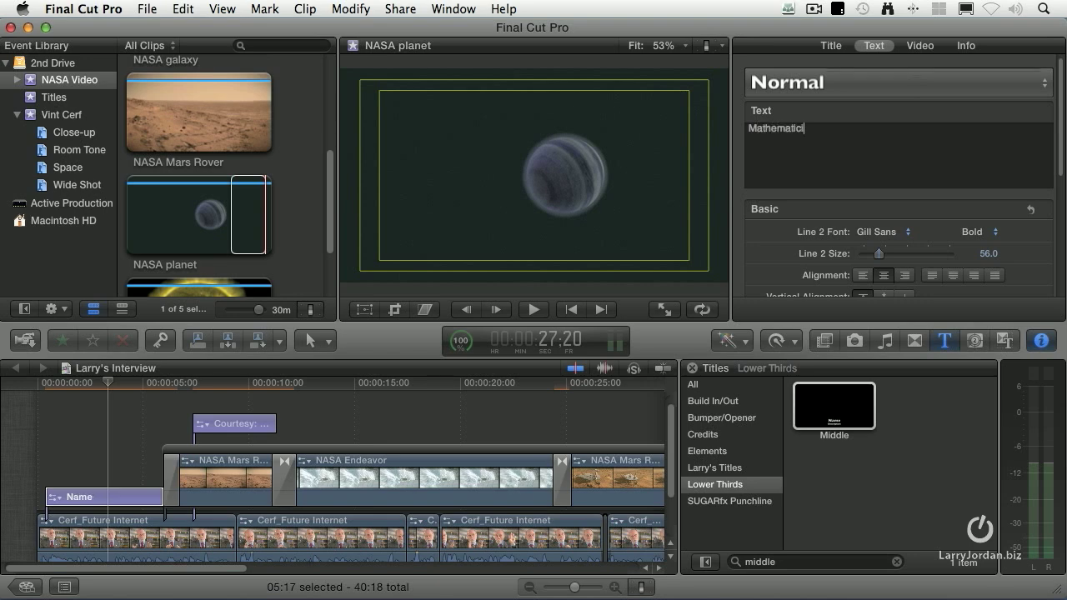
pyautogui.write('an')
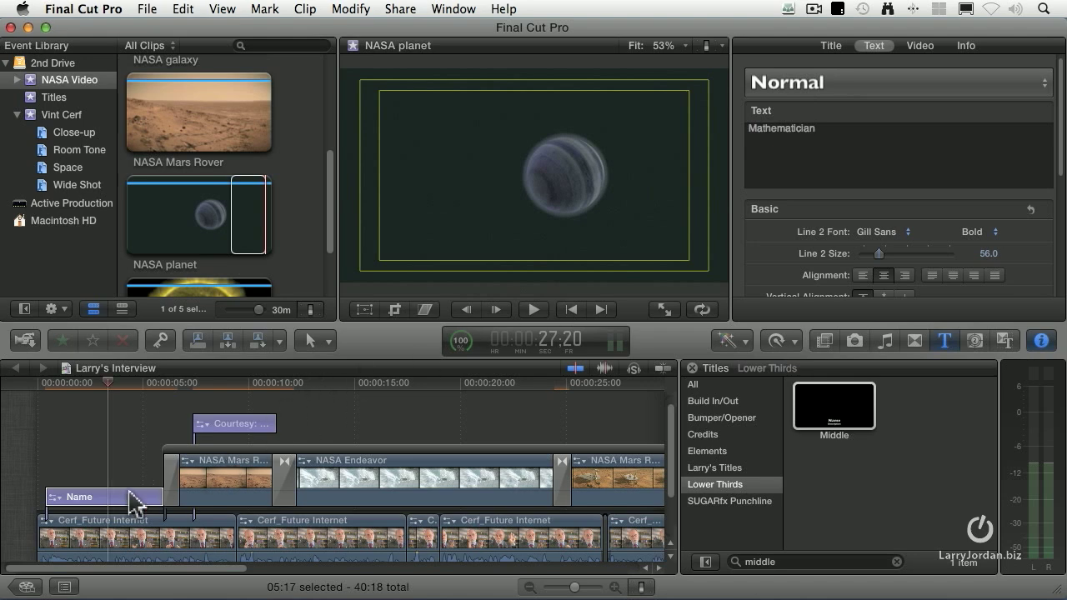
pyautogui.click(104, 496)
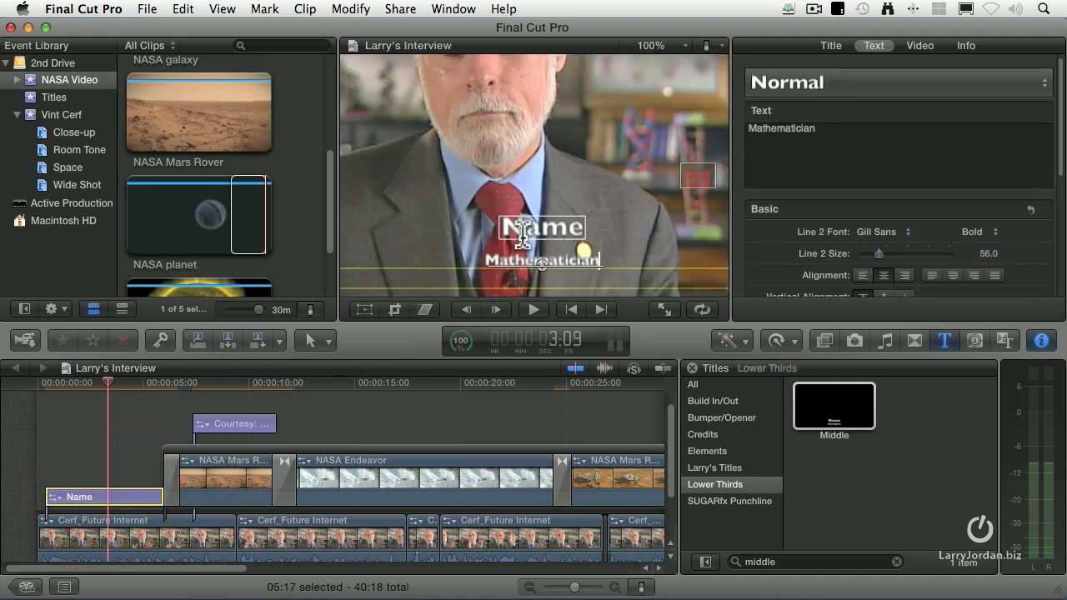
# Replace the Name line with 'Dr. Vint Cerf'
pyautogui.click(544, 227)
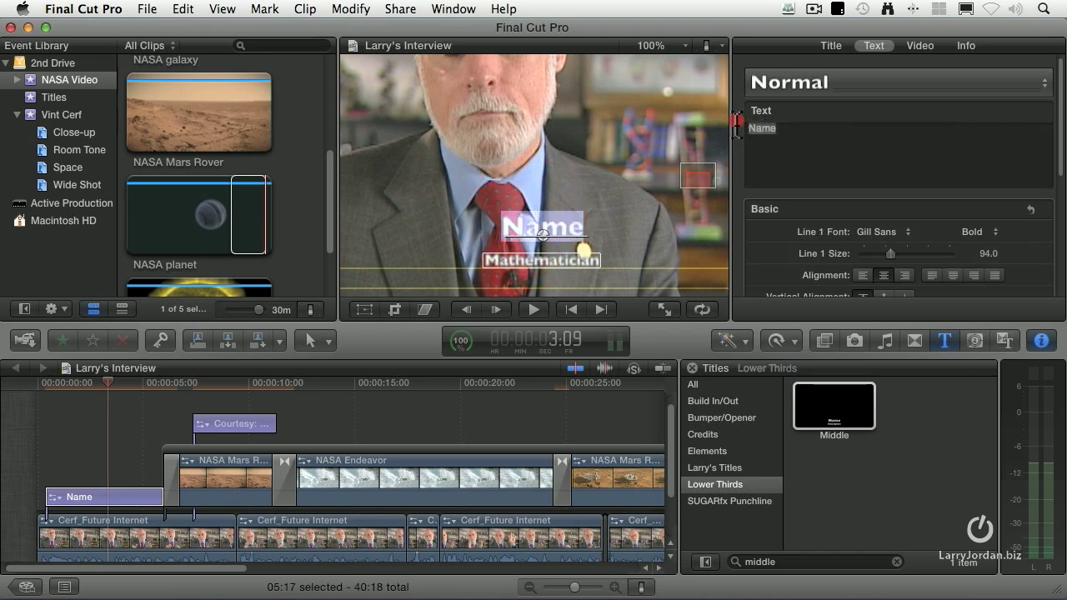
pyautogui.moveTo(737, 132)
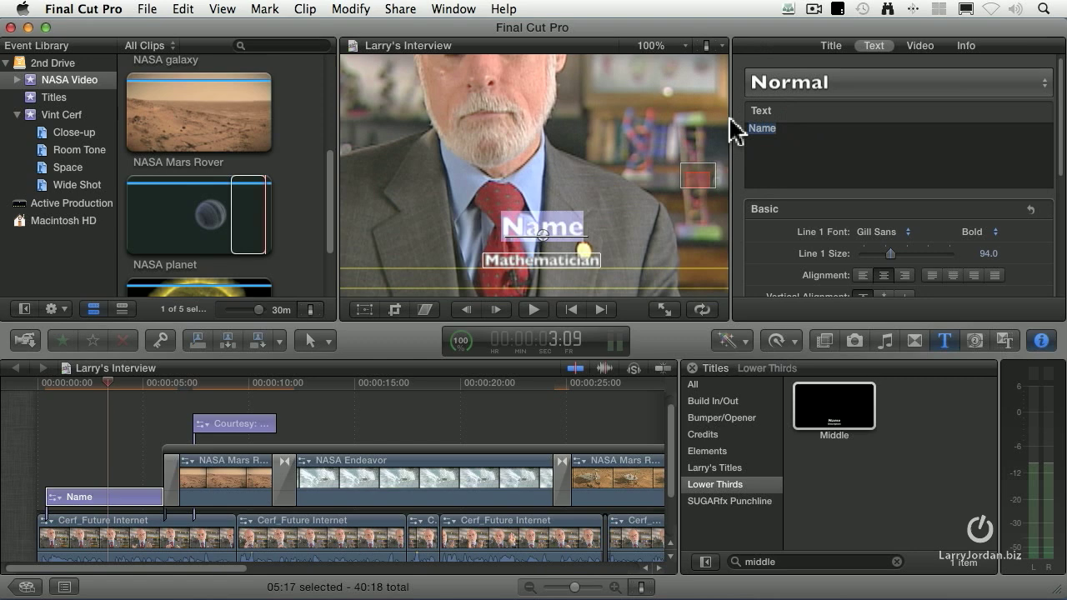
pyautogui.write('Dr. V')
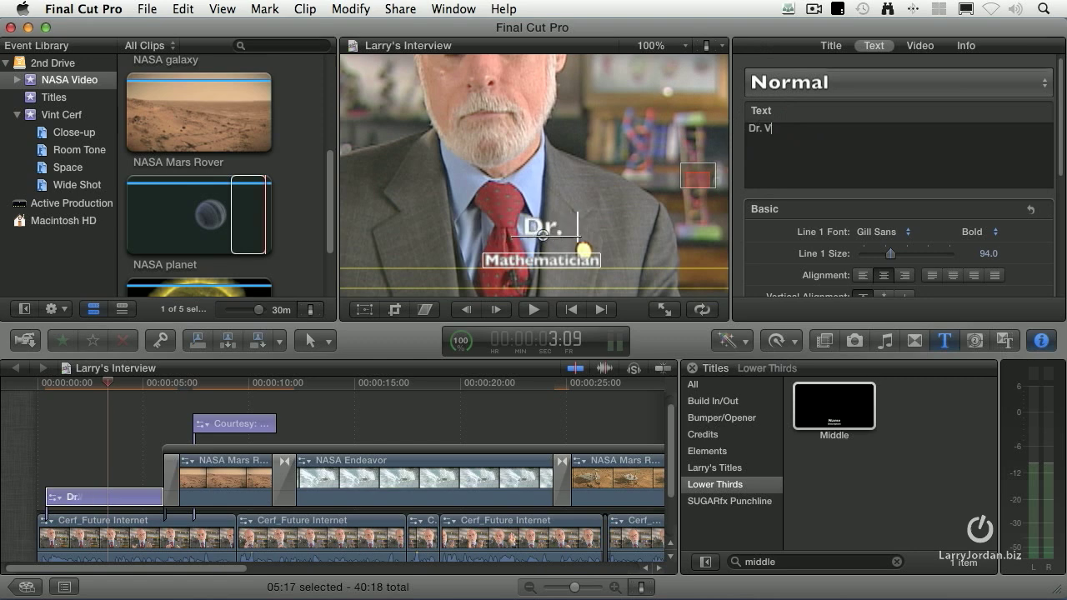
pyautogui.write('int. C')
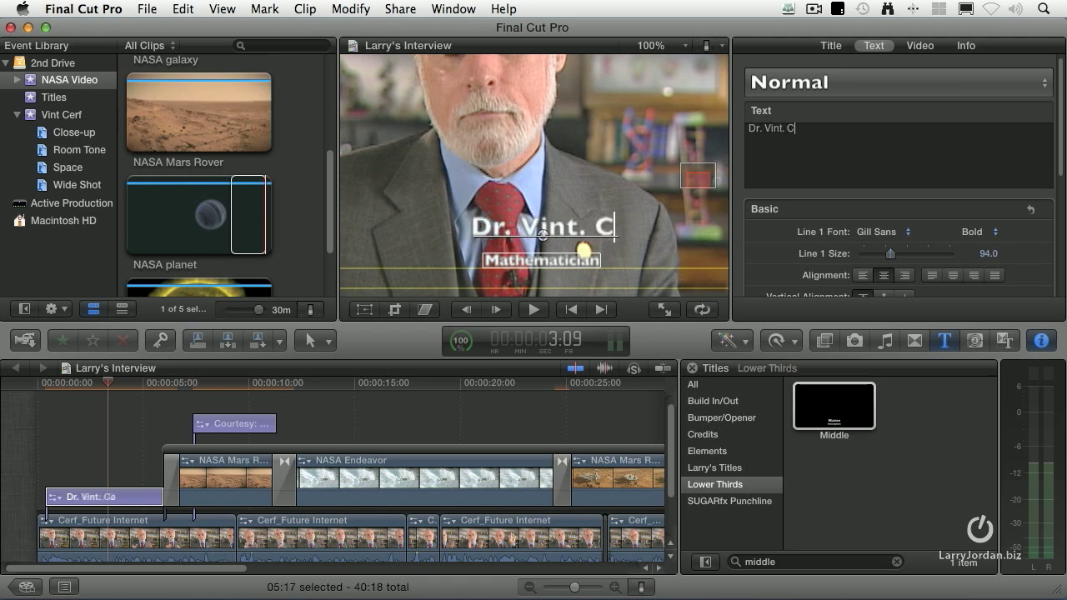
pyautogui.write('er')
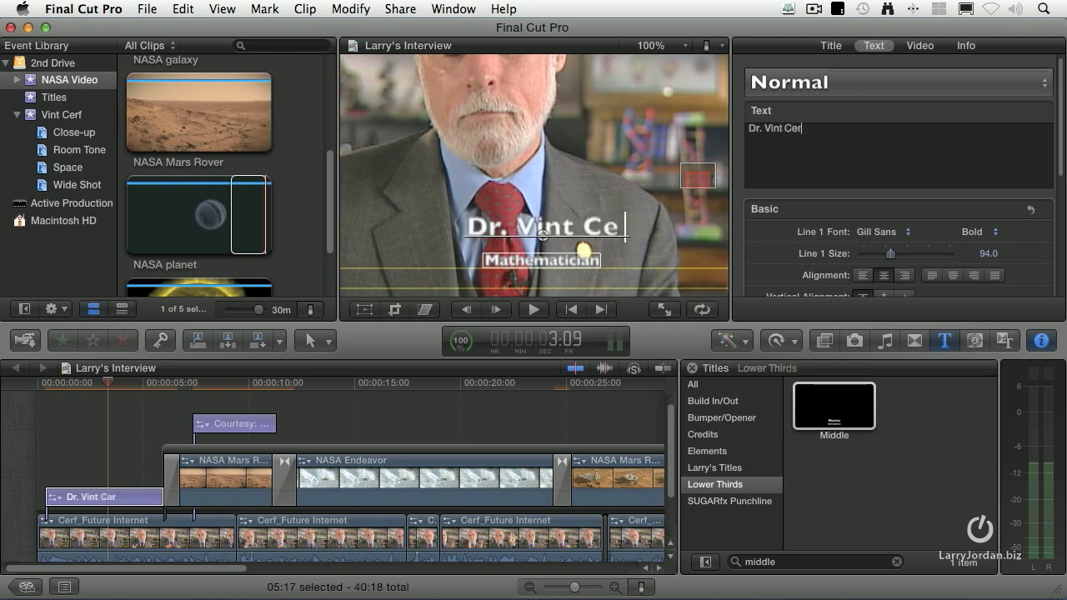
pyautogui.write('rf')
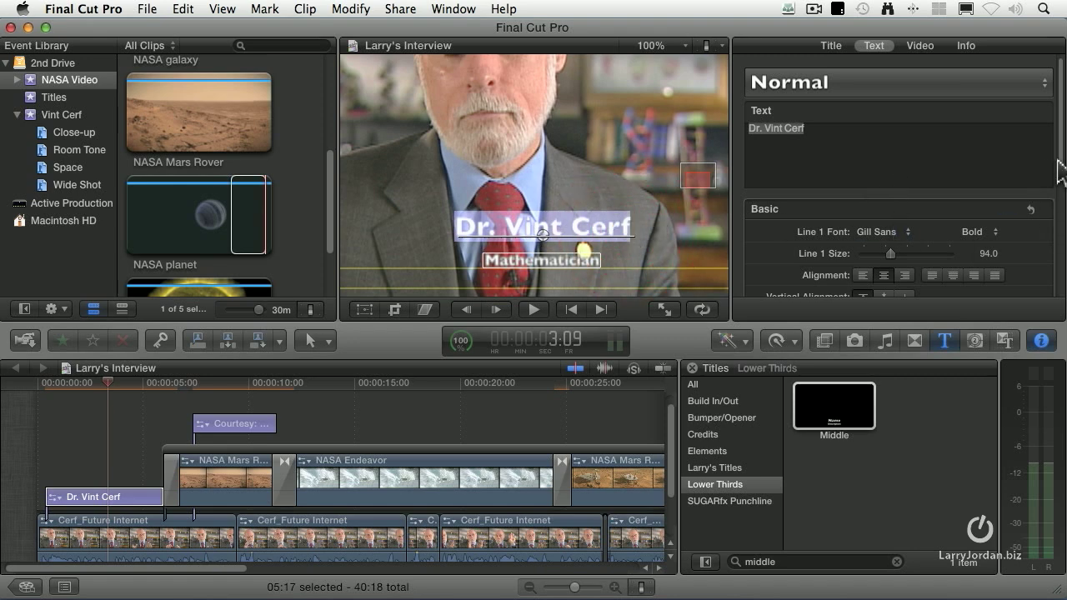
# In the Face settings, set the Dr. Vint Cerf line's colour to yellow
pyautogui.scroll(-3)
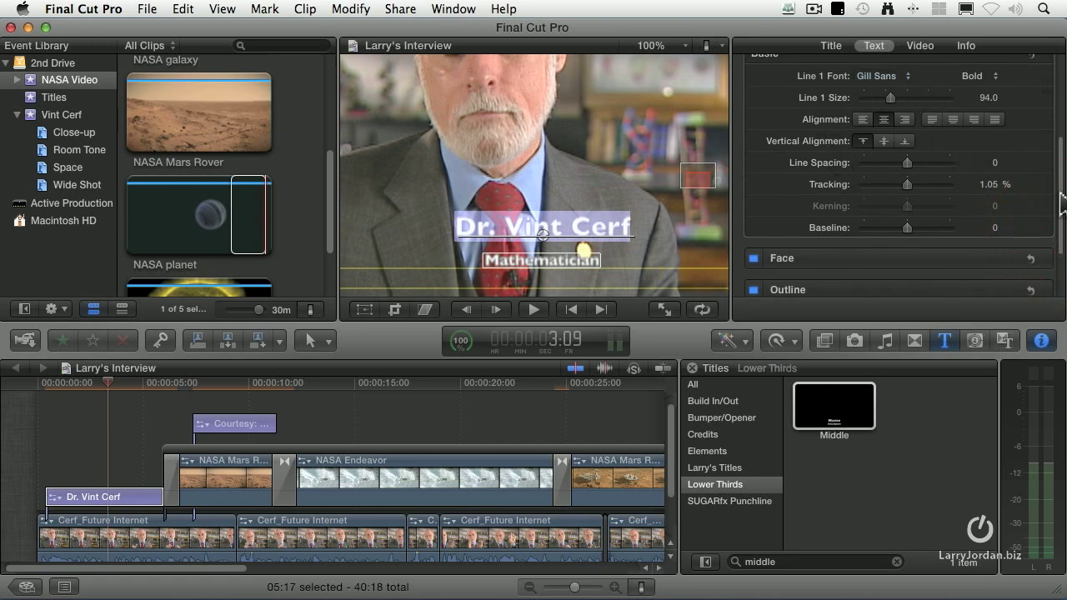
pyautogui.scroll(-3)
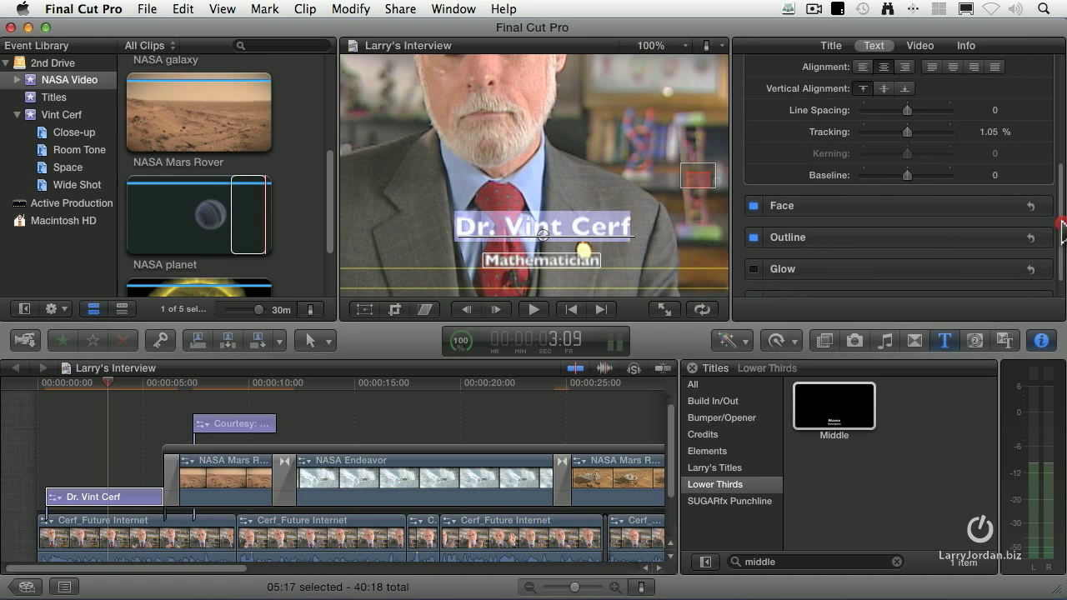
pyautogui.scroll(-3)
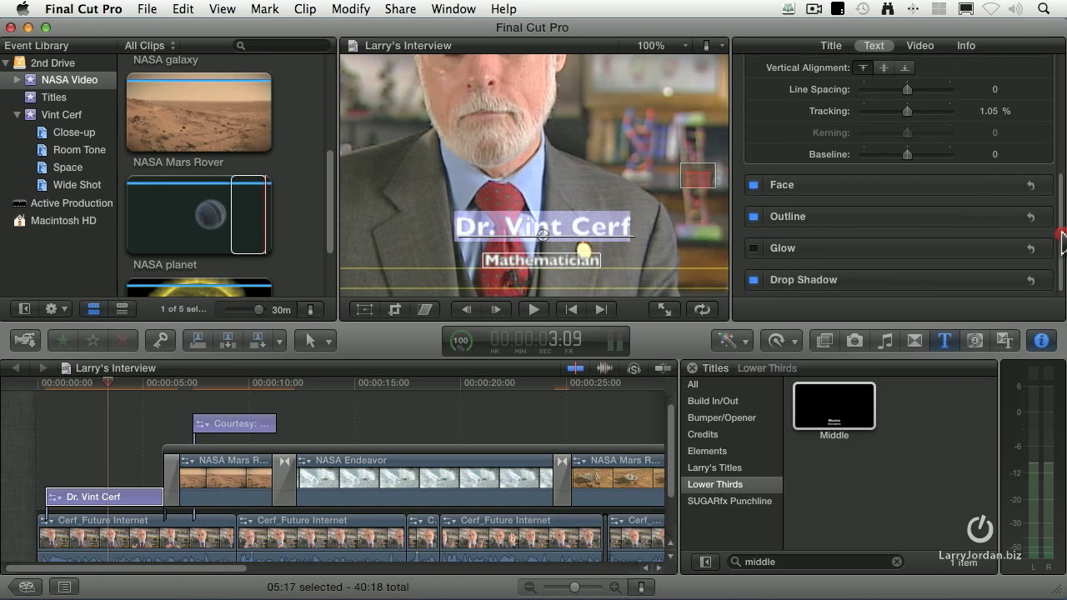
pyautogui.moveTo(814, 140)
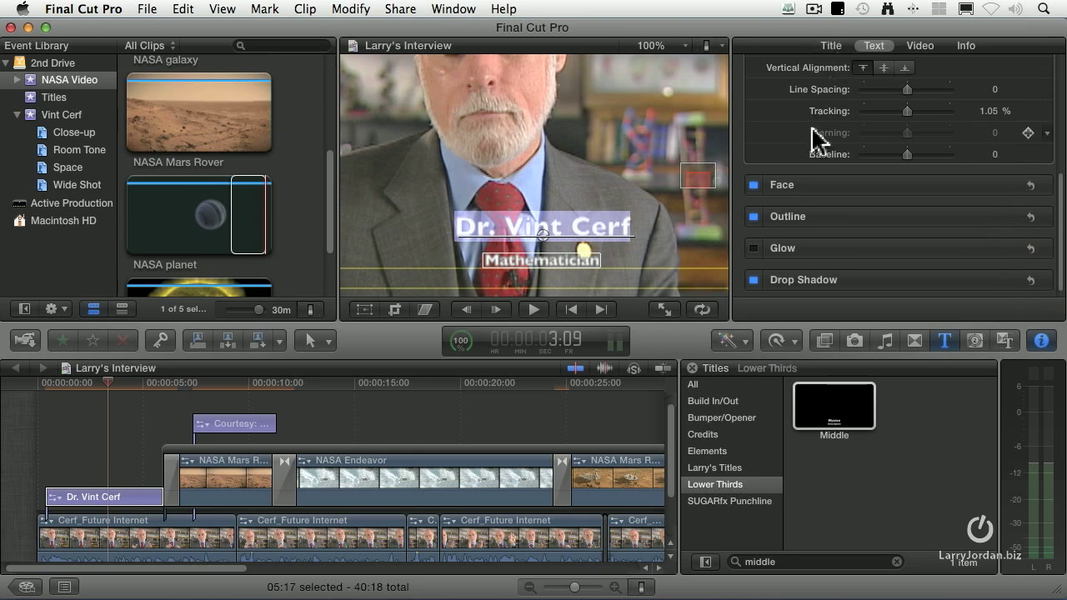
pyautogui.moveTo(787, 207)
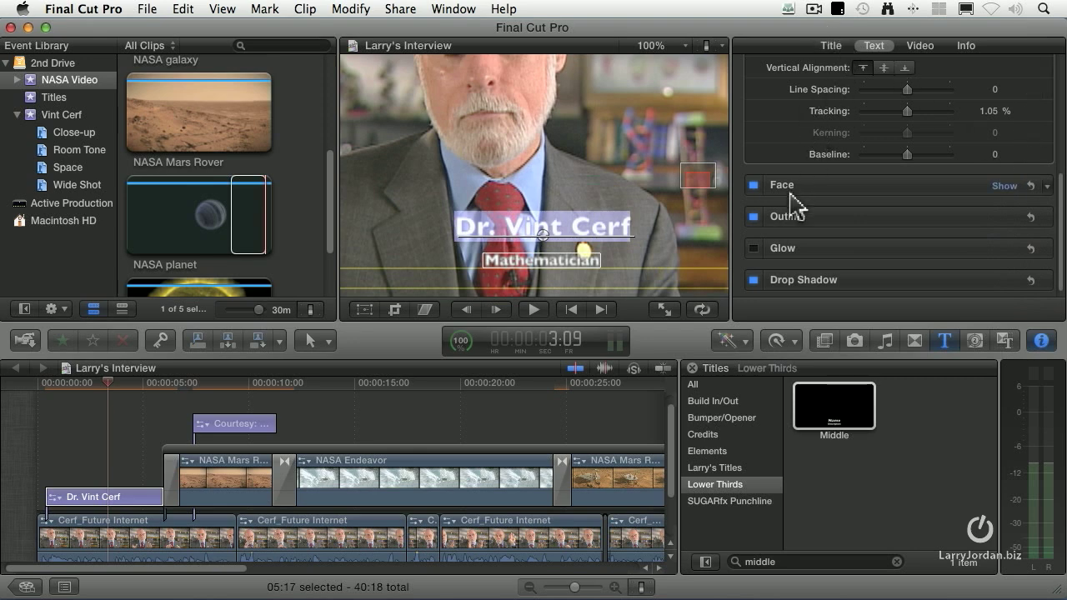
pyautogui.click(754, 217)
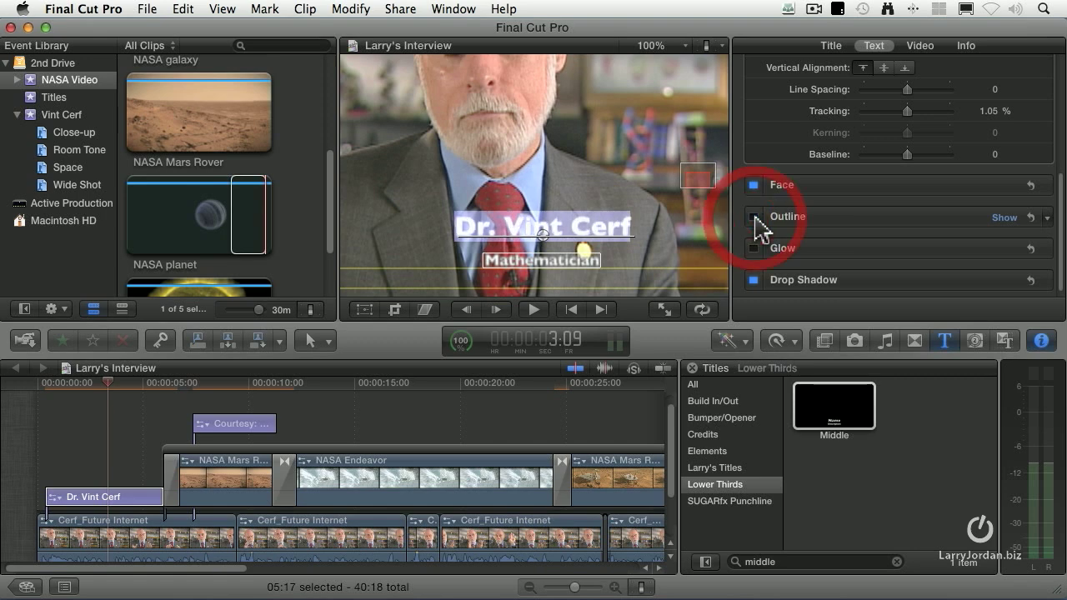
pyautogui.moveTo(803, 241)
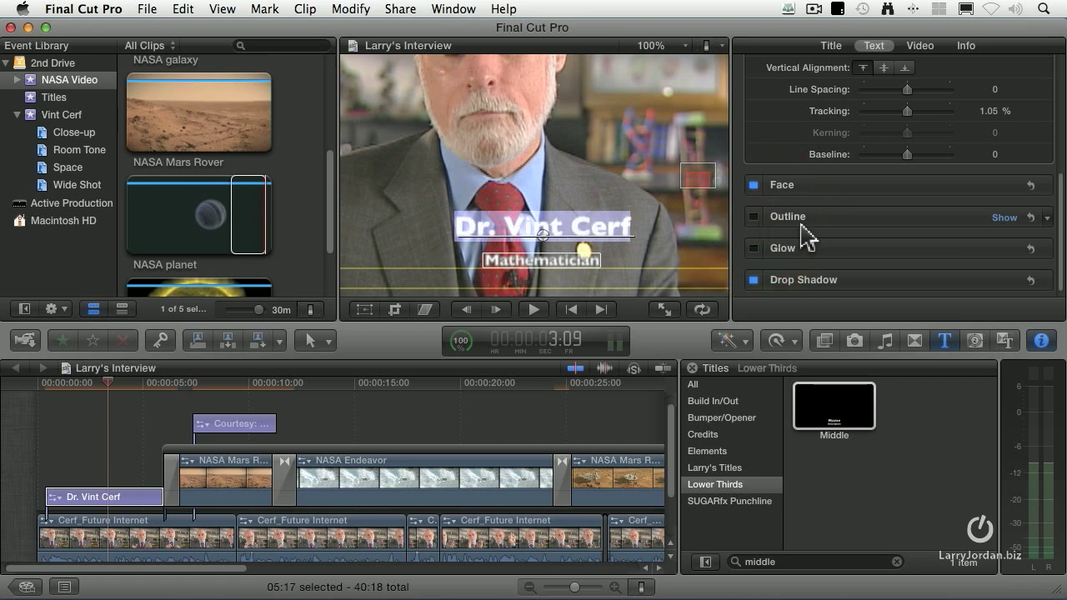
pyautogui.moveTo(770, 204)
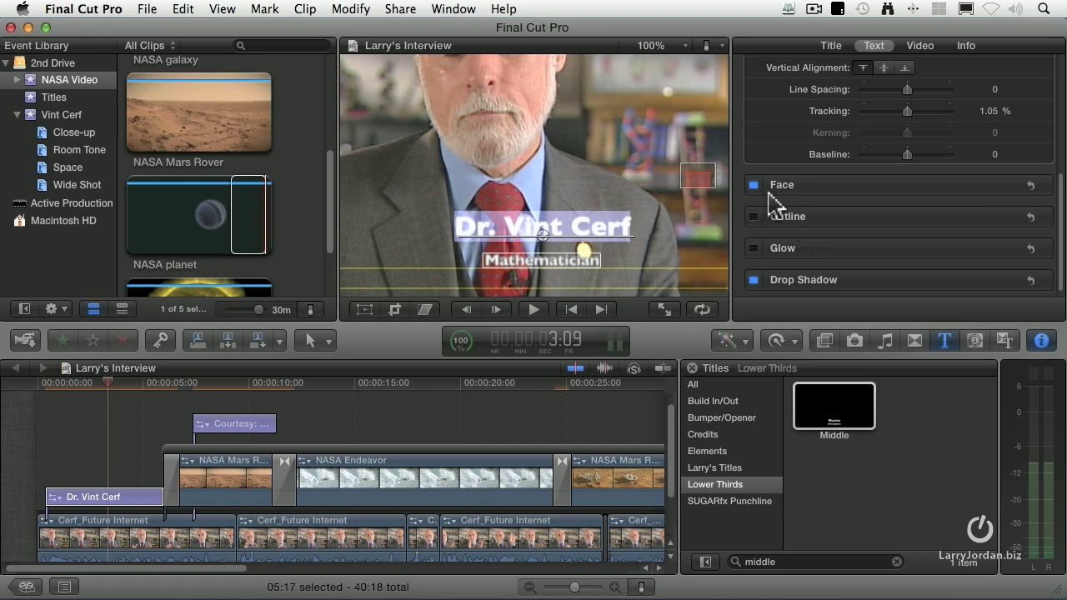
pyautogui.moveTo(999, 204)
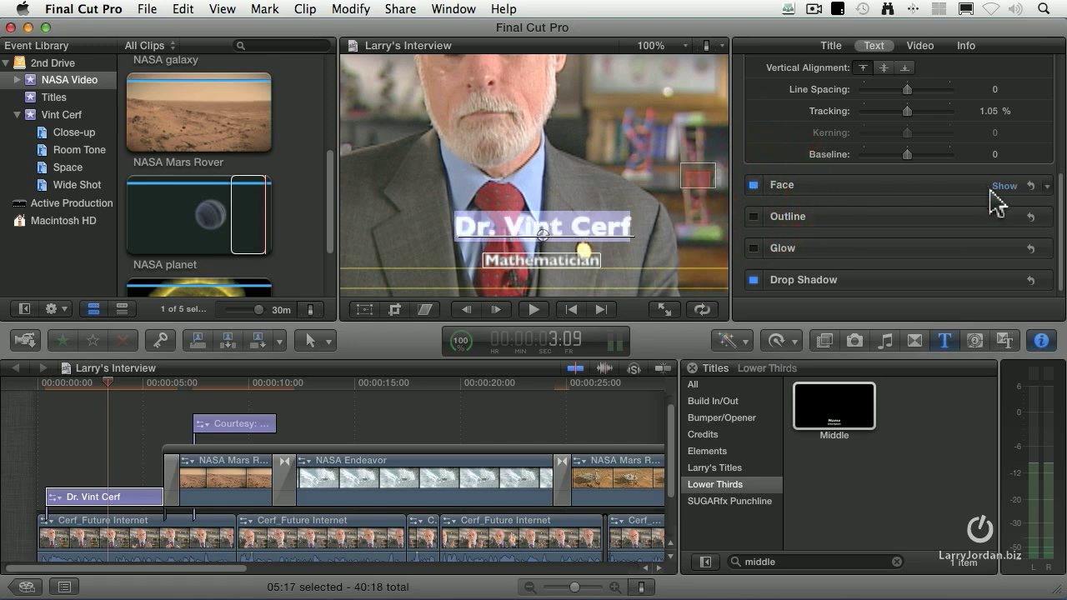
pyautogui.click(1004, 185)
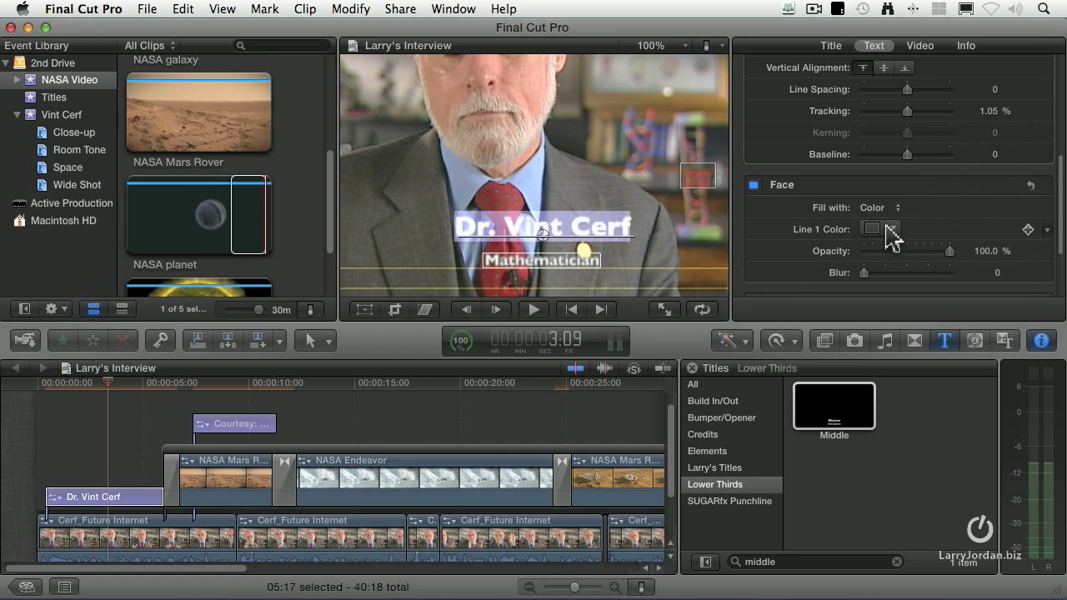
pyautogui.click(870, 230)
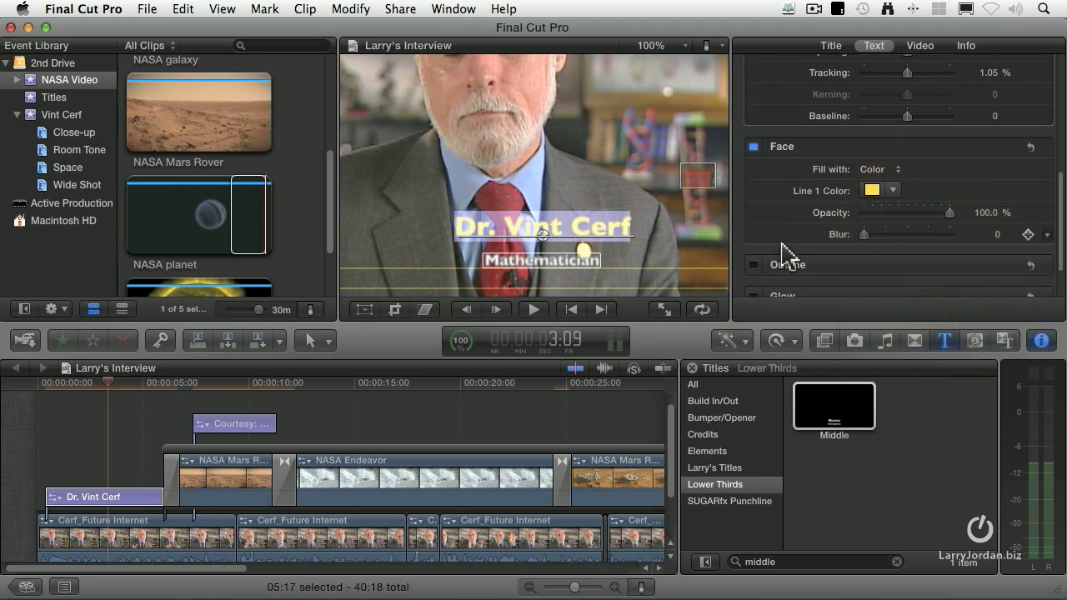
pyautogui.scroll(3)
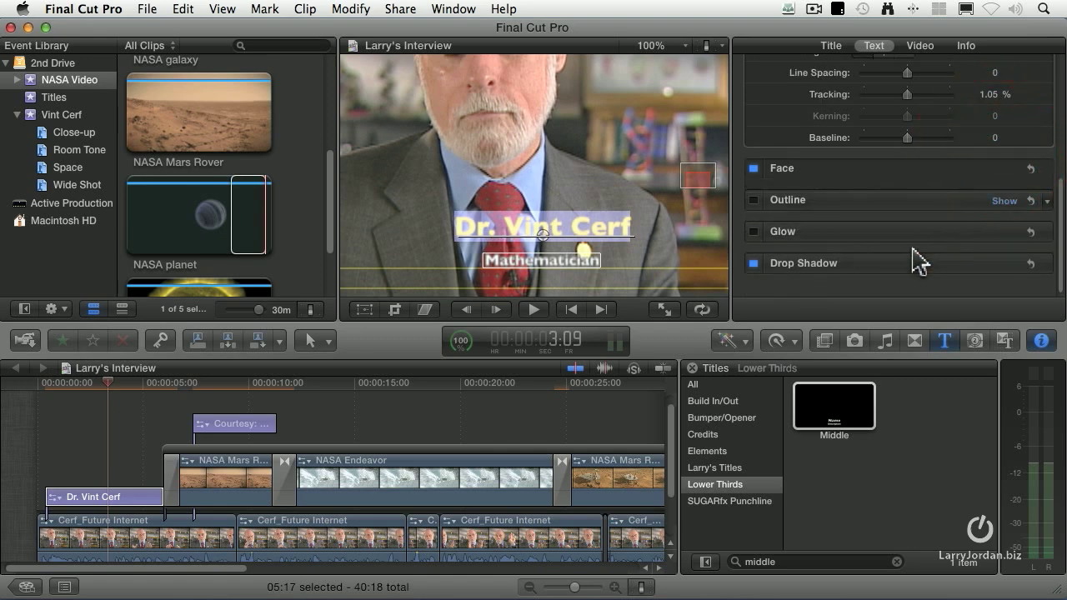
pyautogui.scroll(3)
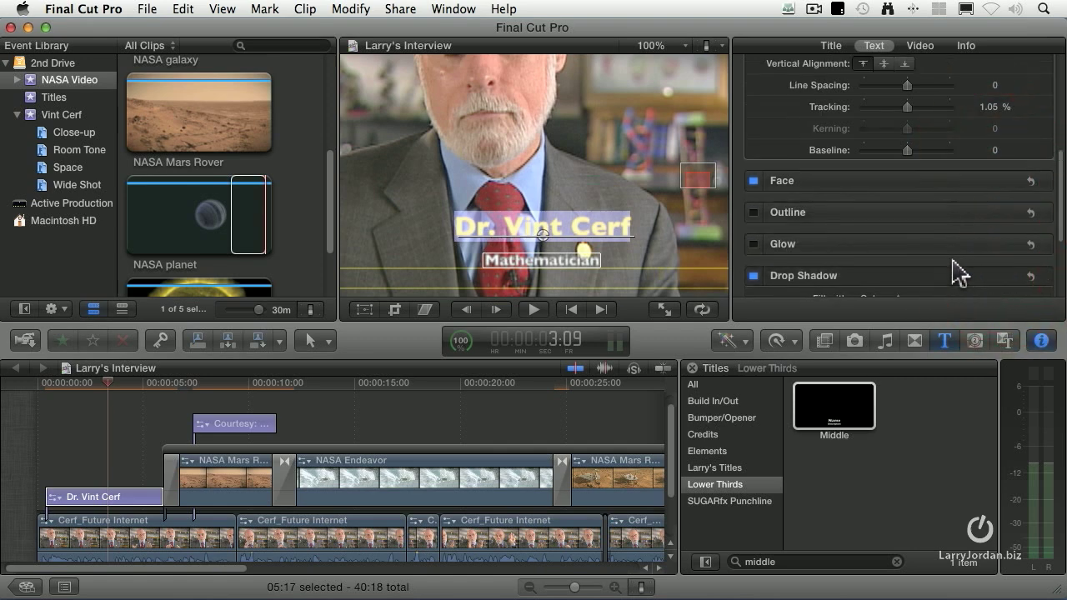
# Lower the Dr. Vint Cerf line's Drop Shadow blur from 5 to 2
pyautogui.click(804, 275)
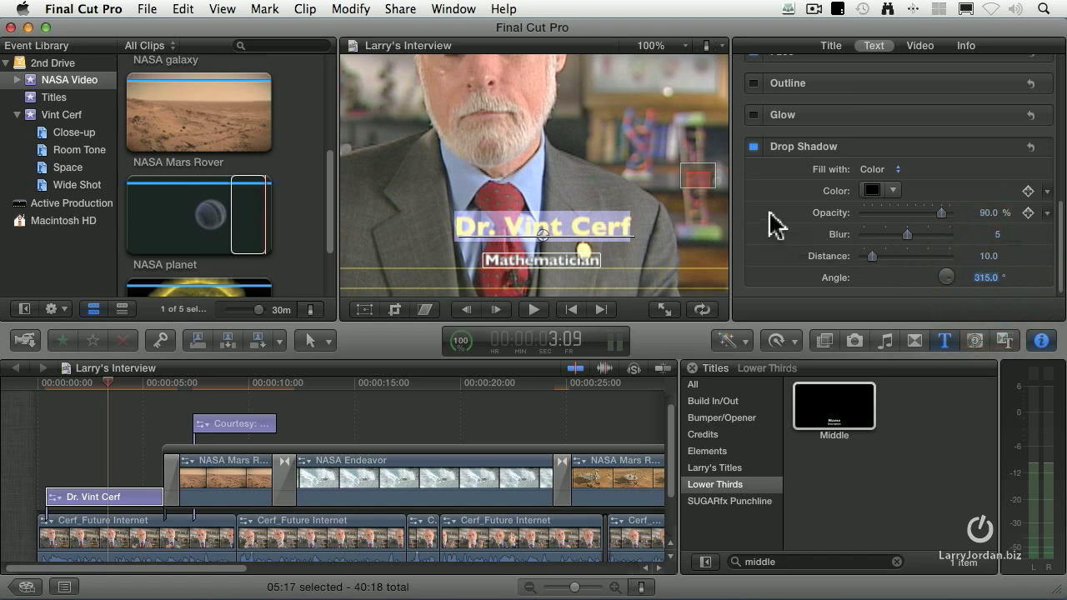
pyautogui.moveTo(814, 260)
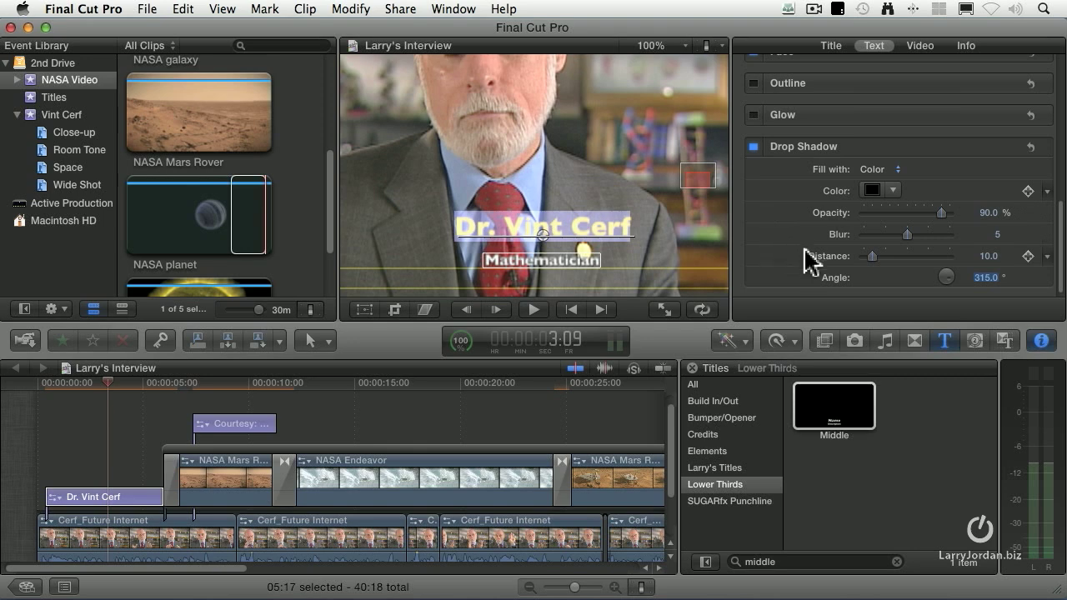
pyautogui.moveTo(818, 287)
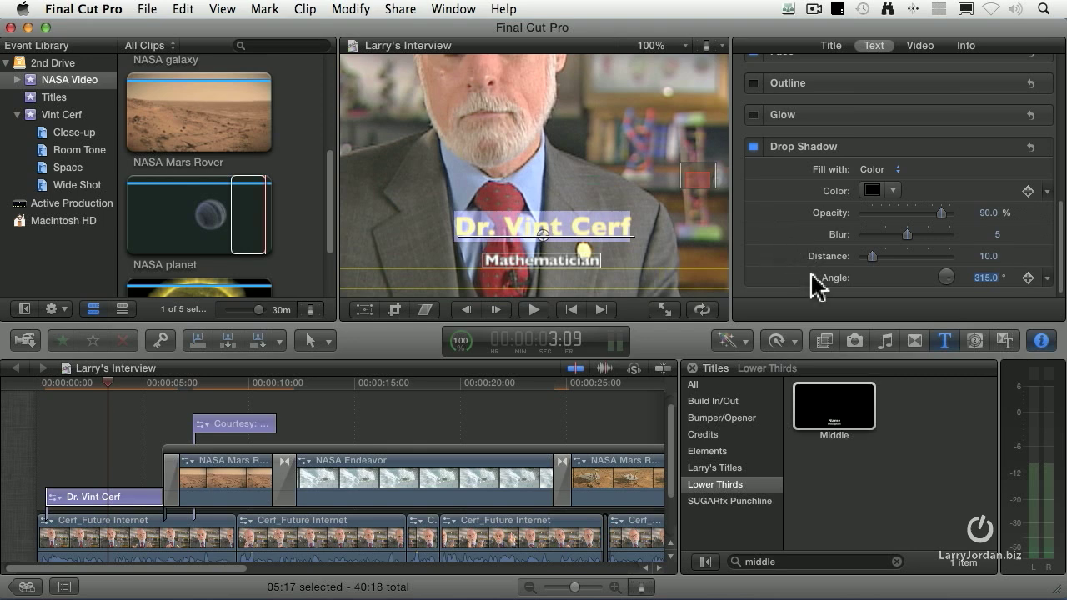
pyautogui.moveTo(1009, 241)
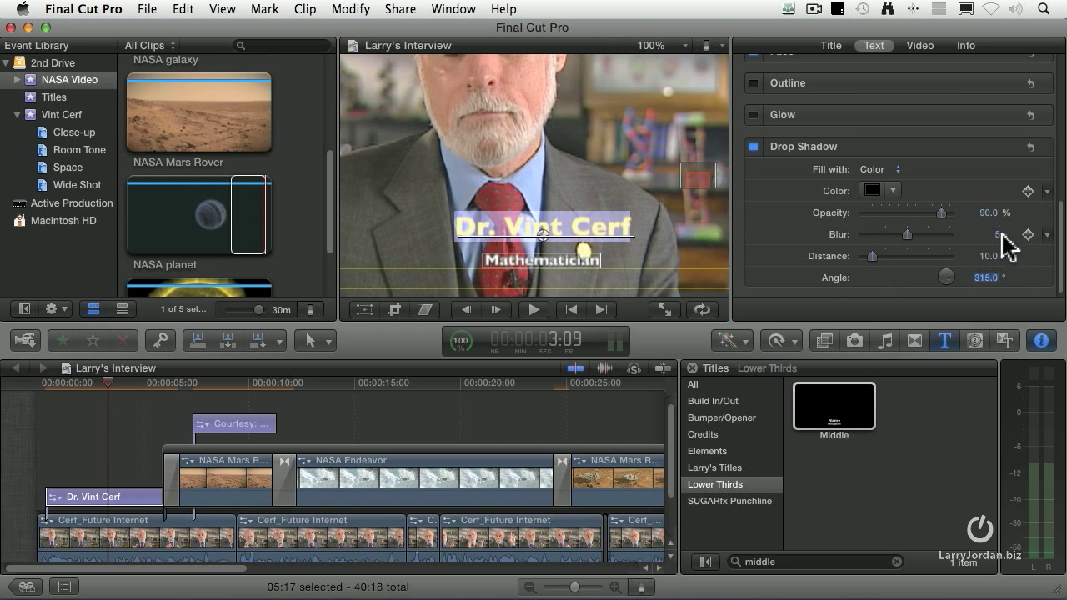
pyautogui.moveTo(907, 233); pyautogui.dragTo(880, 234)
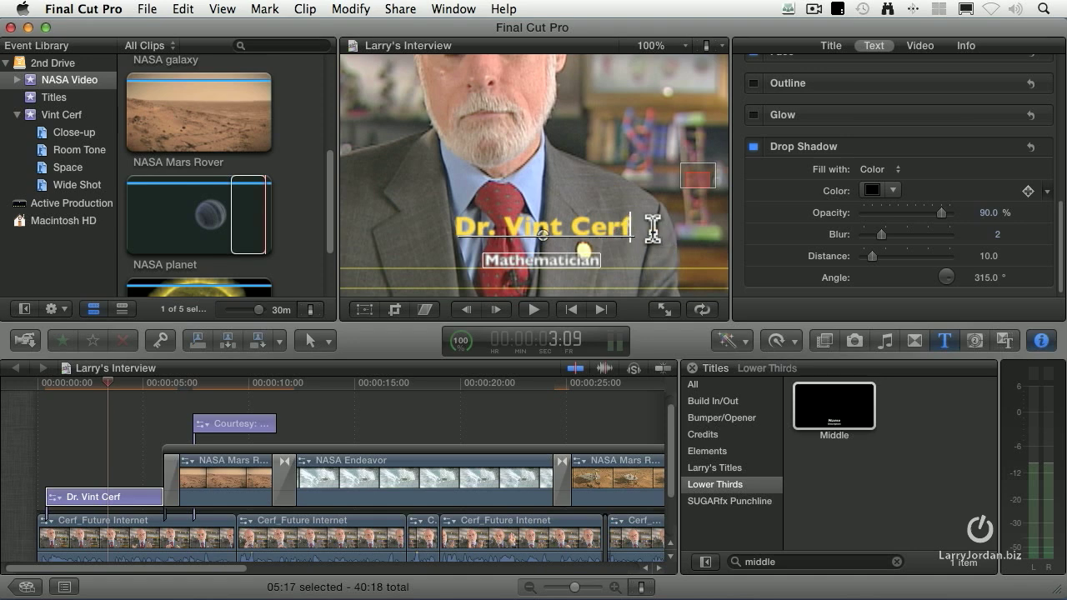
pyautogui.moveTo(767, 209)
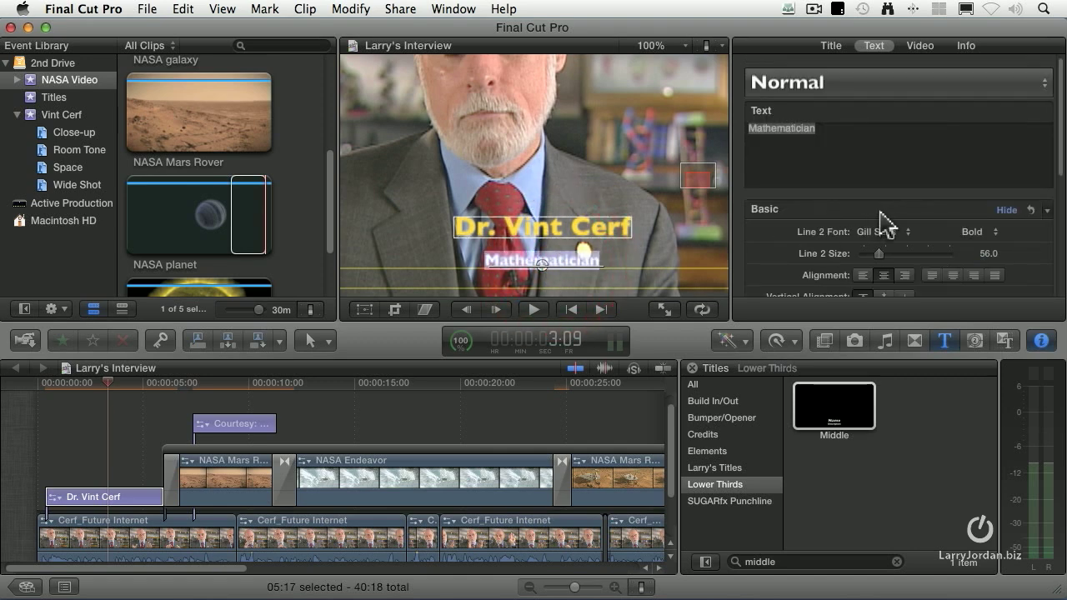
# Give the Mathematician line a drop shadow with blur 2 and distance 10
pyautogui.scroll(-3)
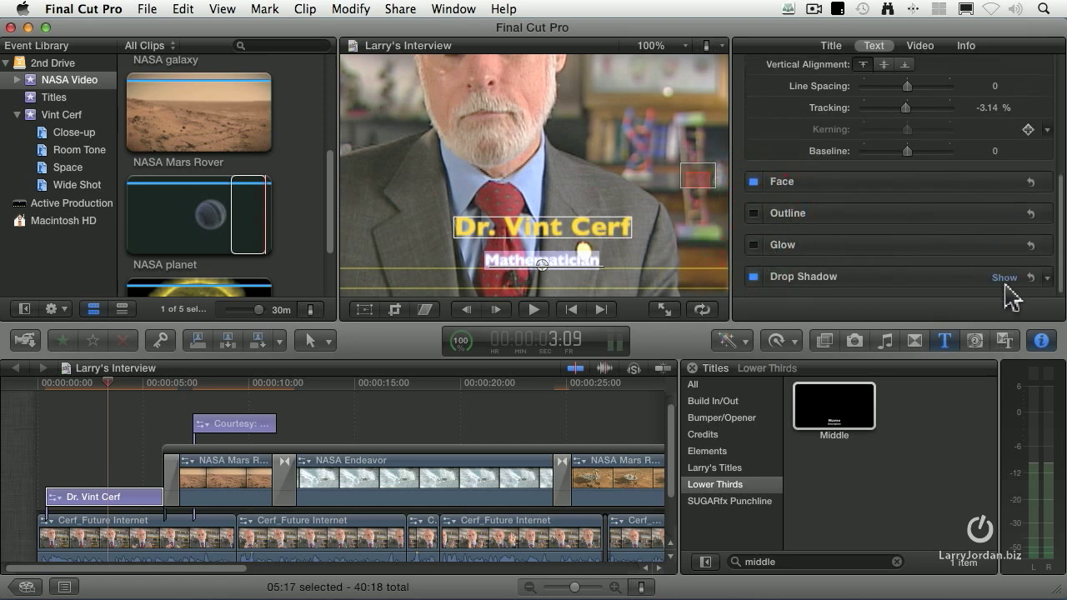
pyautogui.click(1003, 277)
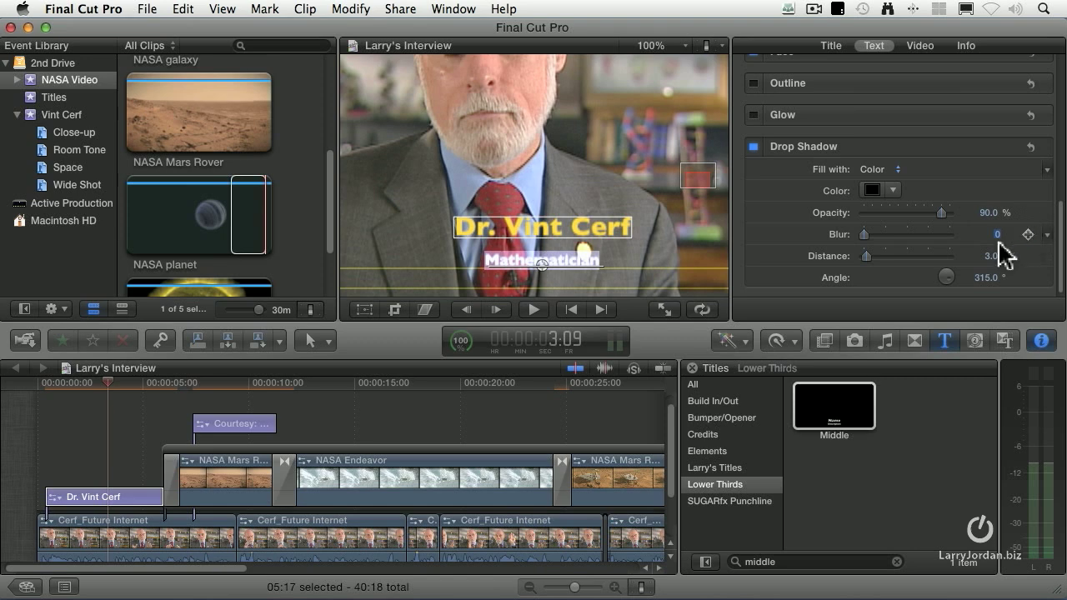
pyautogui.click(997, 233)
pyautogui.write('2')
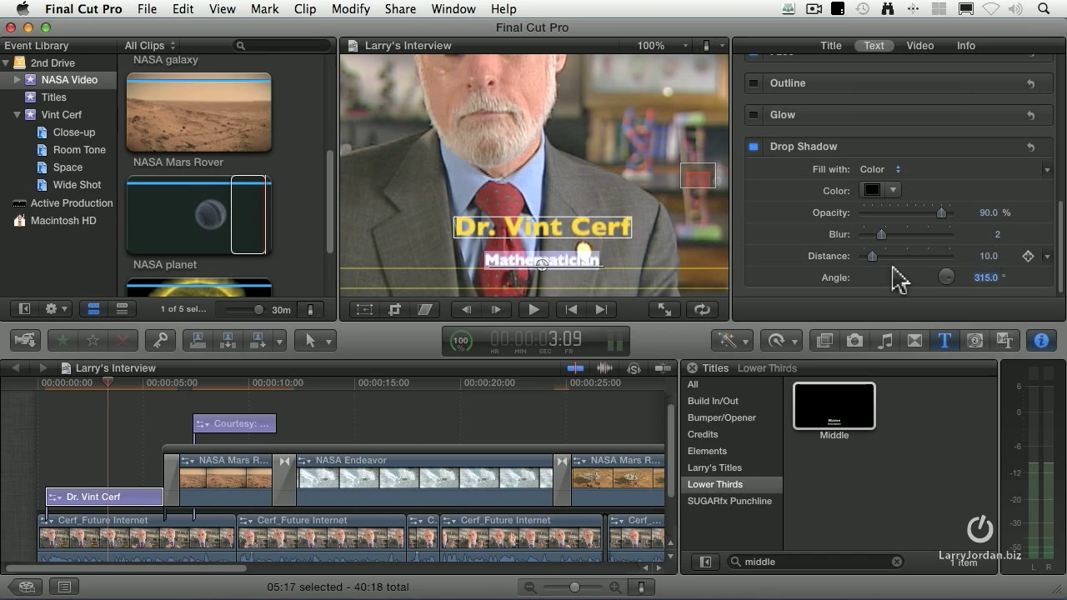
pyautogui.moveTo(747, 223)
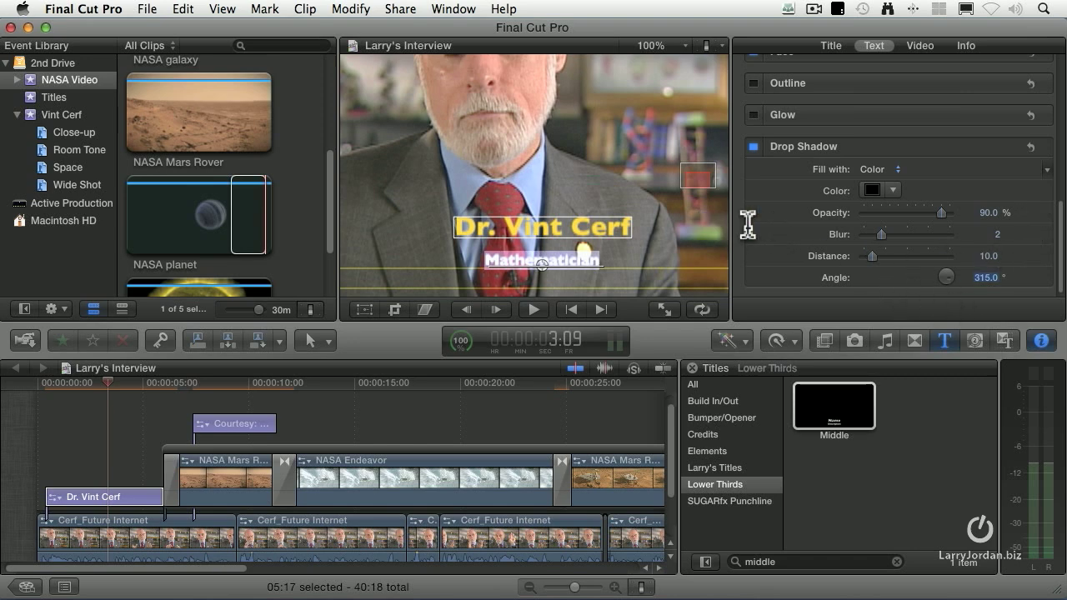
pyautogui.moveTo(699, 180)
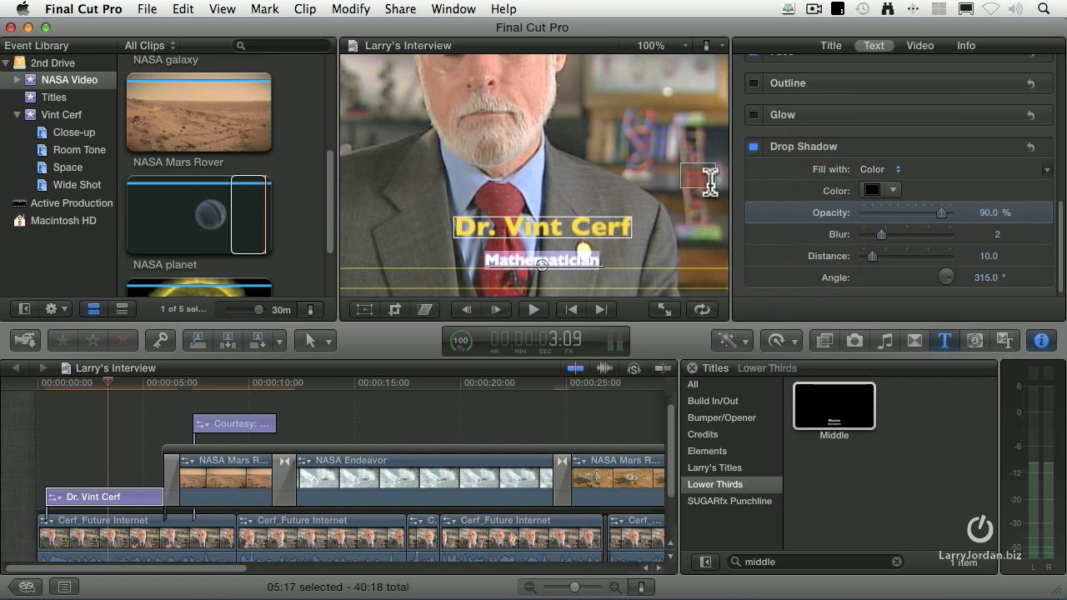
pyautogui.click(666, 45)
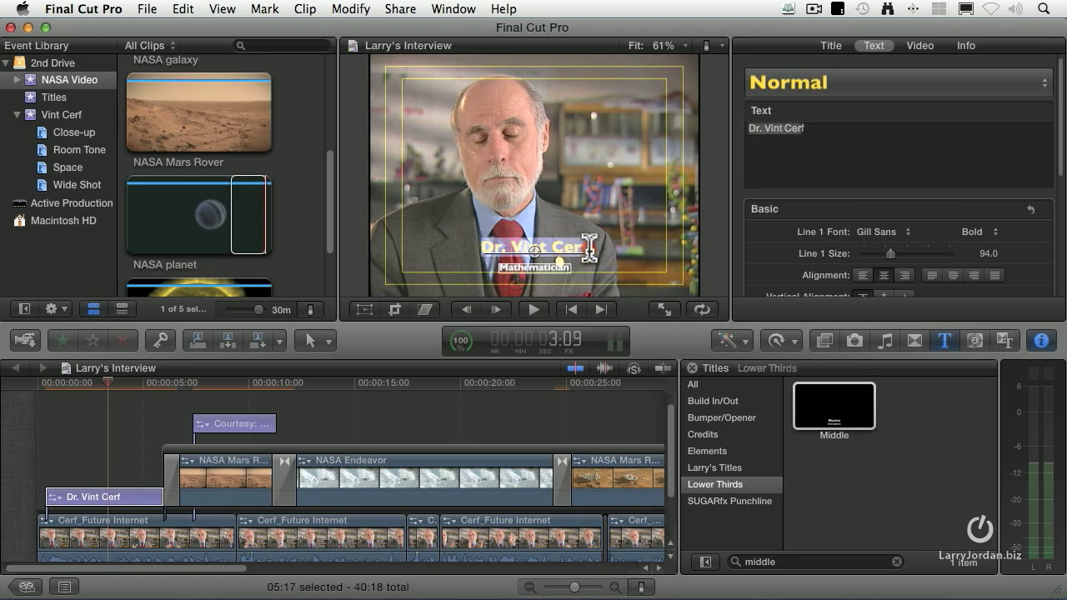
# Set the name line's font to Geometric 711 SWA Regular in the Title inspector
pyautogui.click(830, 45)
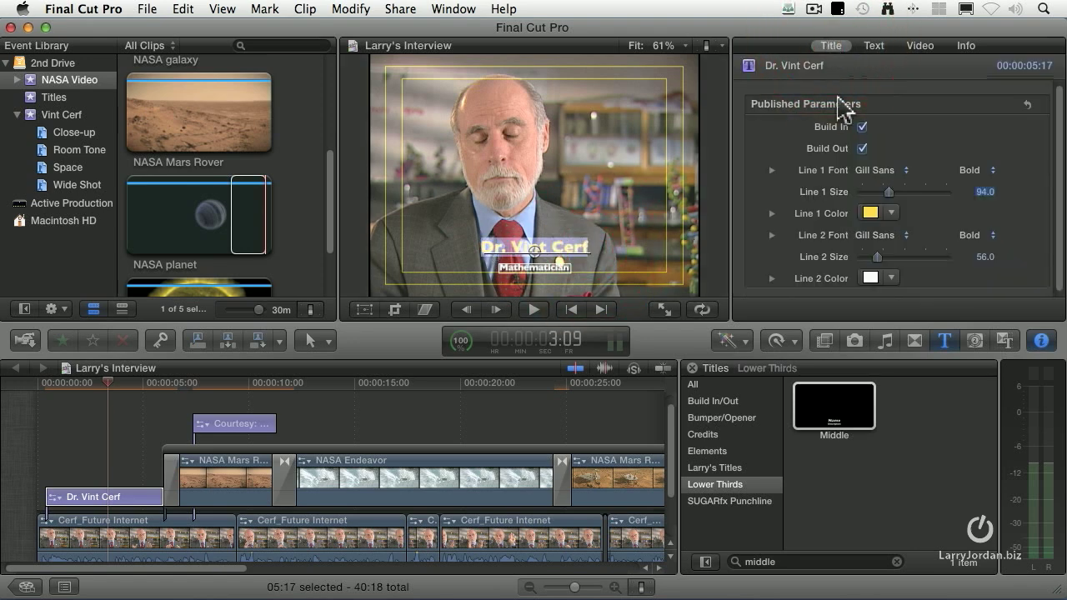
pyautogui.click(881, 170)
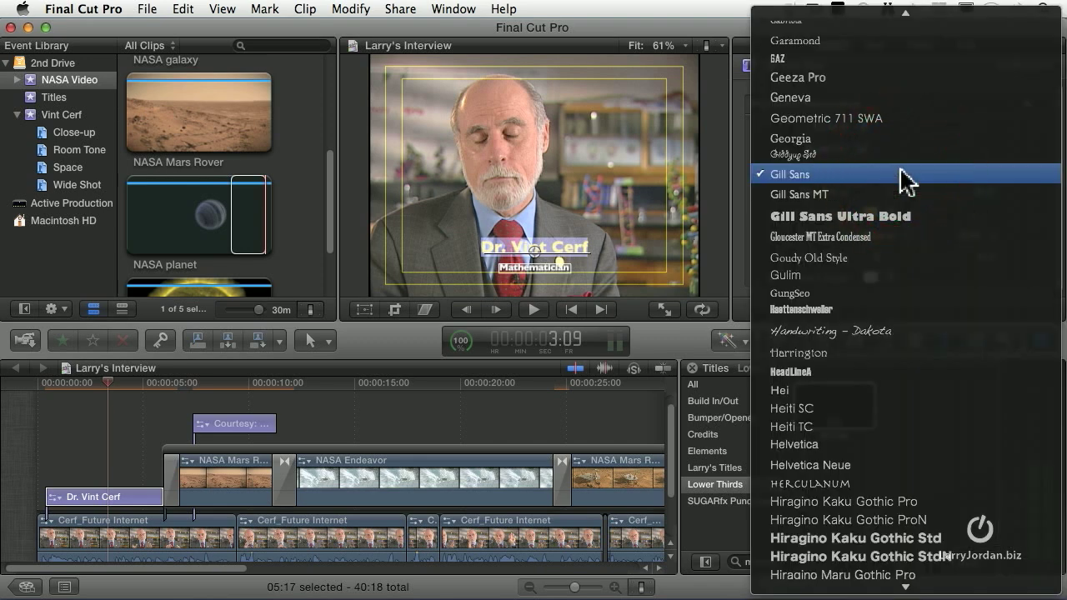
pyautogui.moveTo(870, 117)
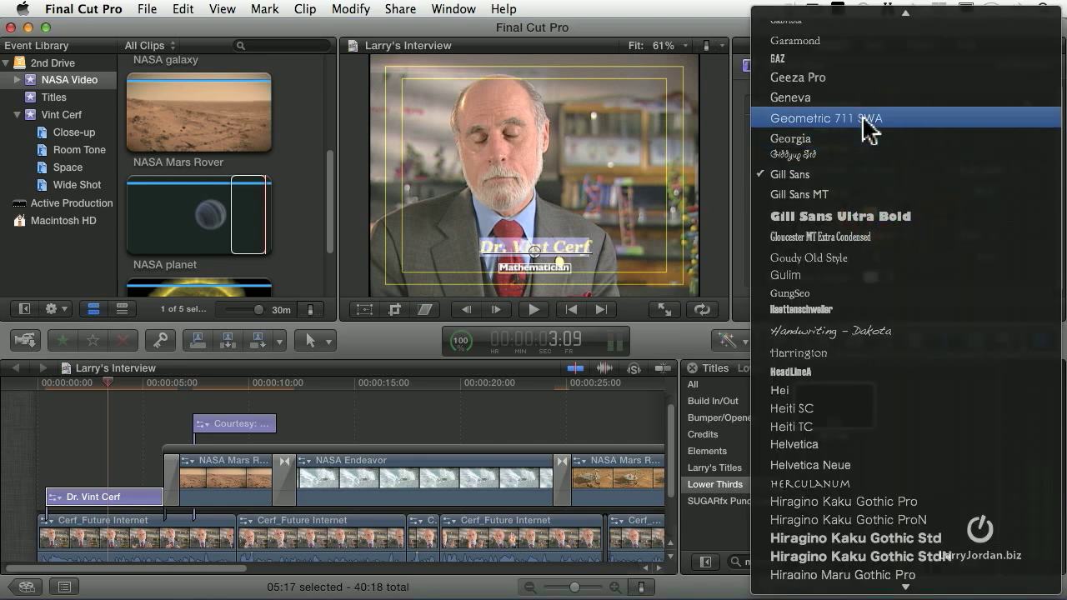
pyautogui.click(826, 117)
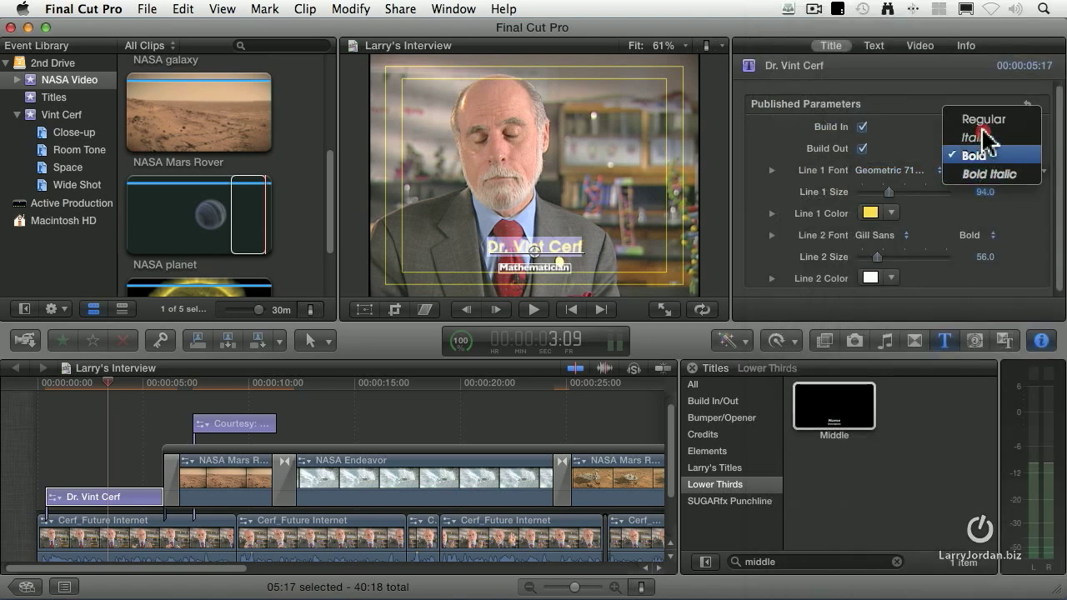
pyautogui.click(983, 120)
pyautogui.write('100')
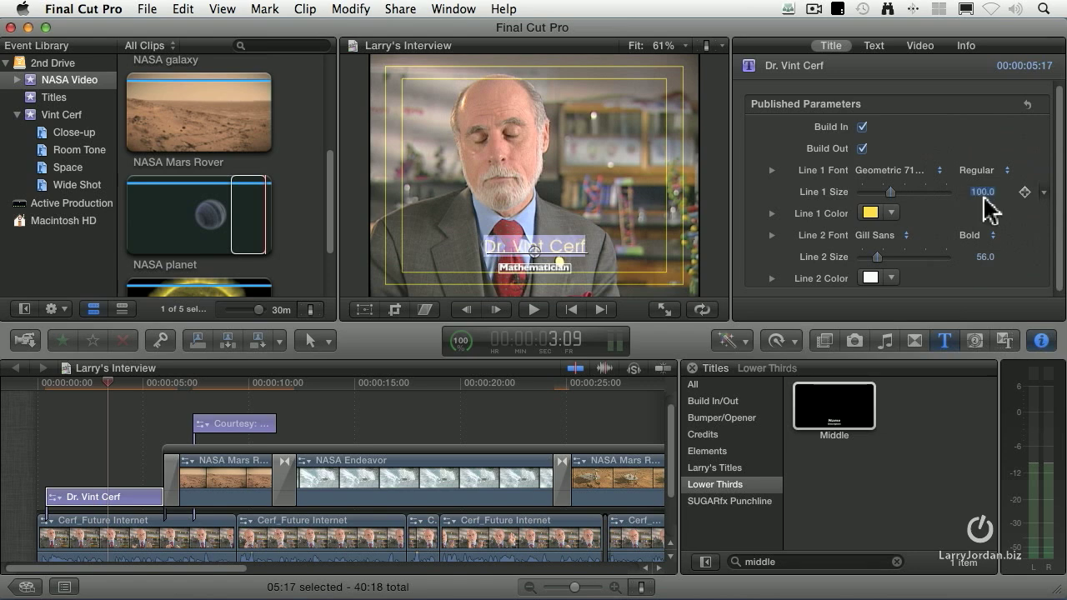
pyautogui.moveTo(1018, 210)
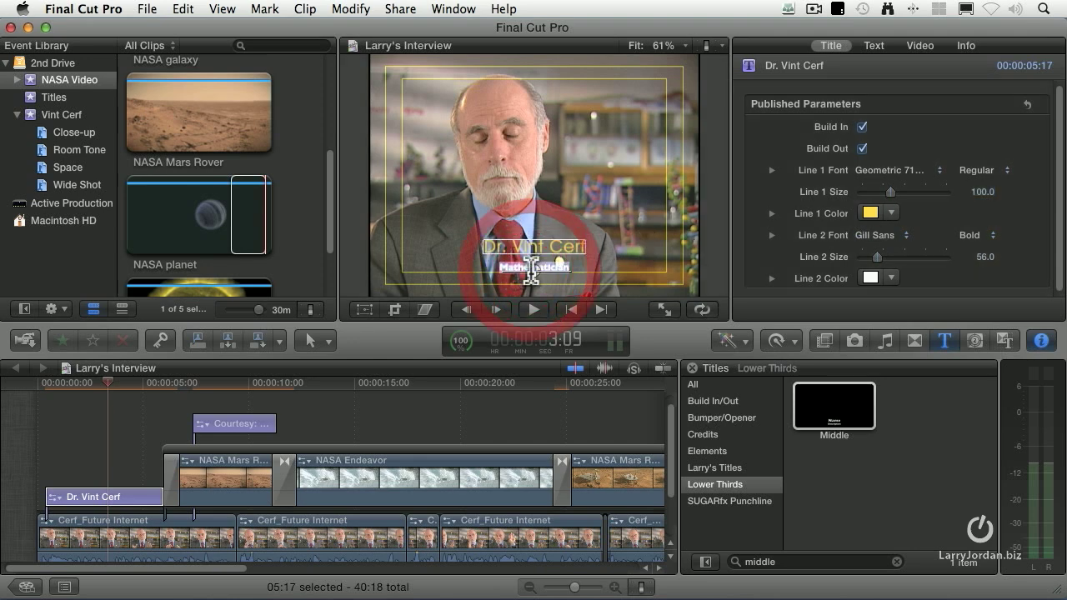
# Set the Mathematician line's font to Geometric 711 SWA
pyautogui.click(887, 235)
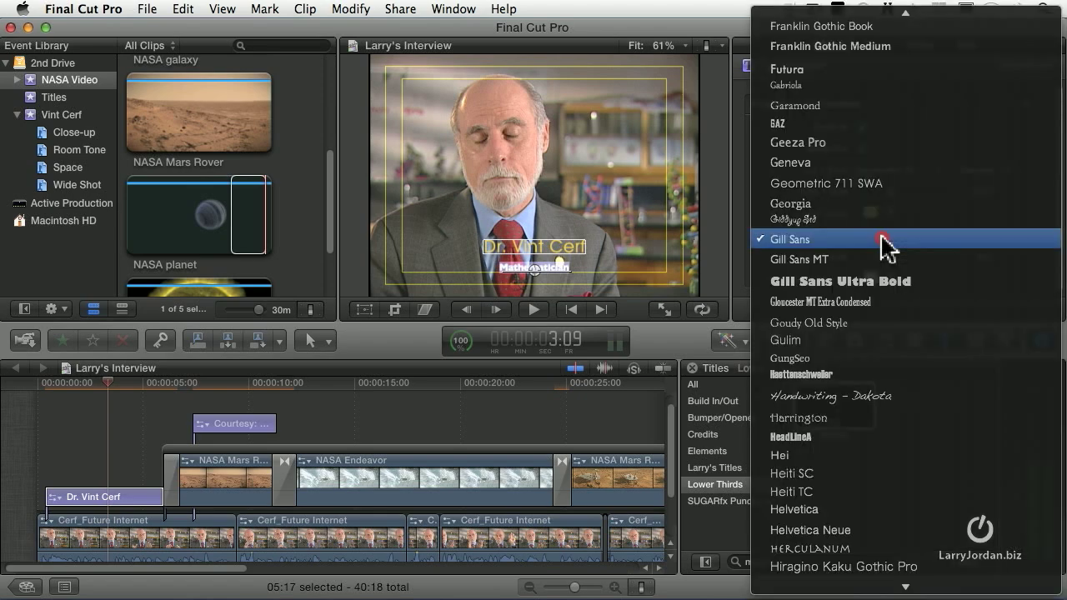
pyautogui.click(789, 241)
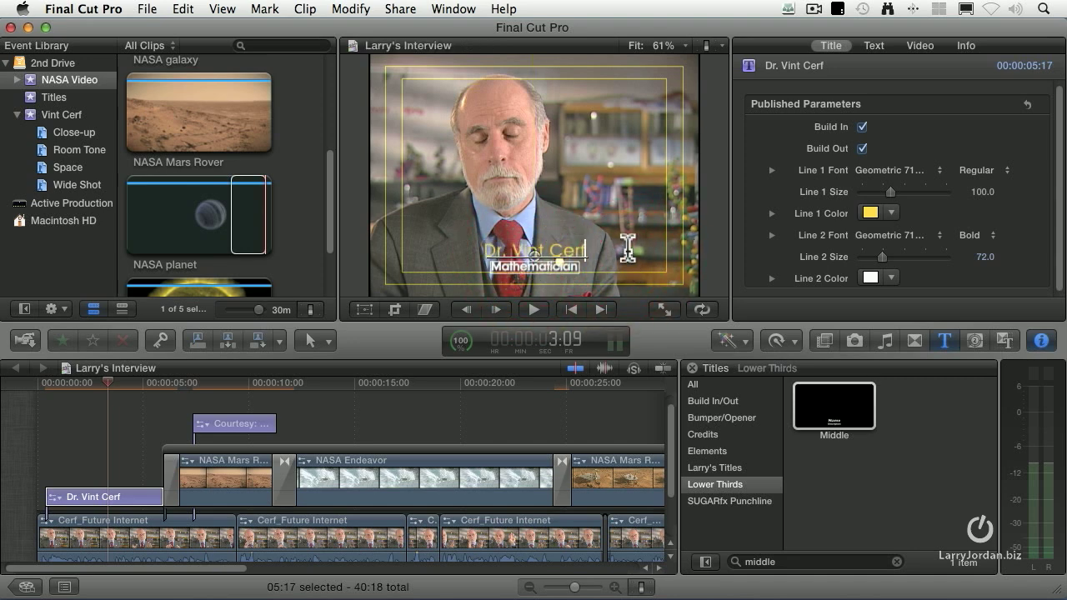
# Set the Viewer to 100% and show the lower-third's detailed text settings in the Inspector
pyautogui.click(670, 45)
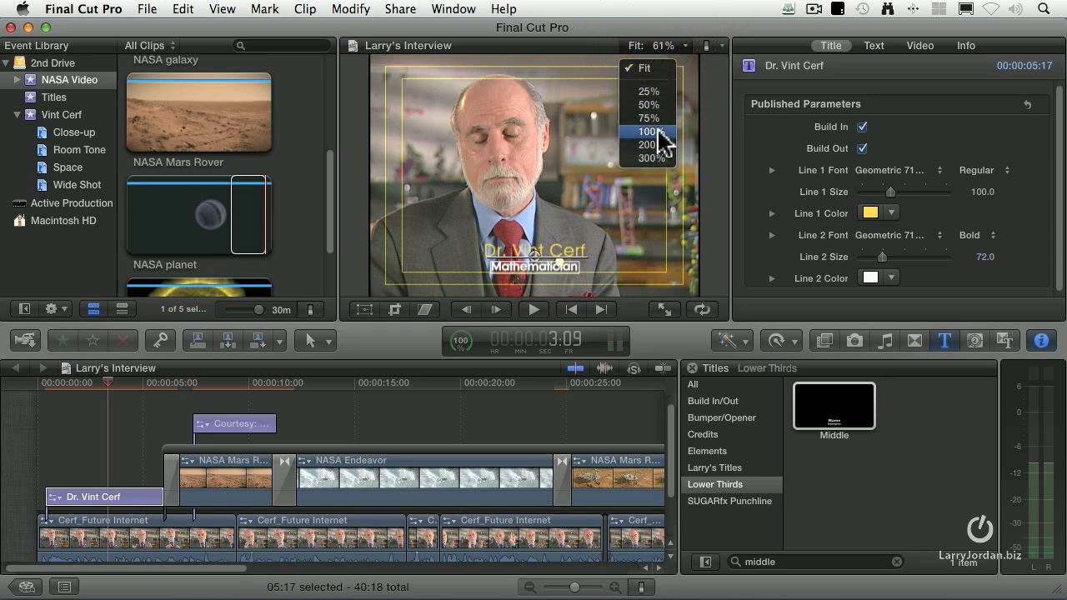
pyautogui.click(647, 130)
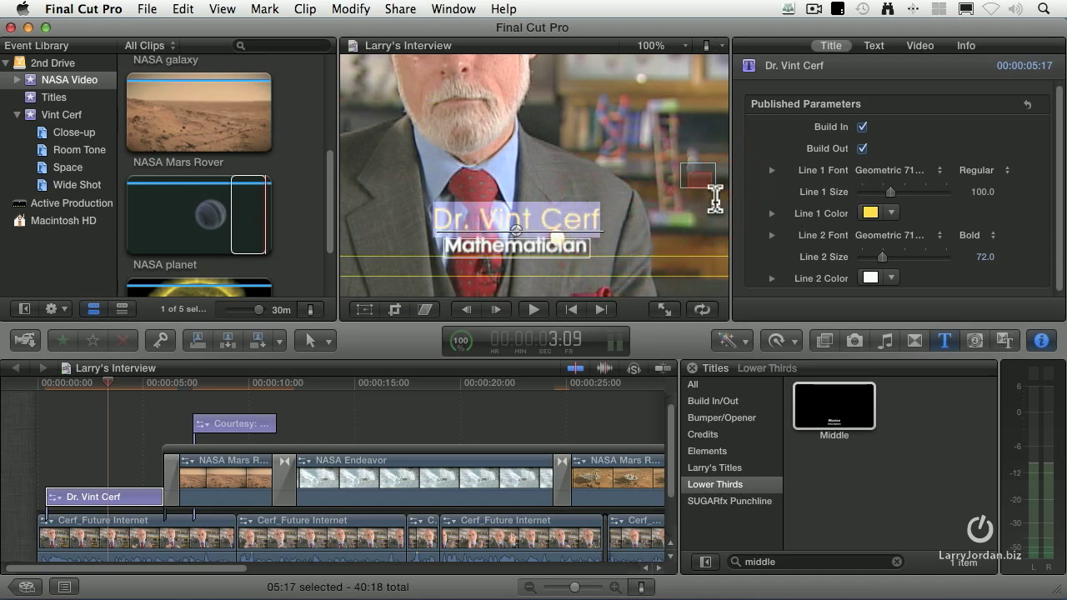
pyautogui.click(874, 45)
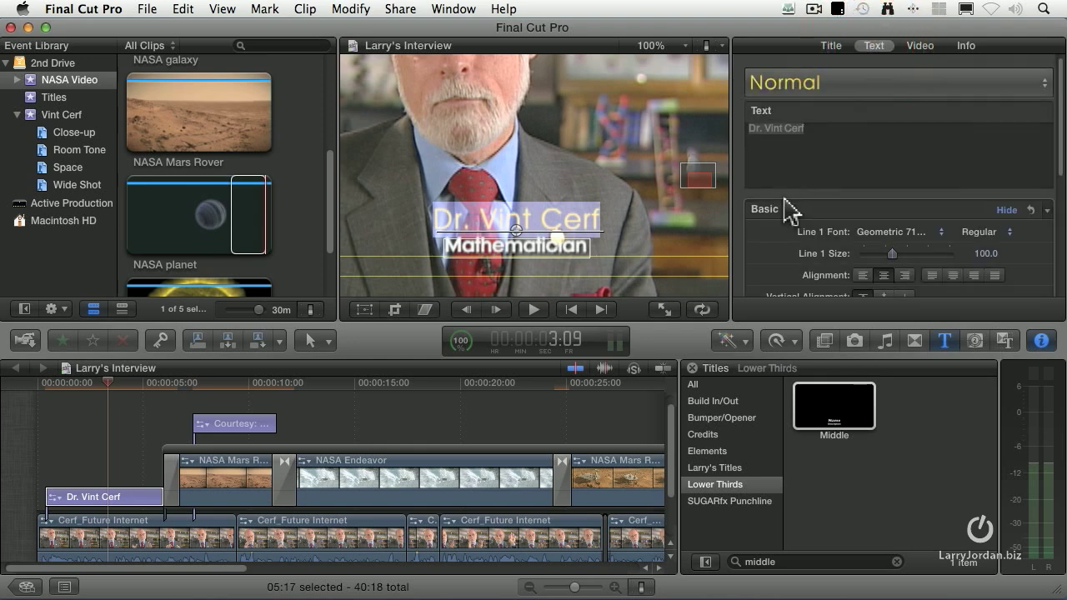
pyautogui.scroll(-3)
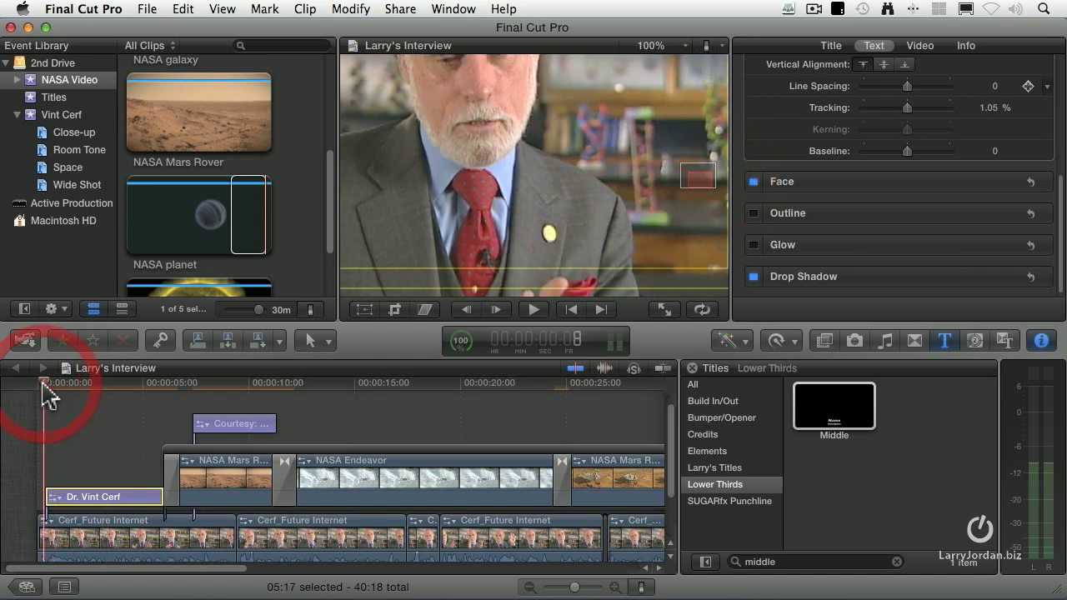
# Re-enable Build In on the Dr. Vint Cerf lower-third and review the frame where it appears
pyautogui.click(534, 308)
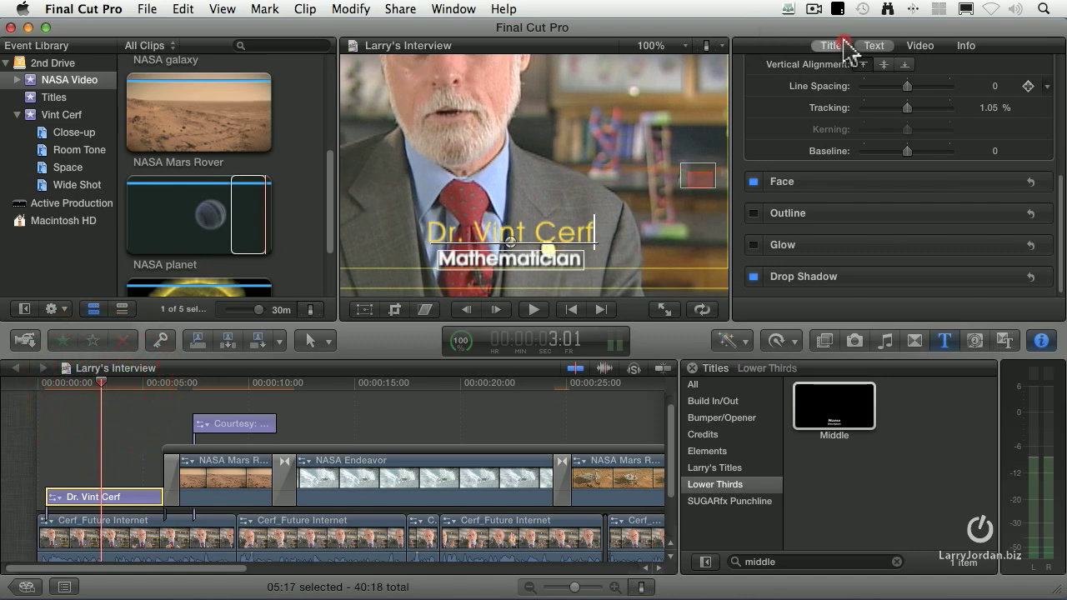
pyautogui.click(831, 45)
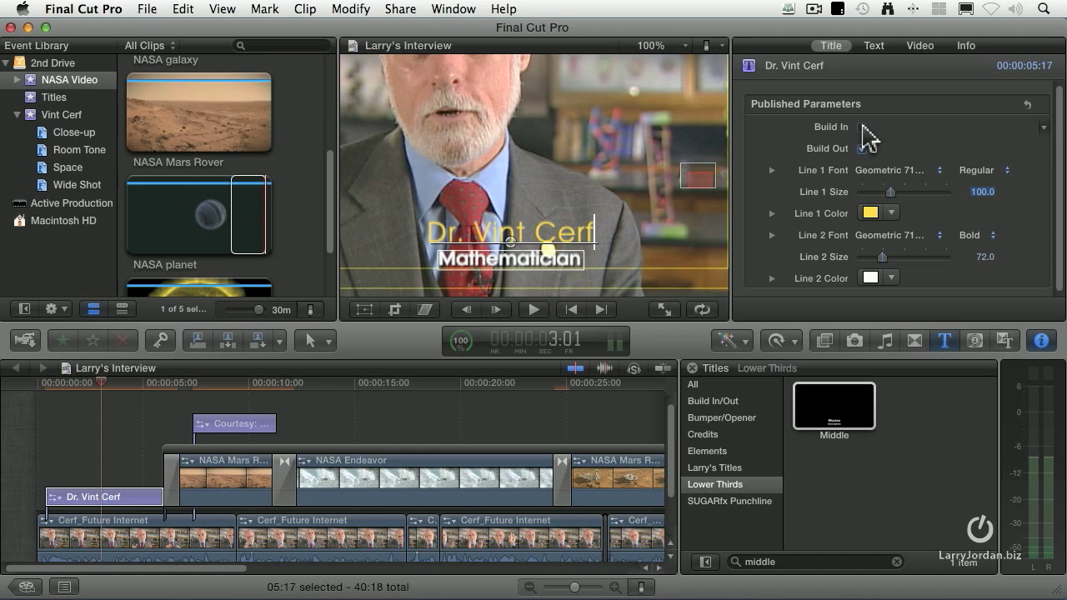
pyautogui.click(864, 127)
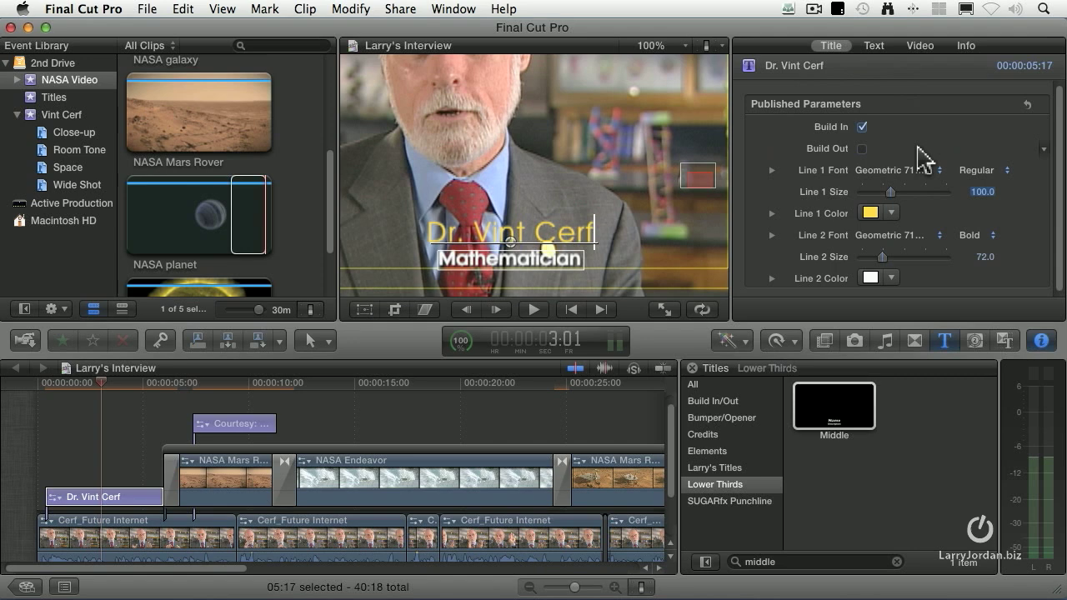
pyautogui.moveTo(930, 158)
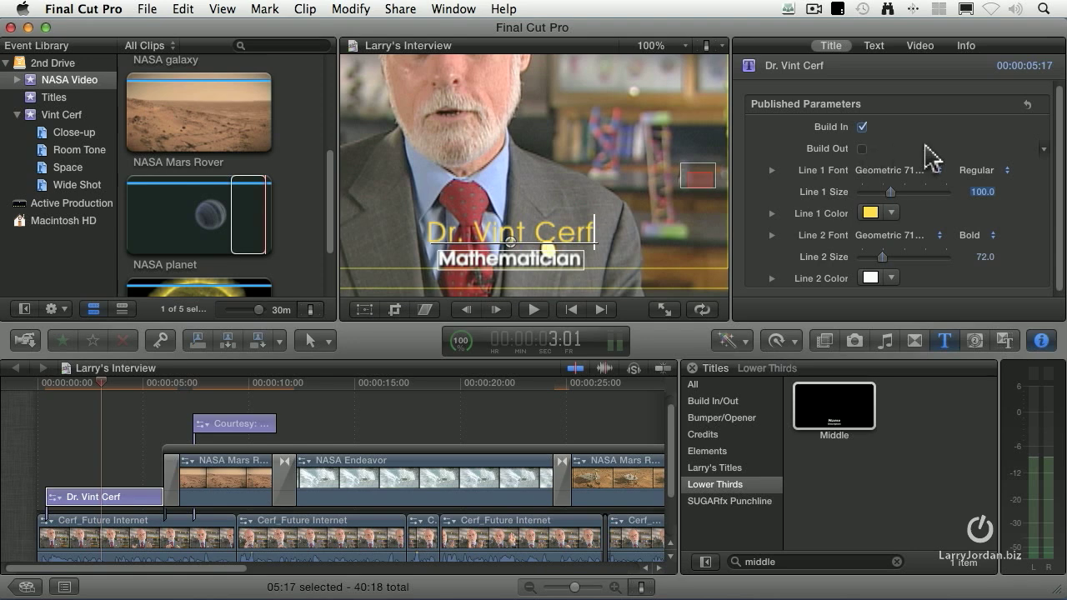
pyautogui.moveTo(887, 170)
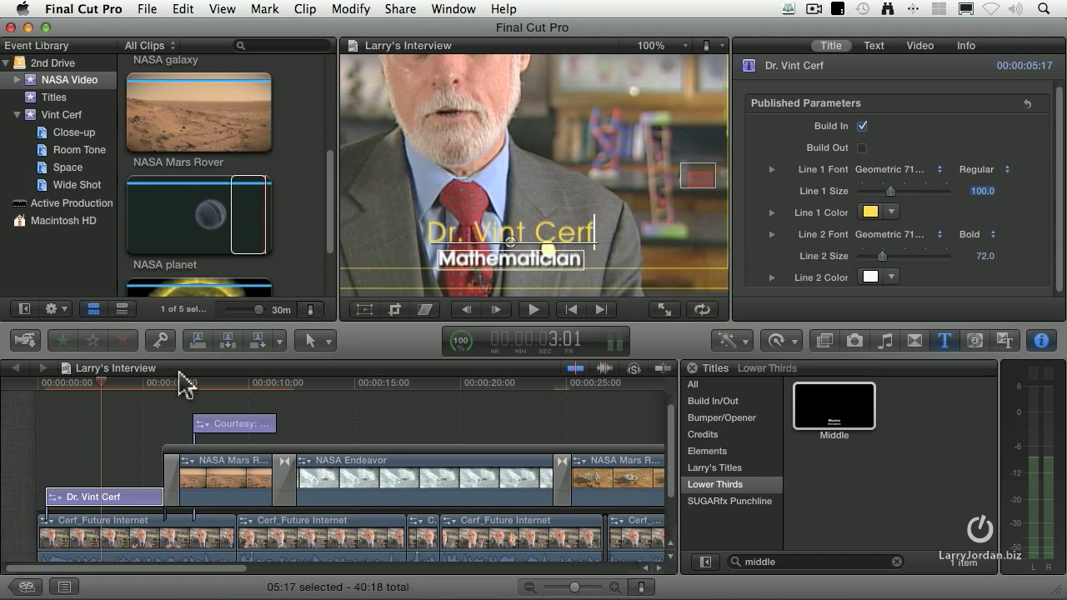
pyautogui.click(862, 147)
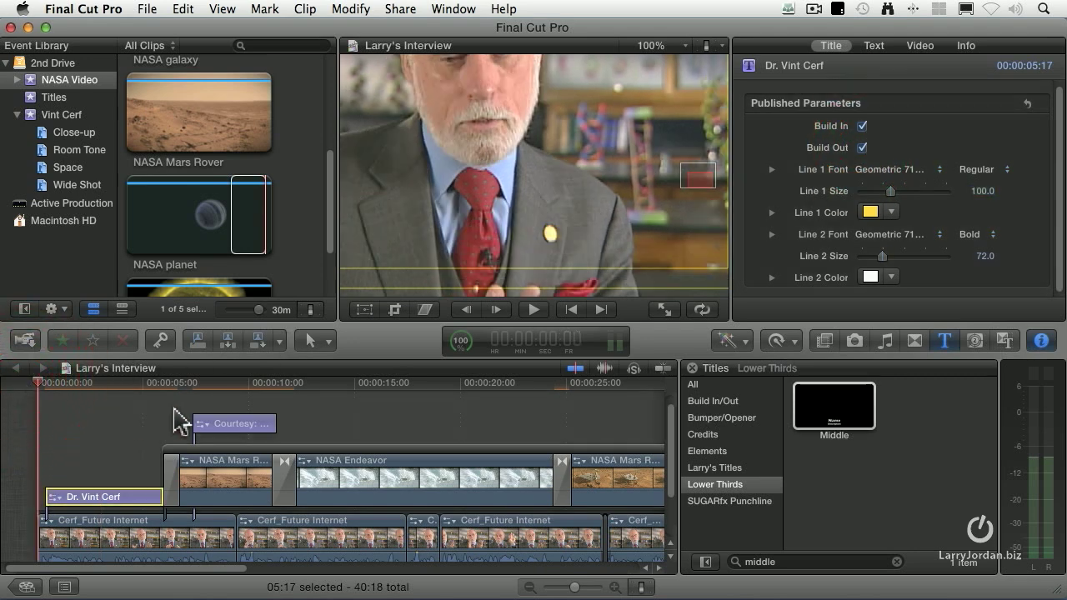
pyautogui.click(534, 308)
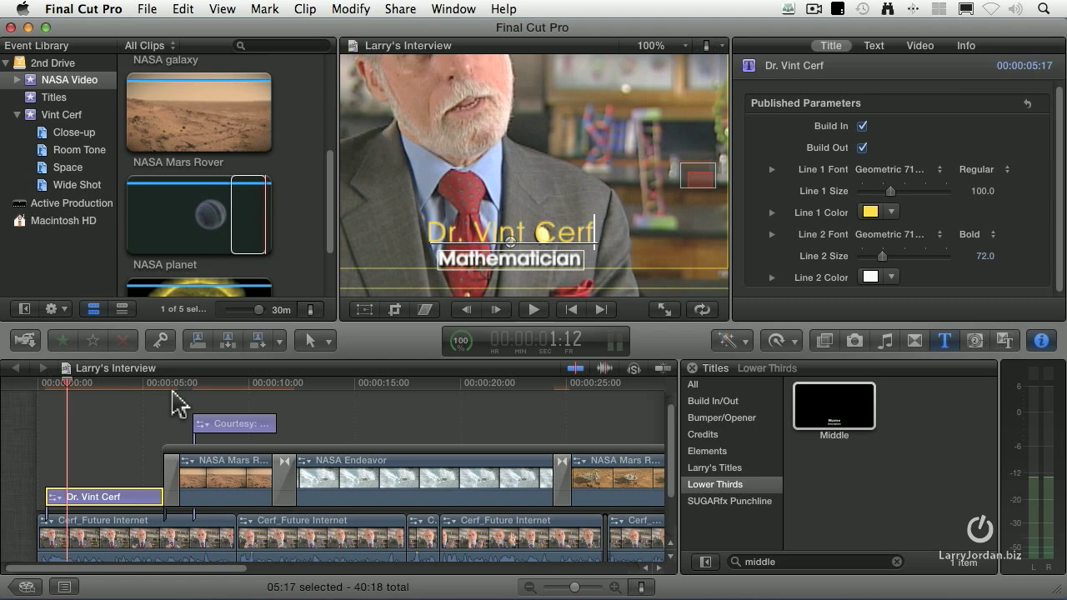
pyautogui.moveTo(102, 507)
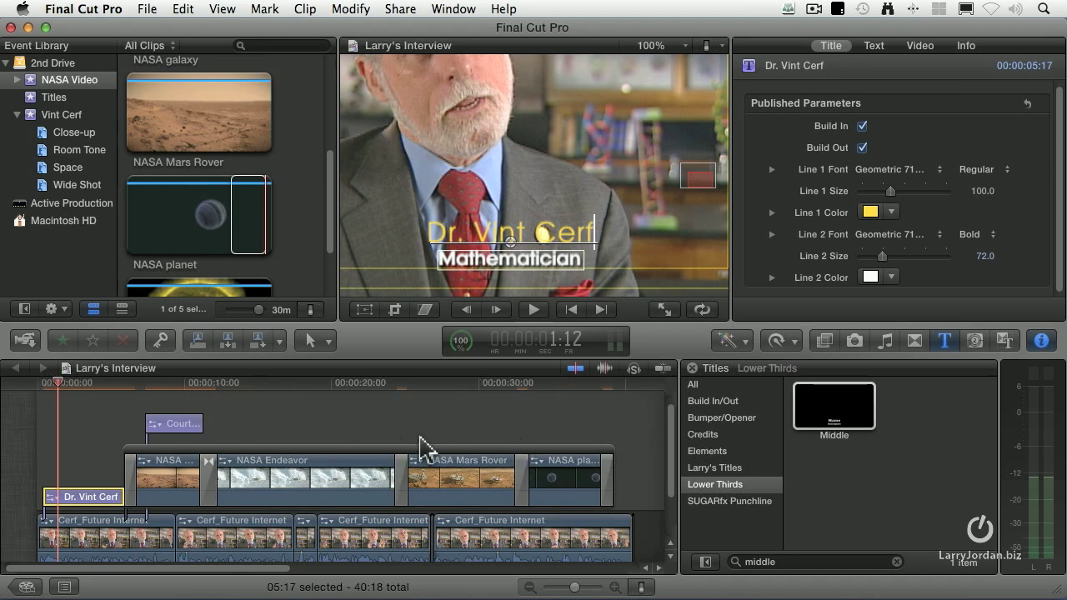
# Render All via the Modify menu, then target the cross dissolve on the NASA clips
pyautogui.click(380, 382)
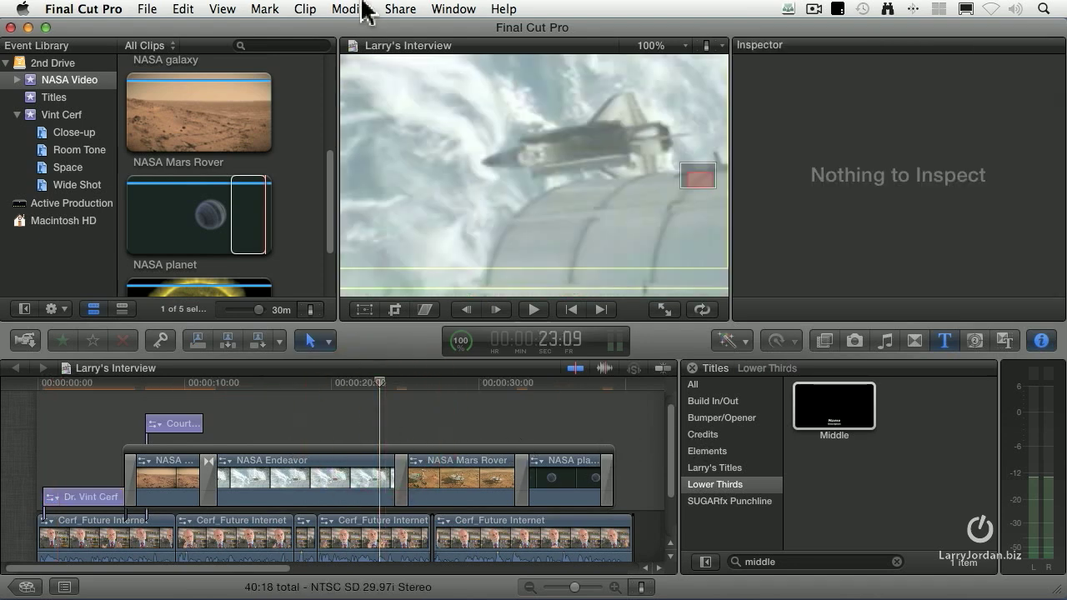
pyautogui.click(343, 10)
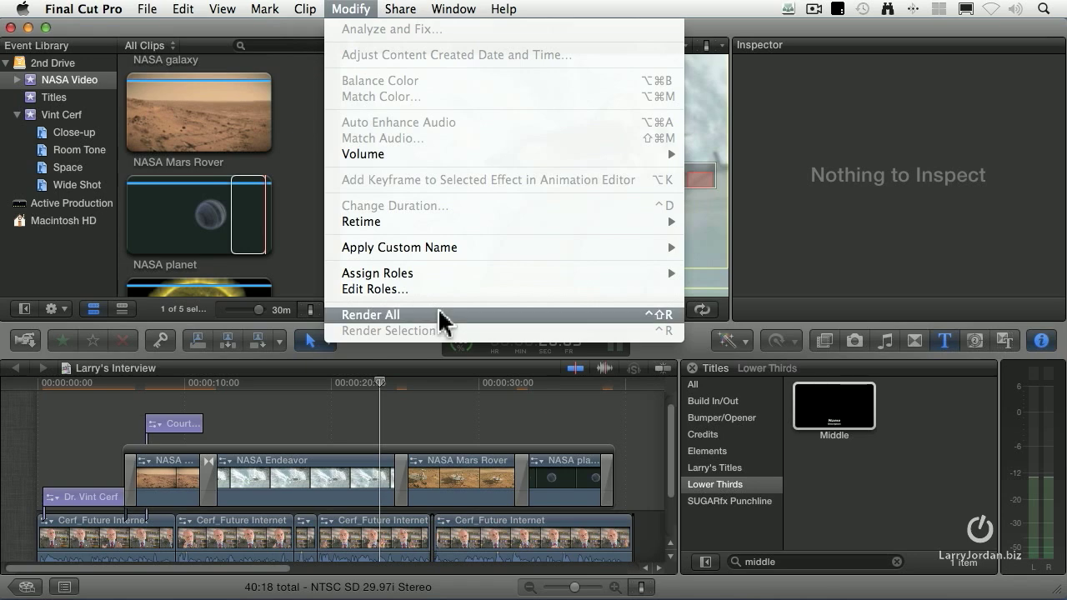
pyautogui.click(370, 314)
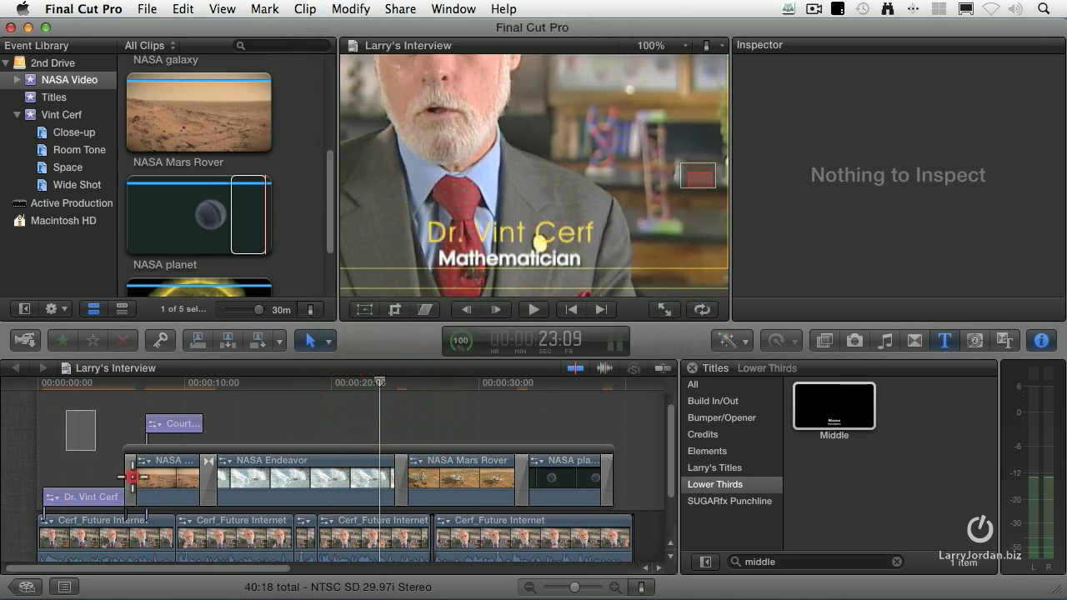
pyautogui.click(350, 10)
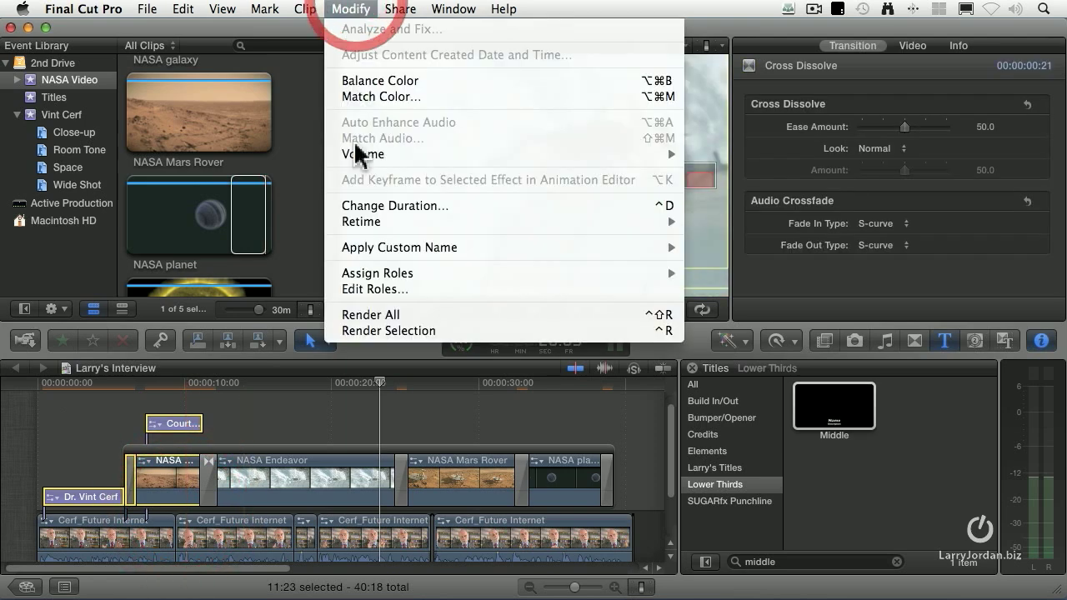
pyautogui.moveTo(409, 330)
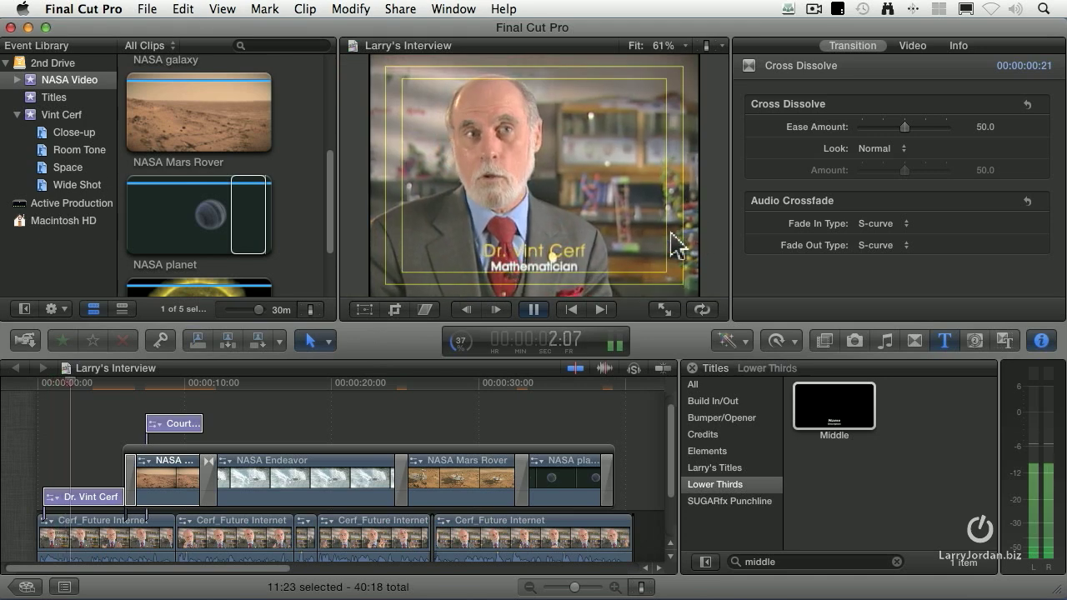
pyautogui.click(705, 46)
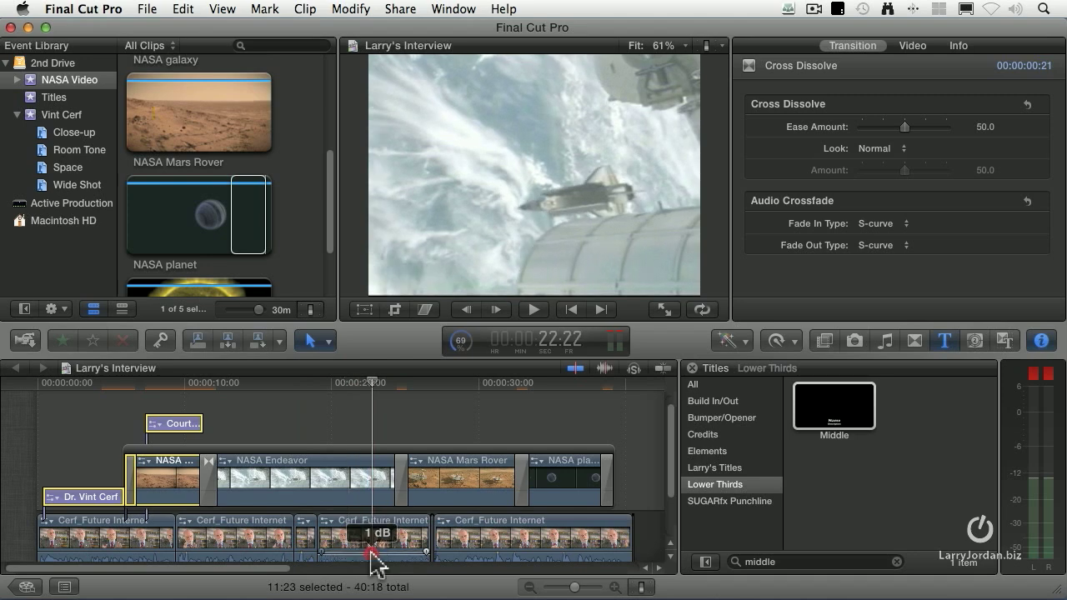
# Switch Clip Appearance to large audio waveforms
pyautogui.moveTo(370, 554); pyautogui.dragTo(371, 533)
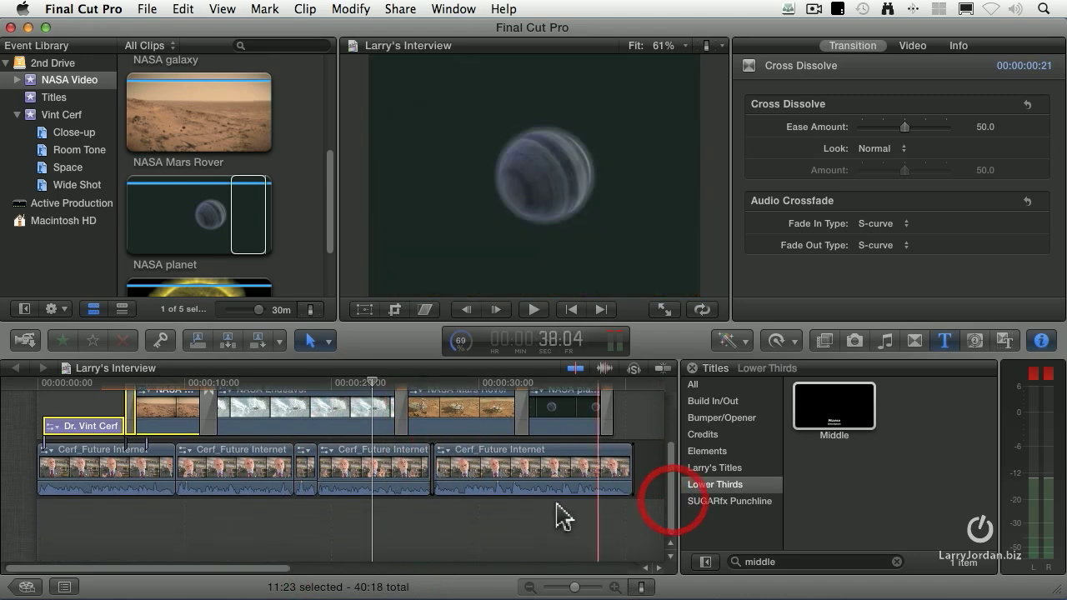
pyautogui.click(642, 587)
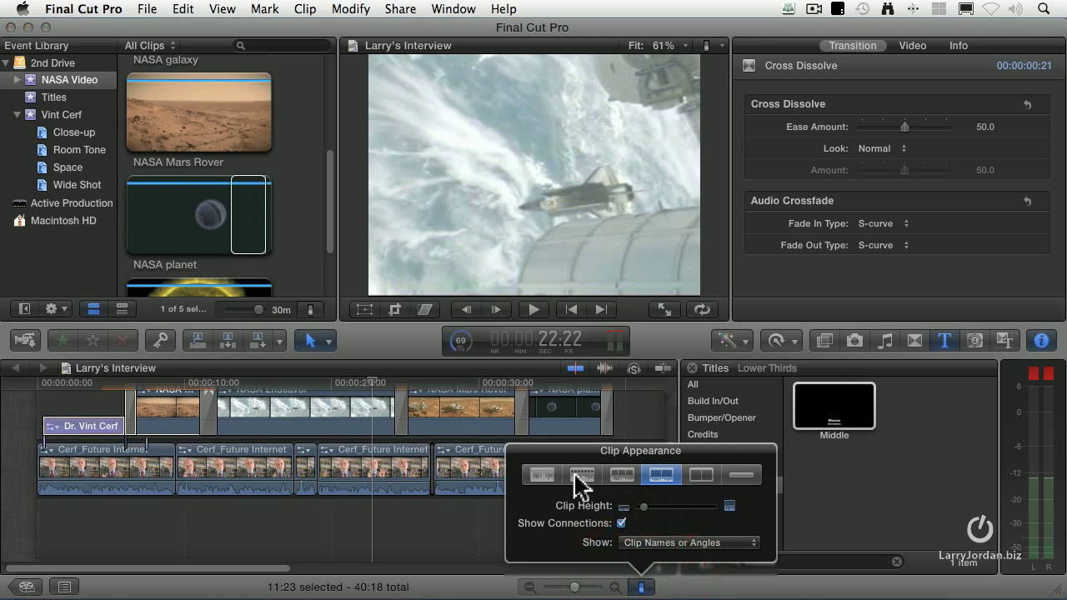
pyautogui.click(541, 474)
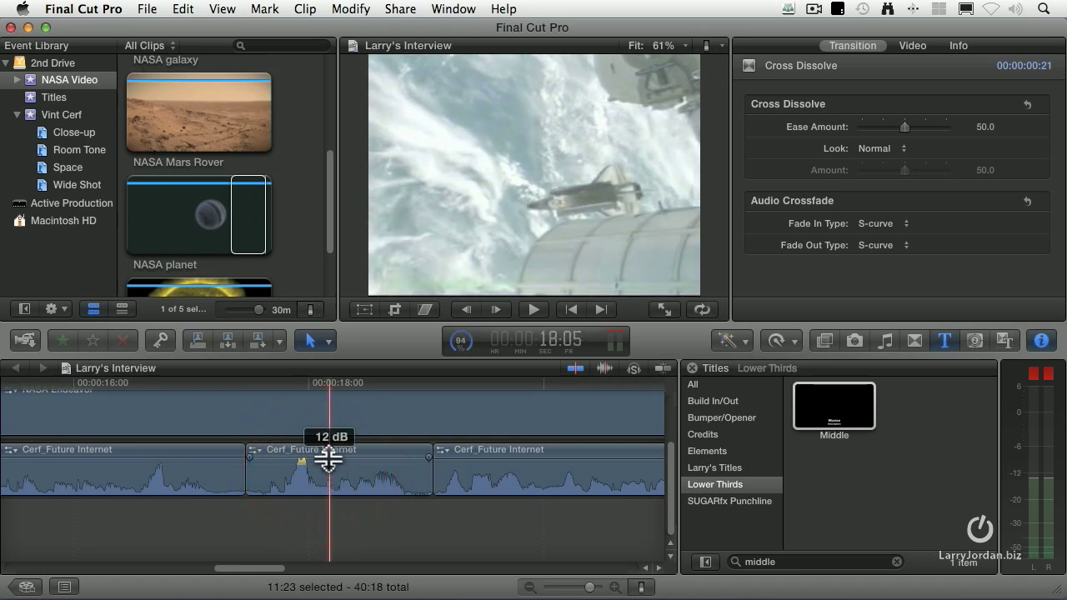
# Drag the Cerf_Future Internet clip's volume line to about 9 dB and play the section to check it
pyautogui.moveTo(330, 460); pyautogui.dragTo(330, 465)
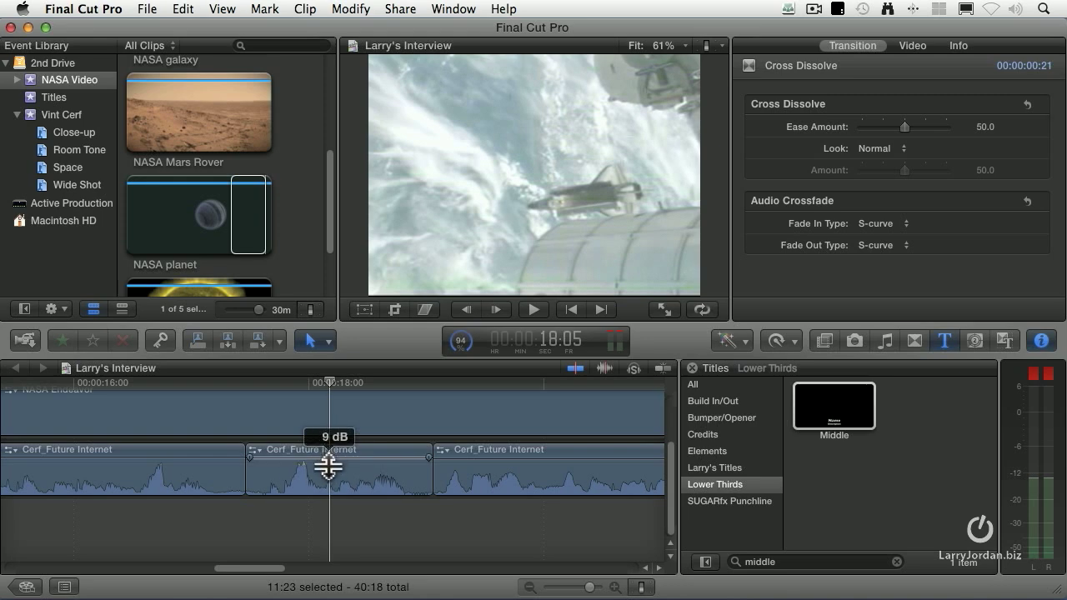
pyautogui.moveTo(330, 466); pyautogui.dragTo(330, 499)
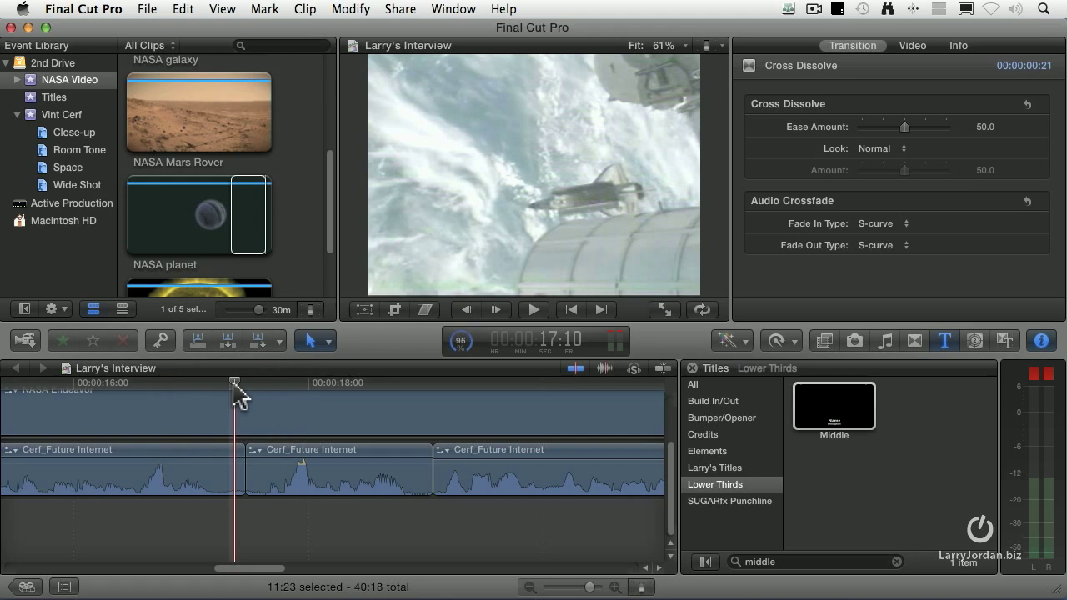
pyautogui.moveTo(236, 392); pyautogui.dragTo(187, 392)
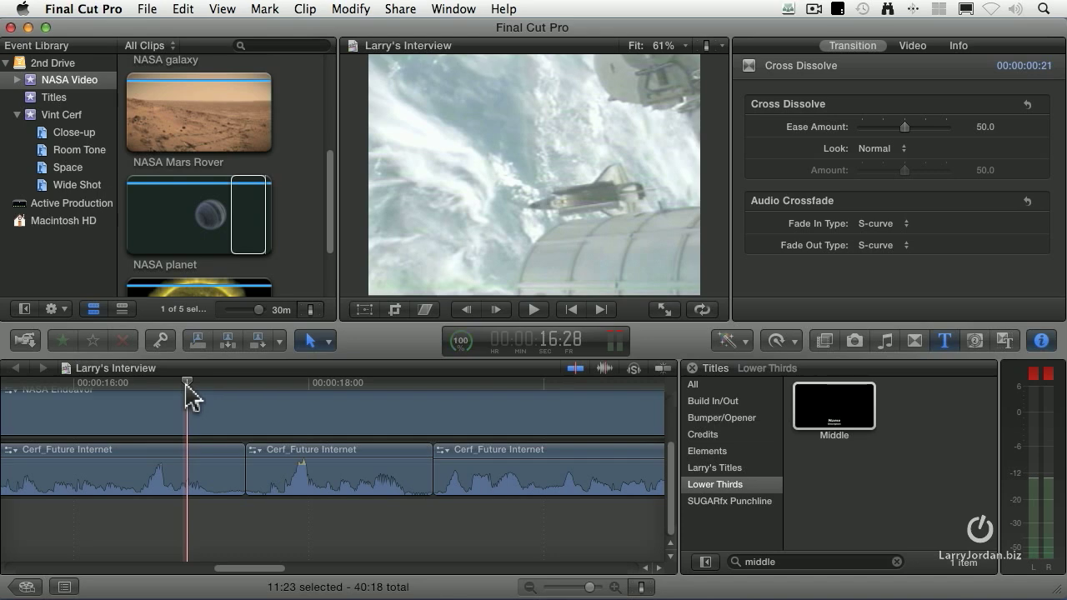
pyautogui.click(534, 308)
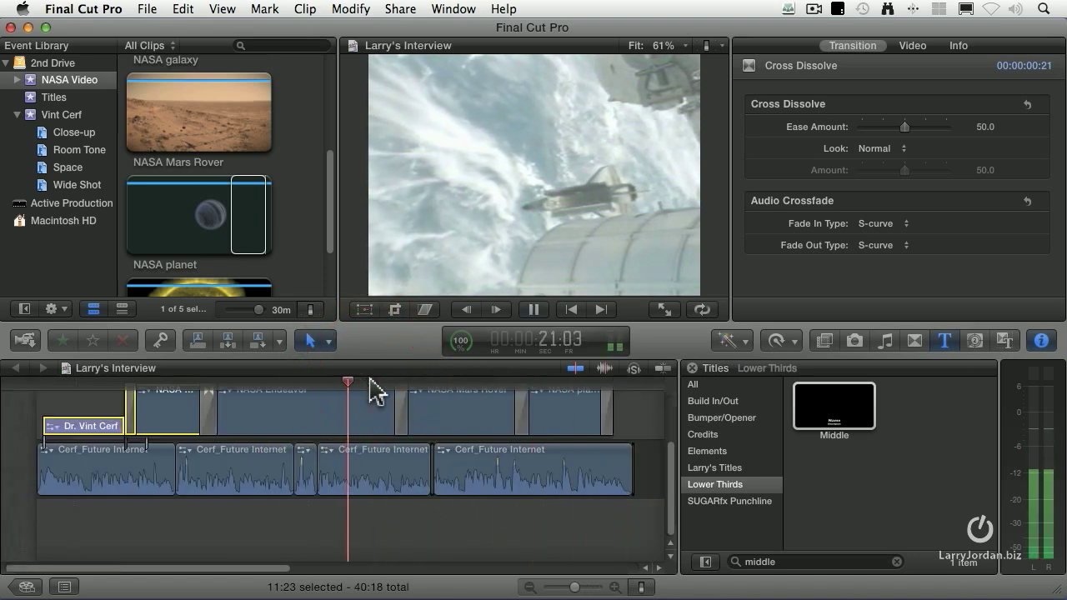
# Switch Clip Appearance to filmstrips with waveforms and stop playback on the interview
pyautogui.click(659, 587)
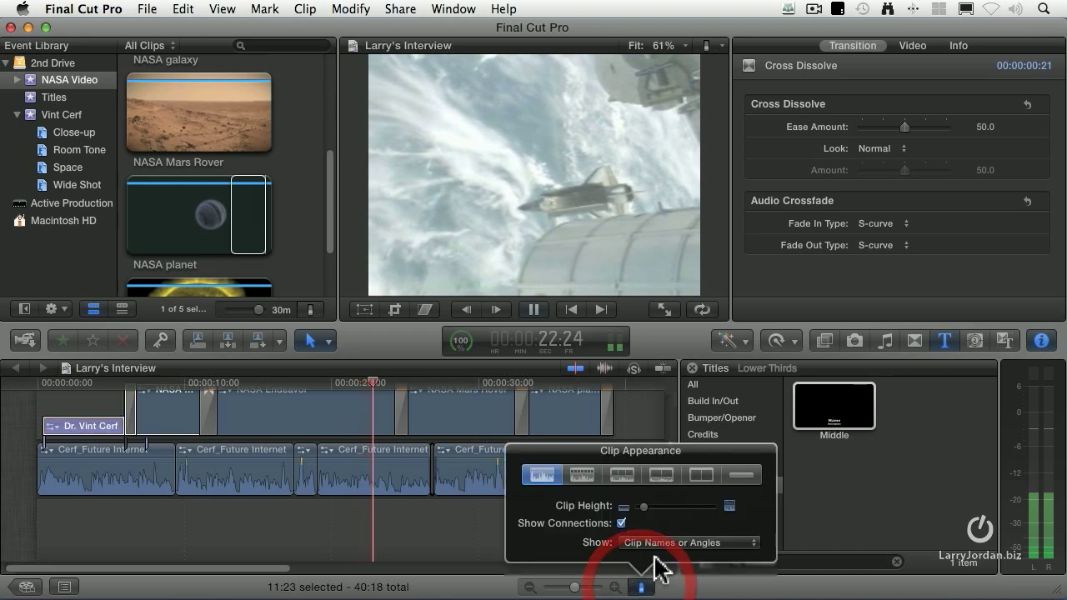
pyautogui.click(620, 474)
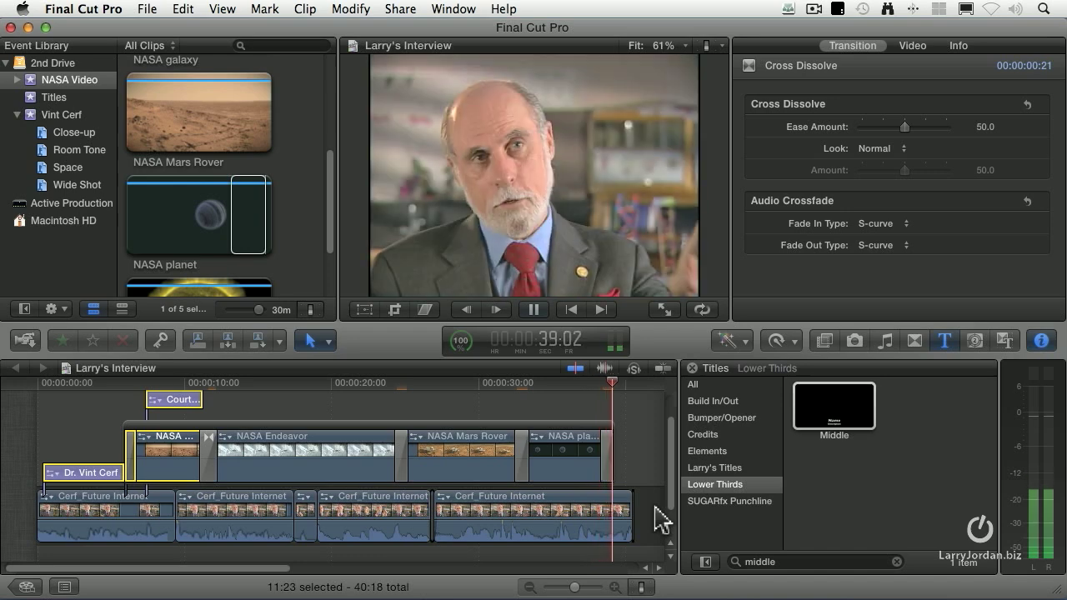
pyautogui.click(533, 308)
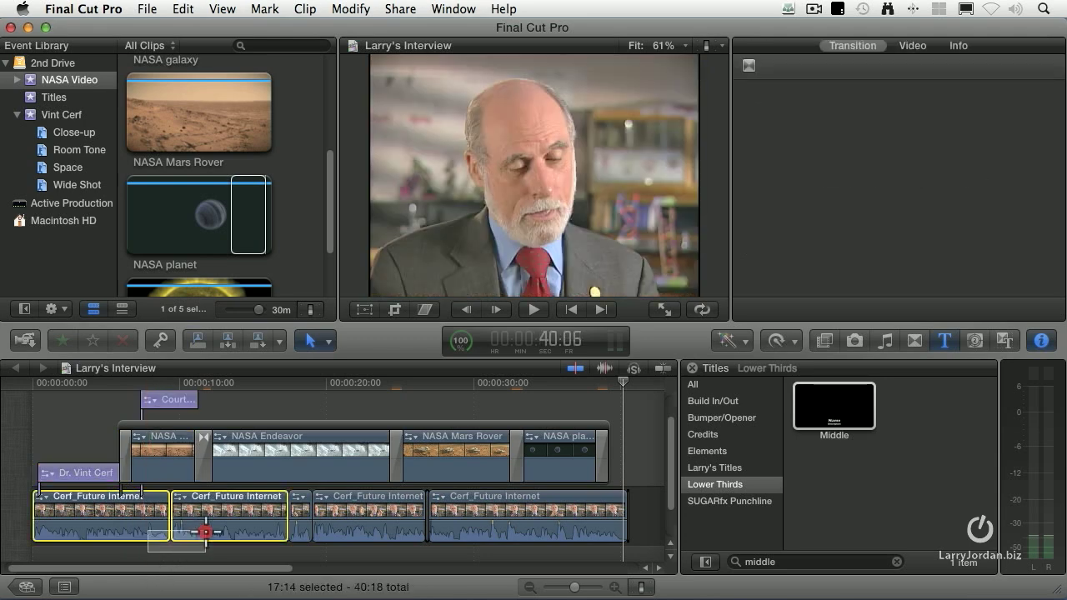
# Show the Video Inspector's Effects and Transform settings for the two selected Cerf clips
pyautogui.click(852, 45)
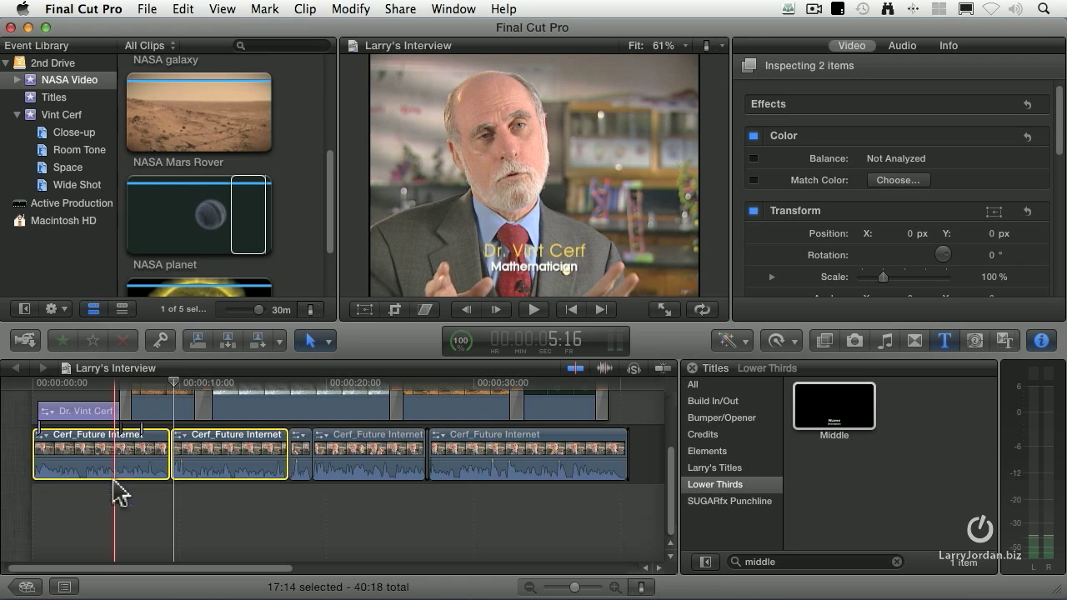
pyautogui.click(177, 500)
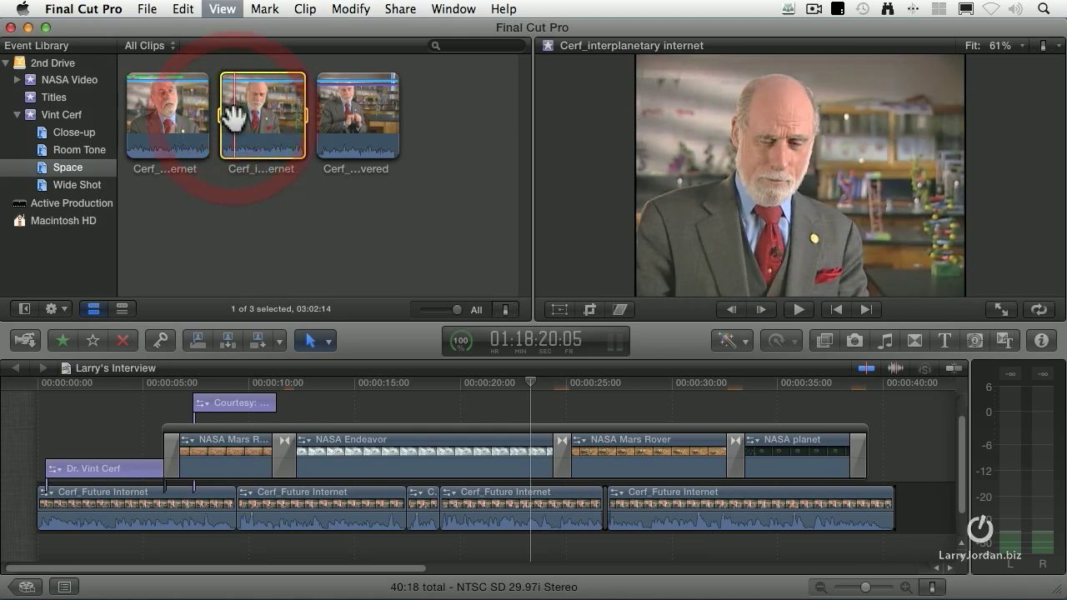
# Preview the Cerf_interplanetary internet clip from the Space keyword collection
pyautogui.click(797, 308)
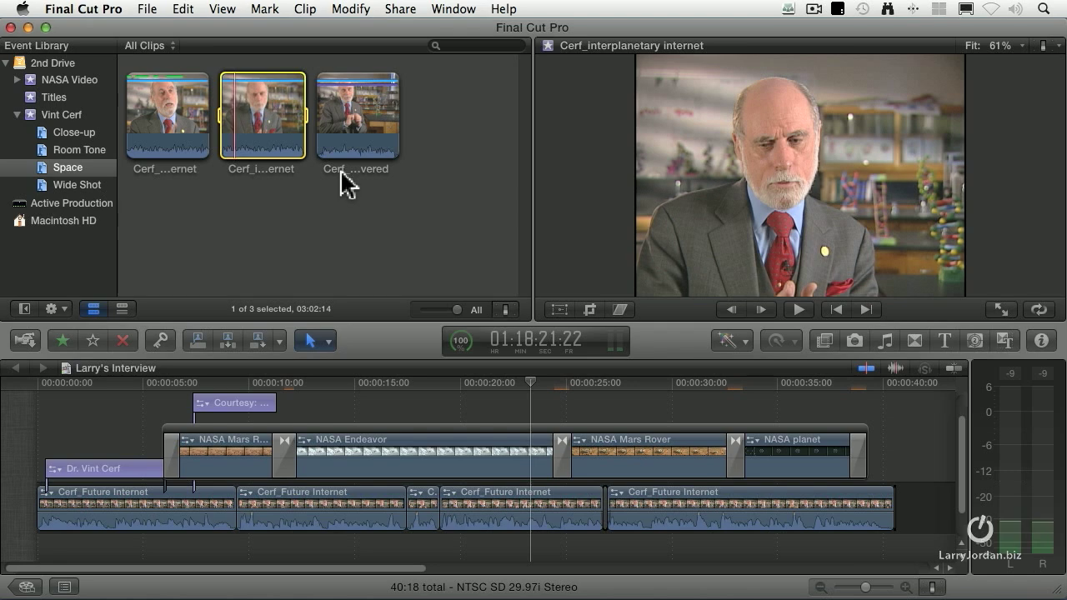
pyautogui.moveTo(325, 197)
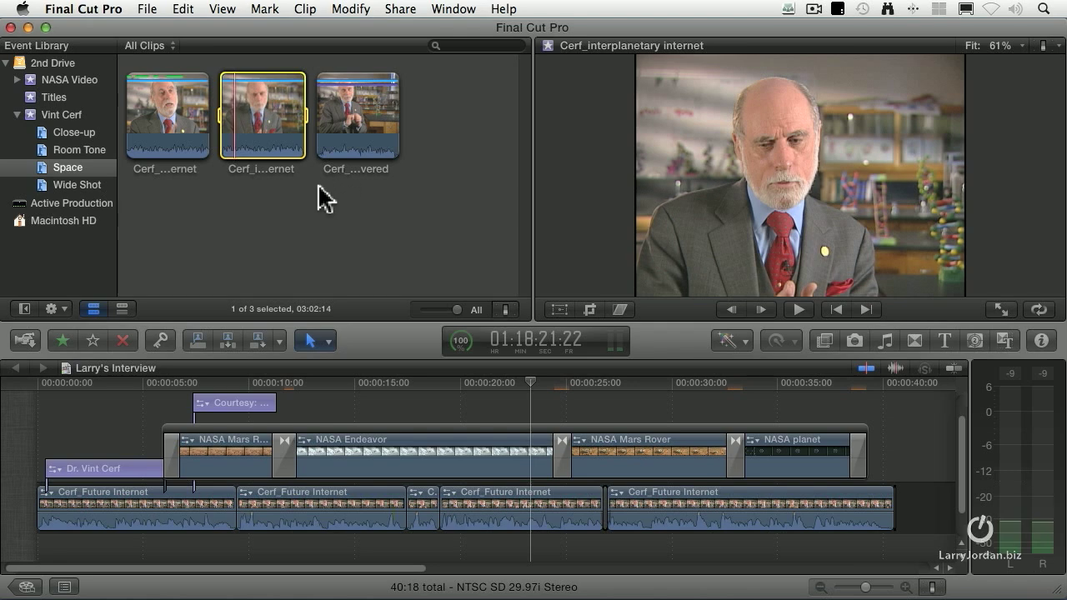
pyautogui.moveTo(240, 135)
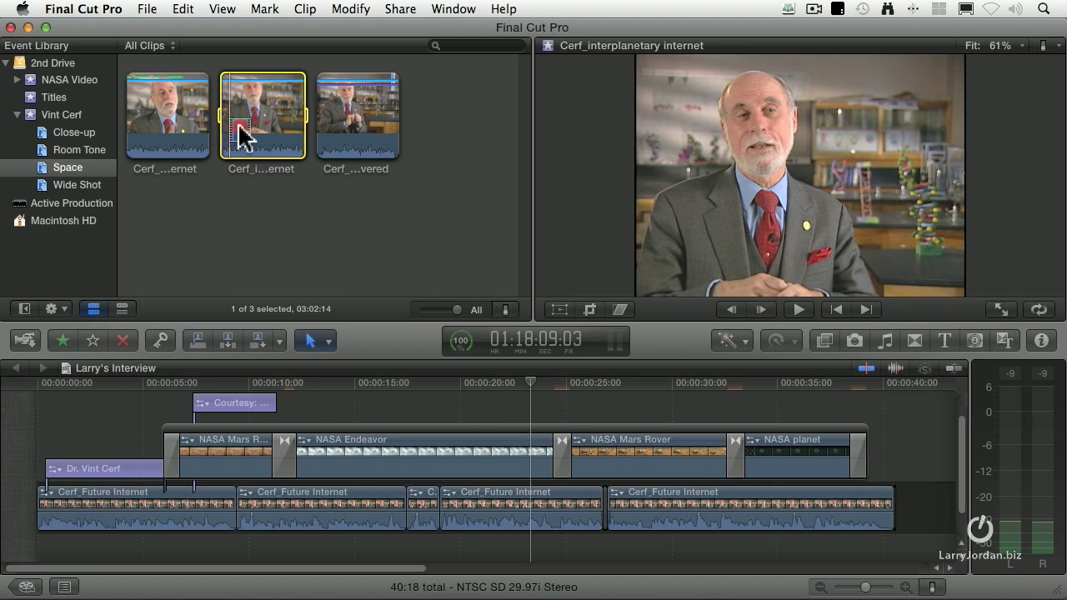
pyautogui.moveTo(242, 114)
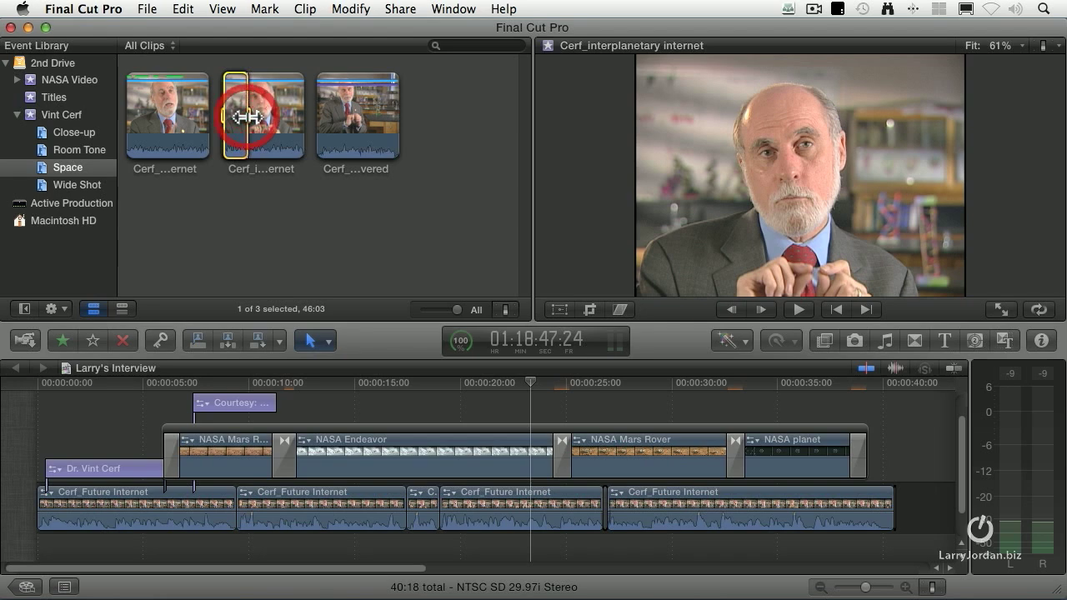
pyautogui.moveTo(264, 109)
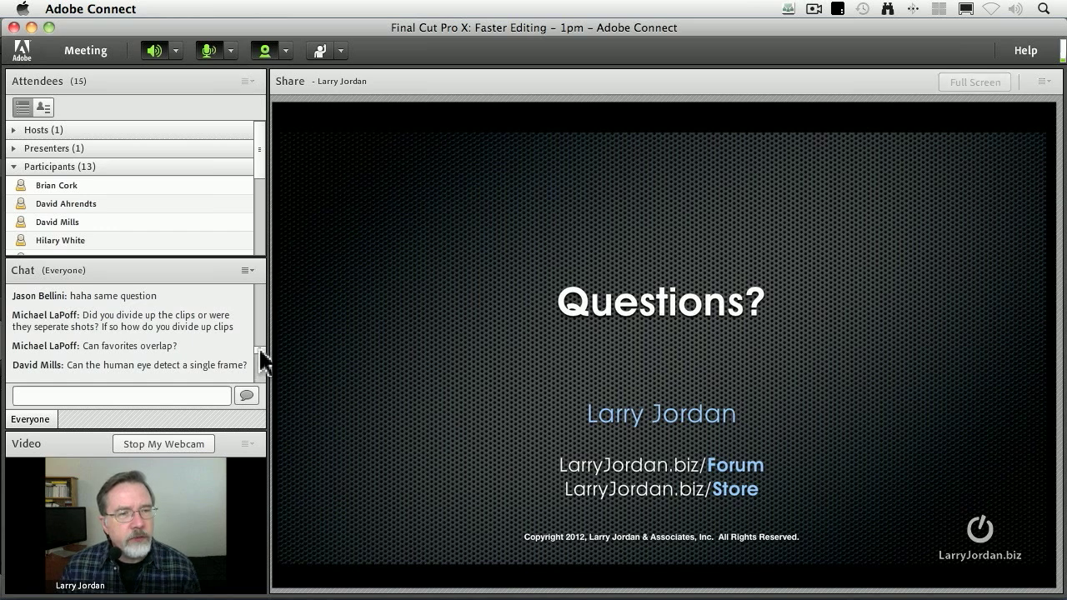
pyautogui.scroll(-3)
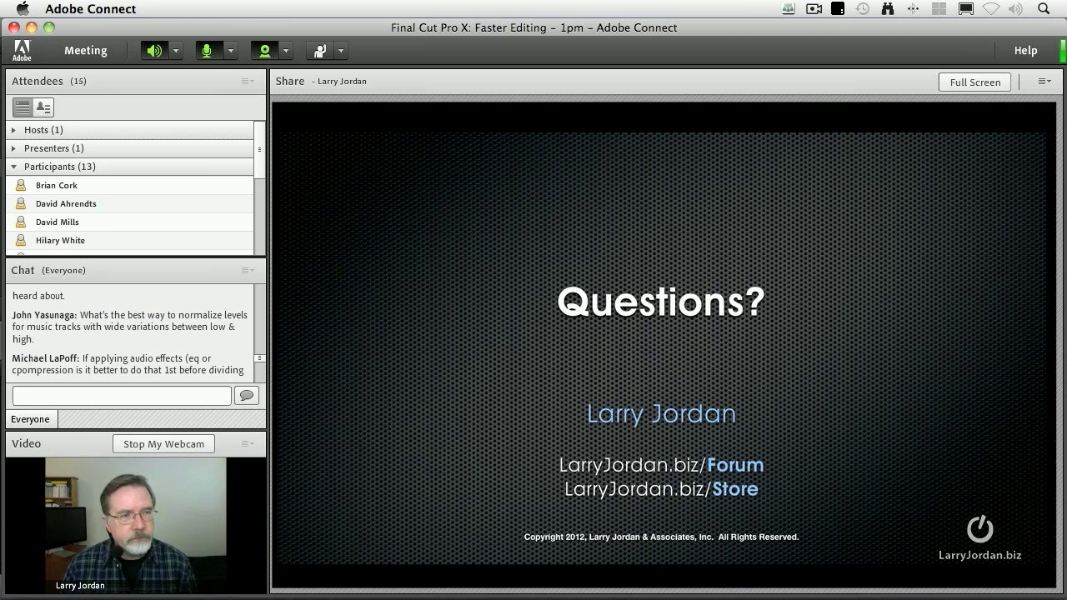
pyautogui.scroll(-3)
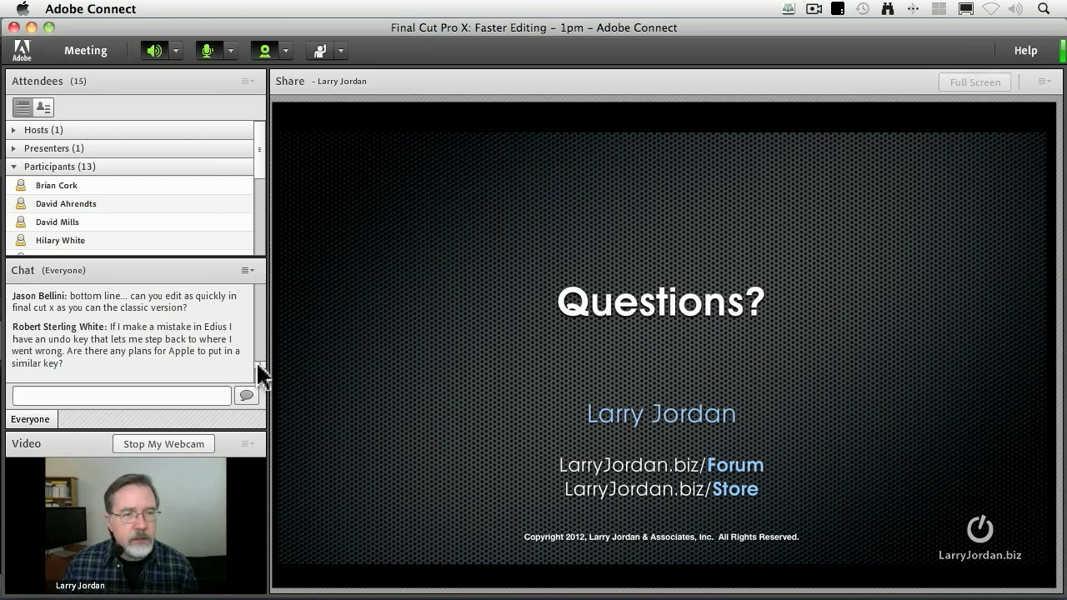
# Scroll past the Questions slide to the Final Cut Pro window with the empty Dissolve Project
pyautogui.scroll(-3)
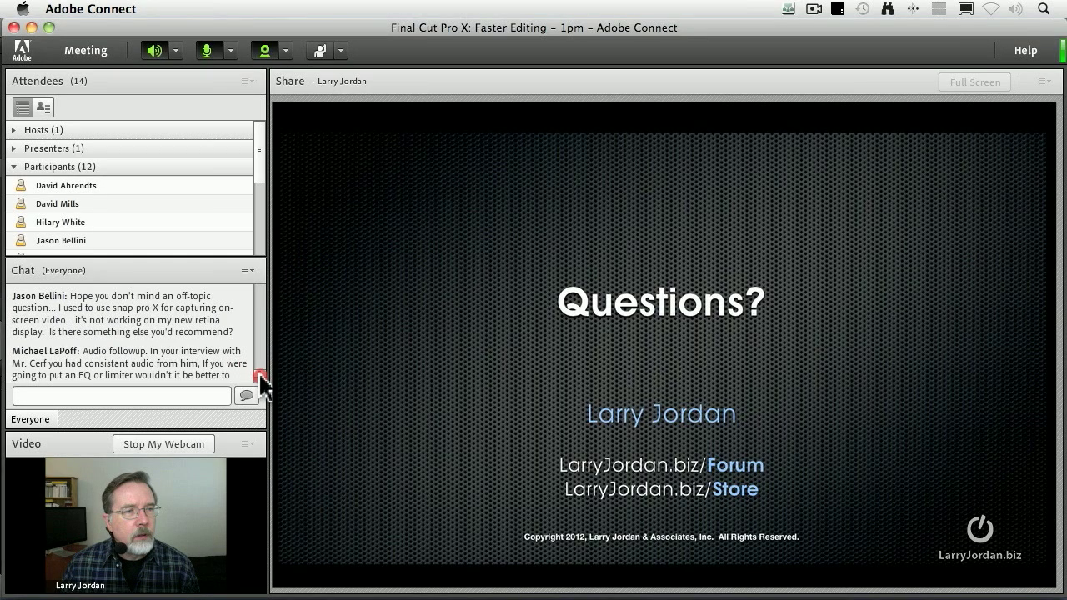
pyautogui.scroll(-3)
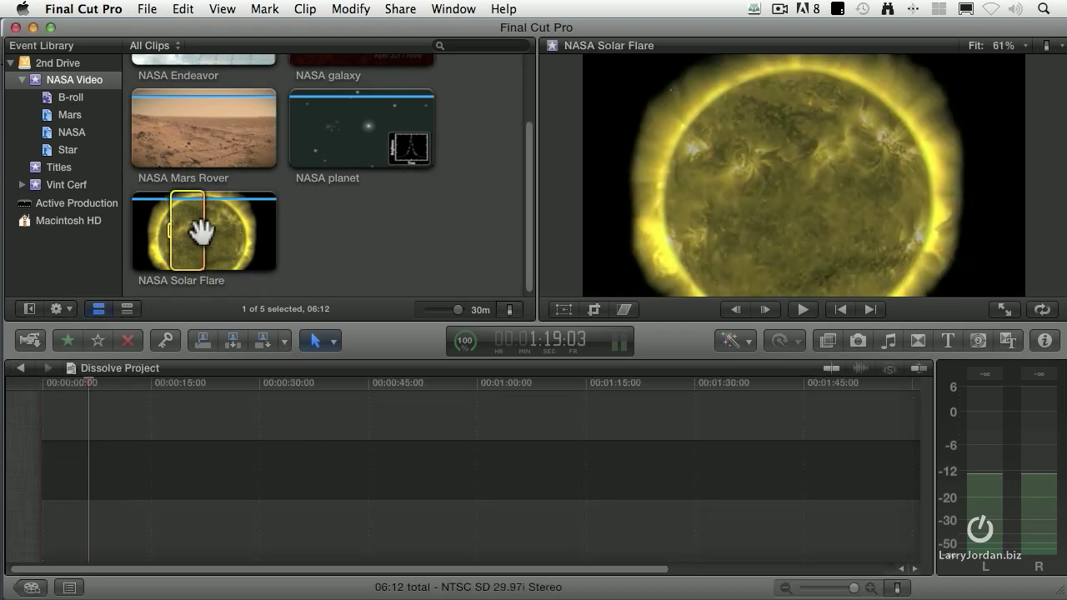
# Drag NASA Solar Flare to the start of Dissolve Project and pick NASA Mars Rover to add next
pyautogui.moveTo(203, 232); pyautogui.dragTo(65, 469)
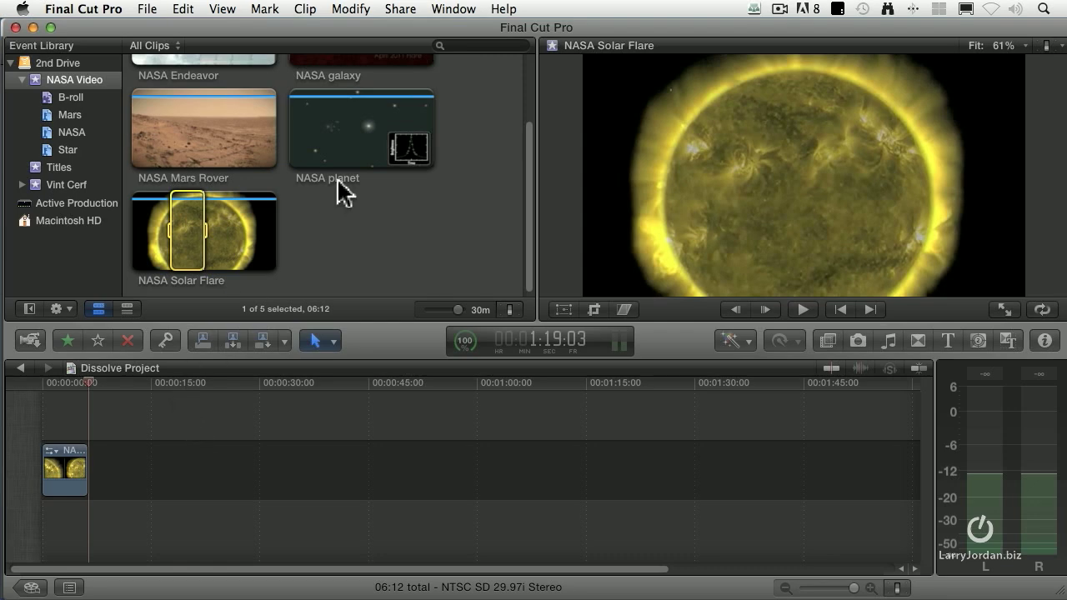
pyautogui.click(203, 128)
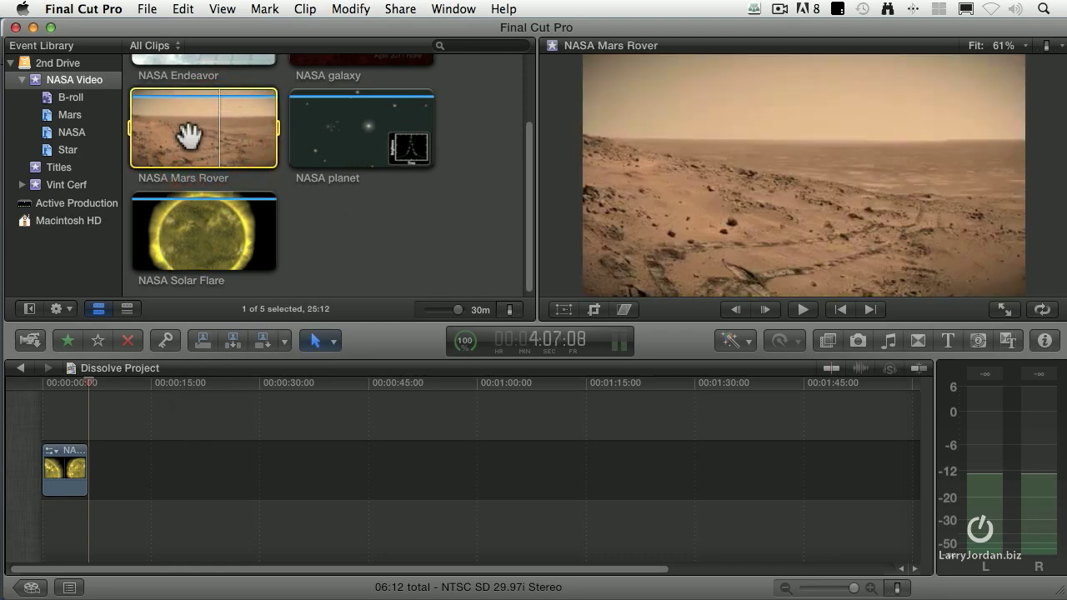
pyautogui.moveTo(80, 399)
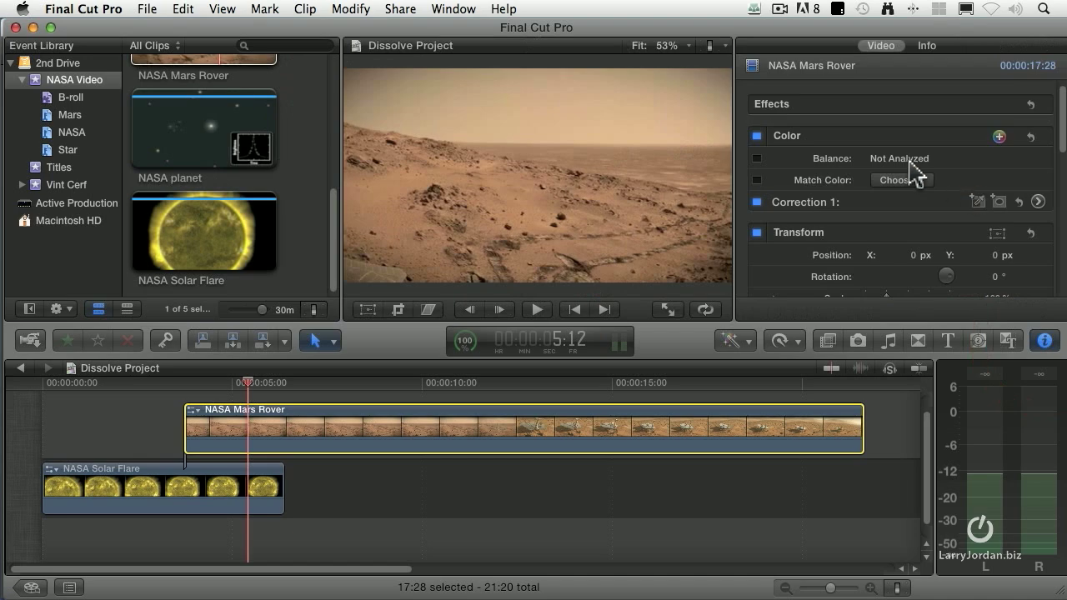
# Set Mars Rover's Compositing opacity to 0%, then bring it back up to 100% for the fade-in
pyautogui.scroll(-3)
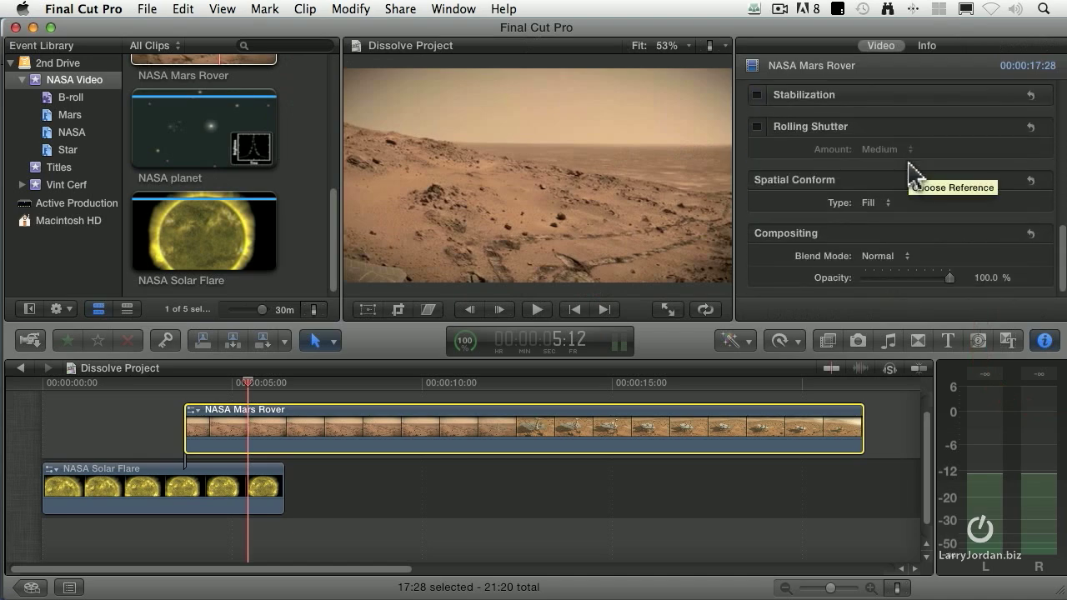
pyautogui.moveTo(248, 382); pyautogui.dragTo(198, 382)
pyautogui.write('0')
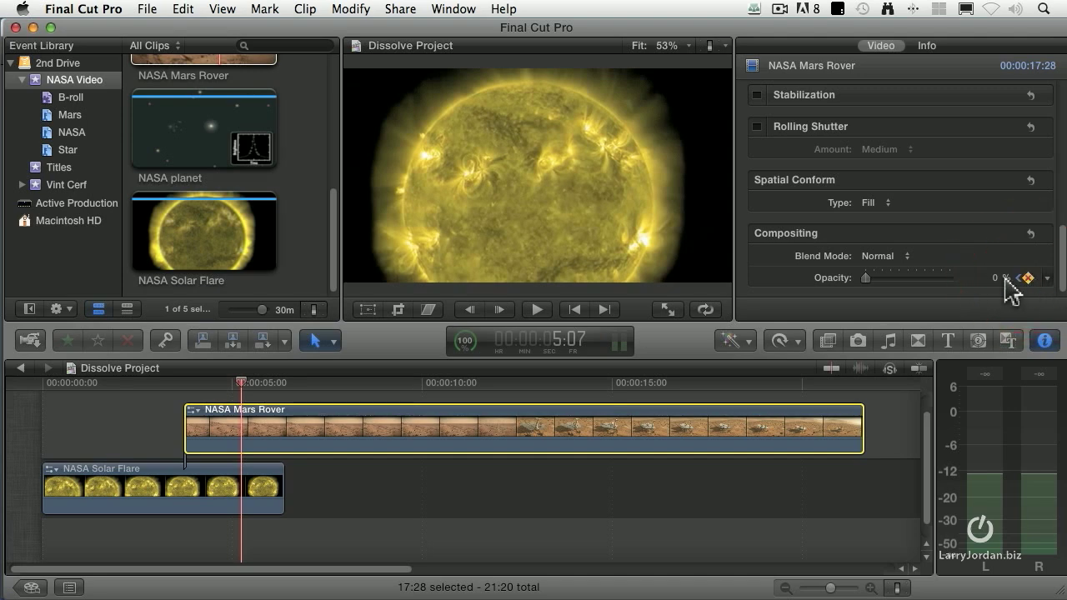
pyautogui.moveTo(867, 277); pyautogui.dragTo(953, 277)
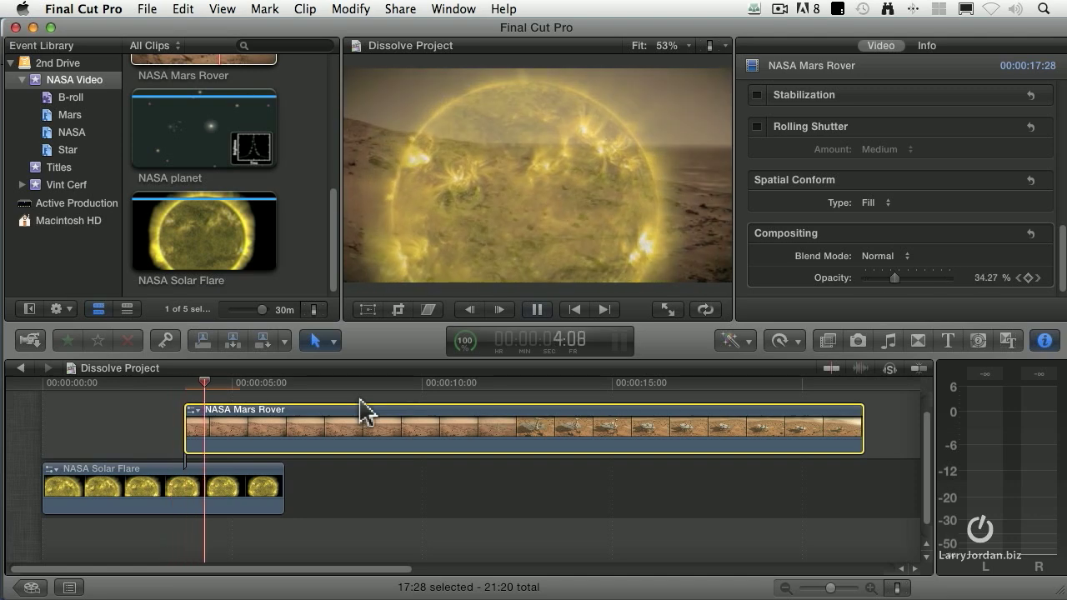
# Show the Mars Rover clip's video animation lanes via Clip > Show Video Animation
pyautogui.click(305, 10)
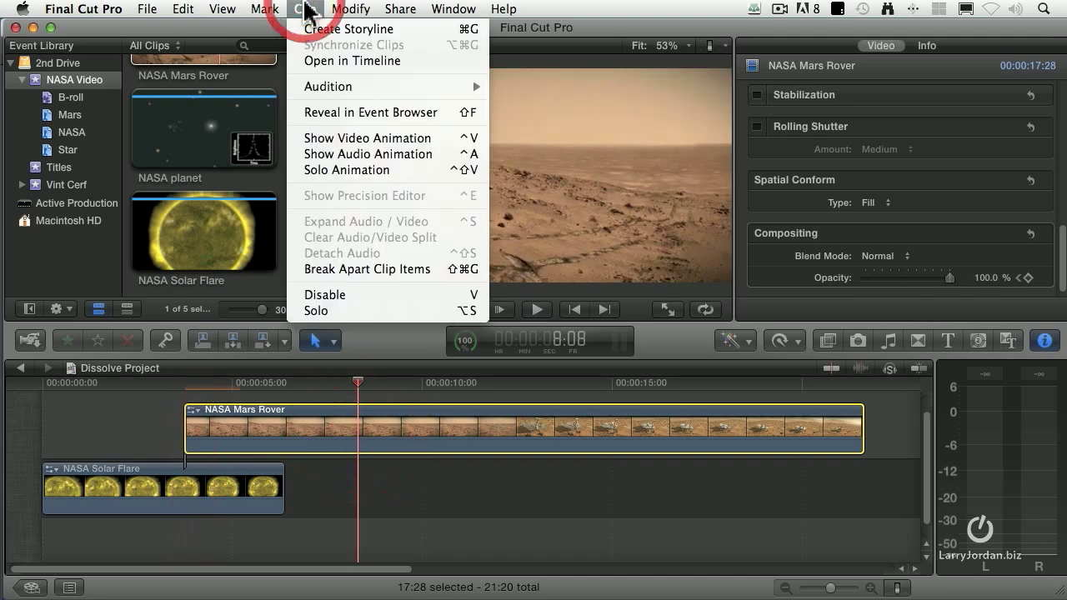
pyautogui.moveTo(367, 136)
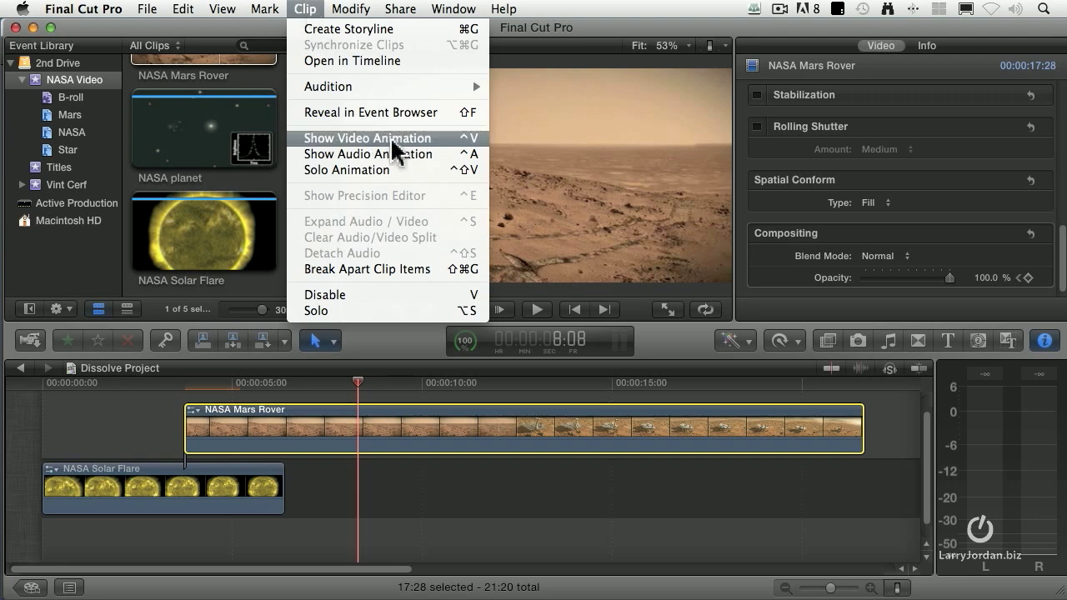
pyautogui.click(367, 136)
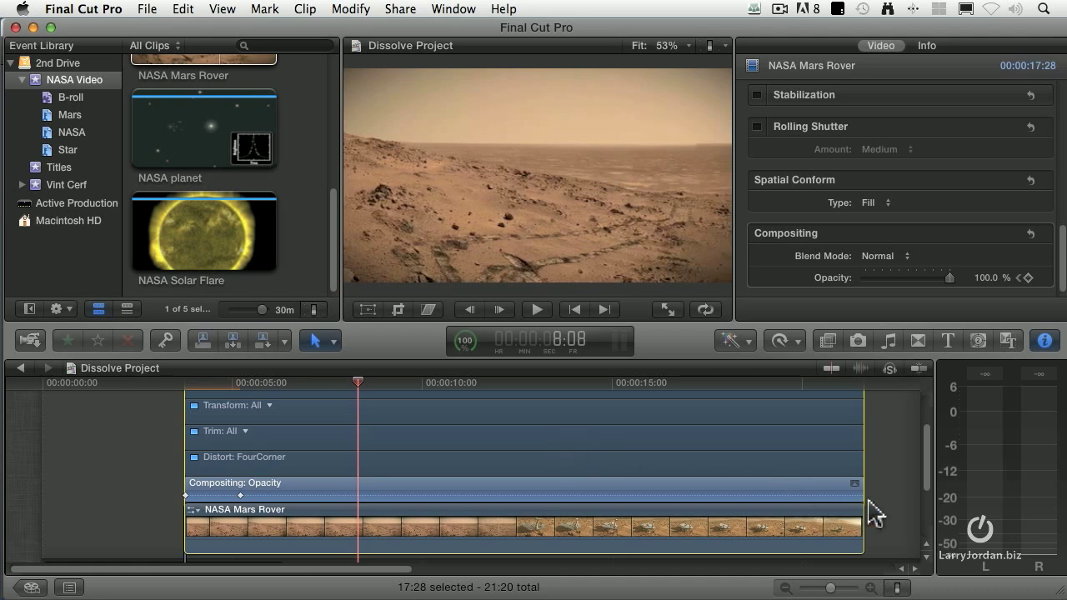
pyautogui.moveTo(270, 475)
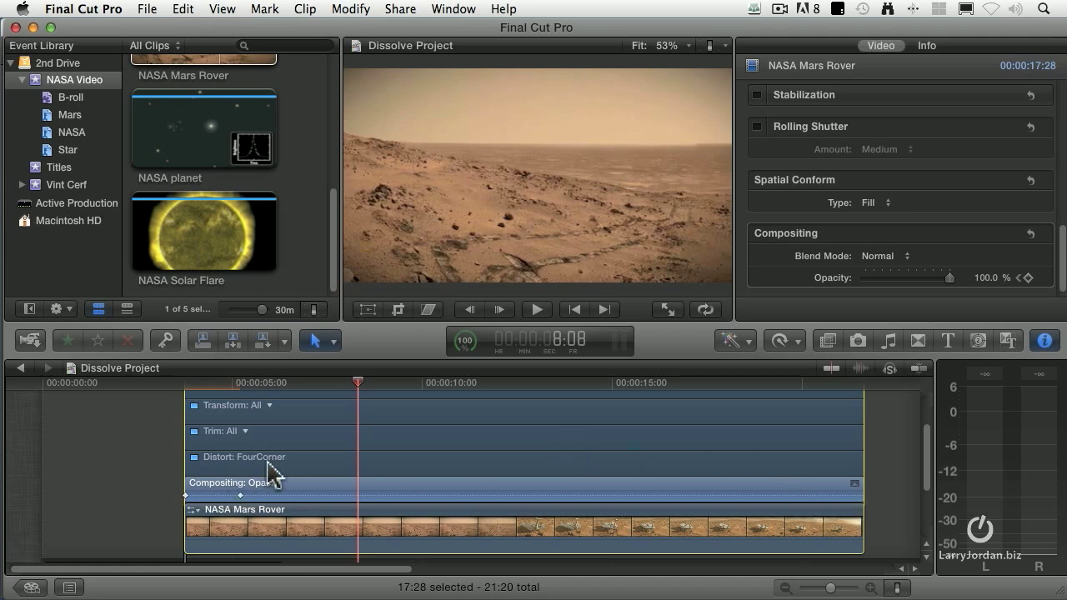
pyautogui.moveTo(349, 482)
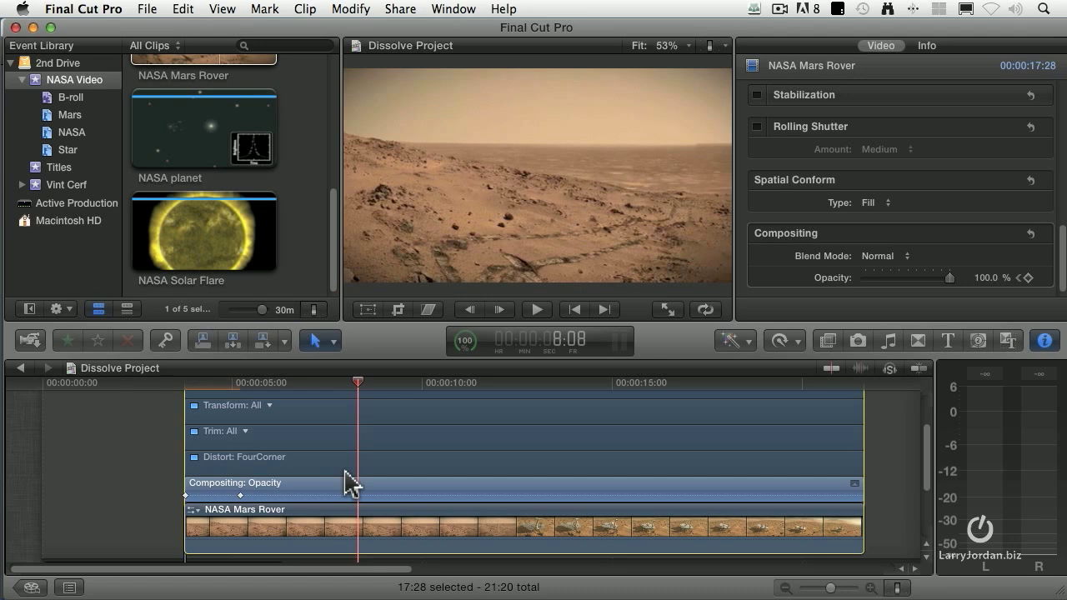
pyautogui.moveTo(859, 497)
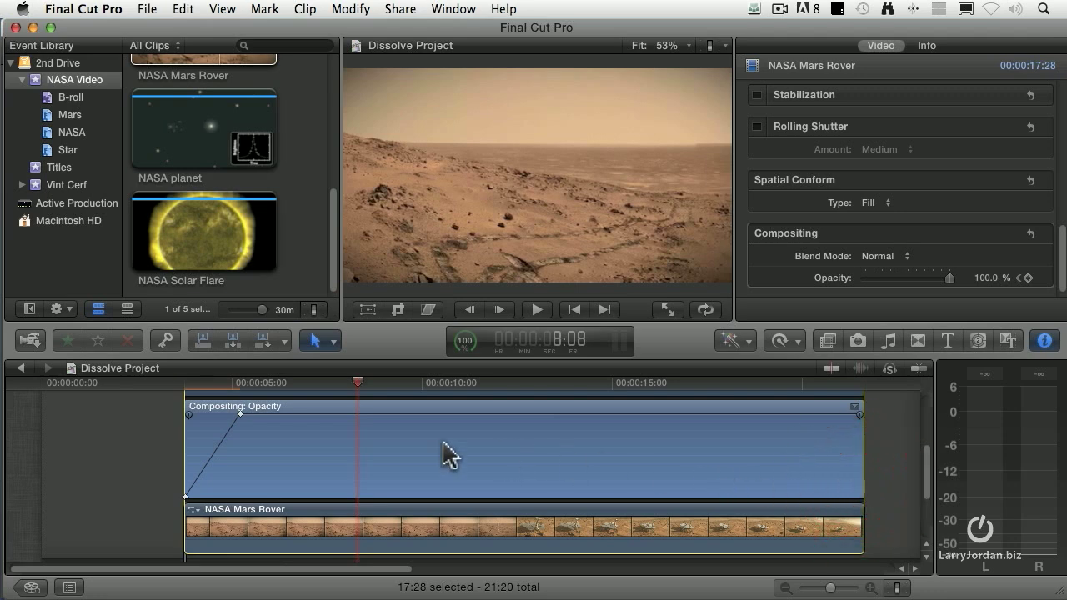
pyautogui.moveTo(190, 501)
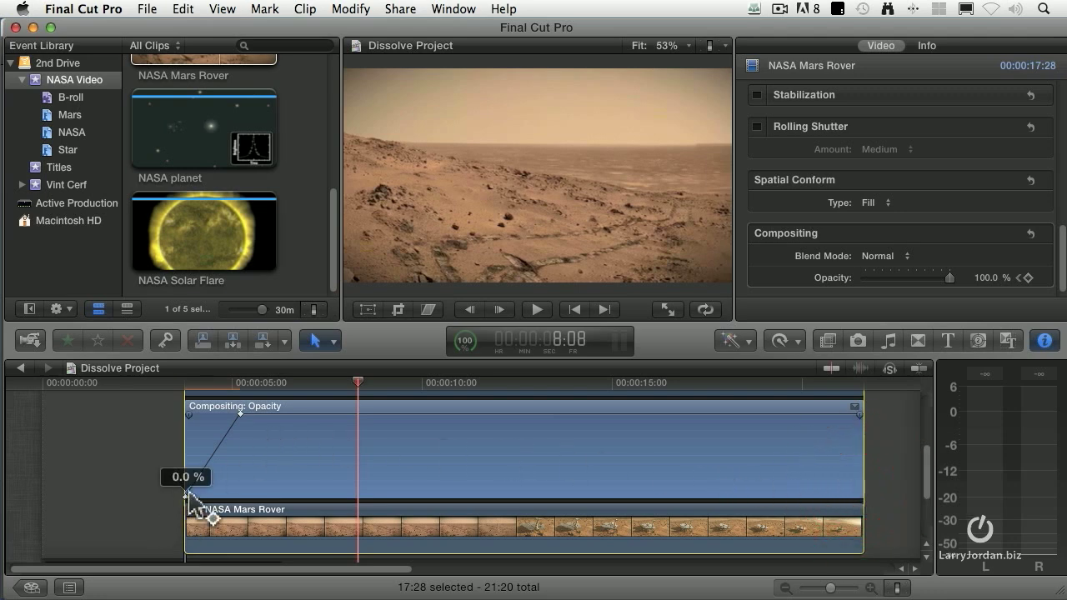
# Set the start keyframe at 0%, add a middle keyframe and drag it earlier to ease the ramp
pyautogui.moveTo(192, 500); pyautogui.dragTo(243, 417)
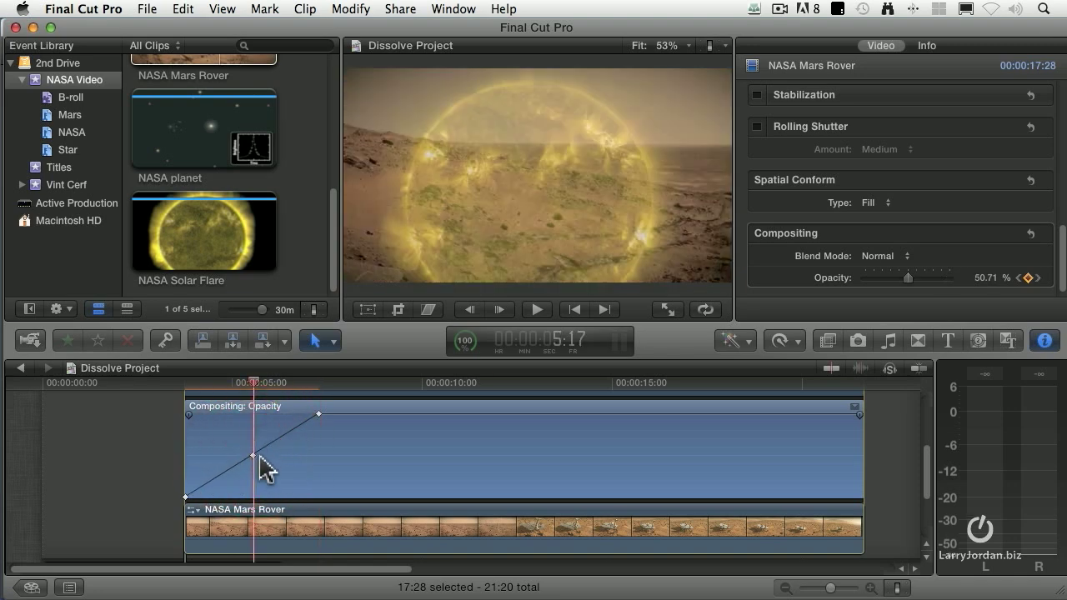
pyautogui.click(254, 454)
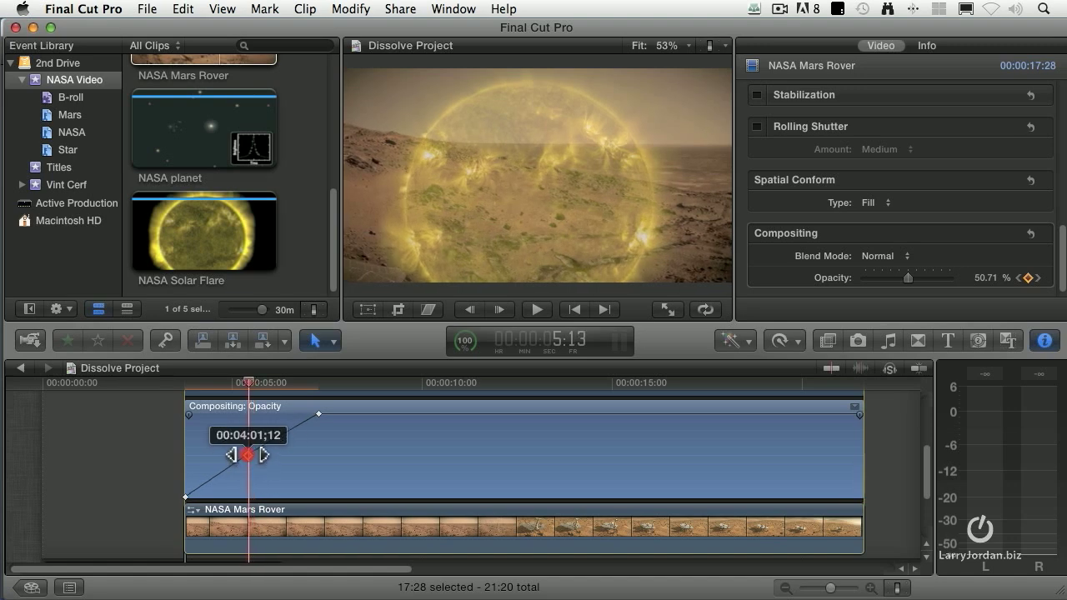
pyautogui.moveTo(247, 454); pyautogui.dragTo(240, 441)
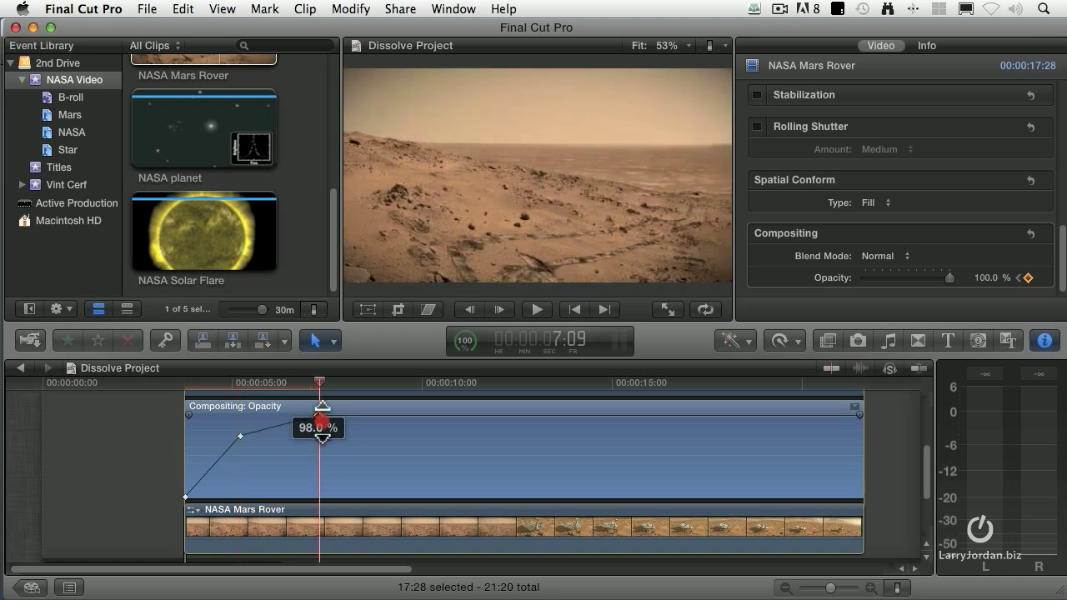
pyautogui.moveTo(320, 416); pyautogui.dragTo(320, 417)
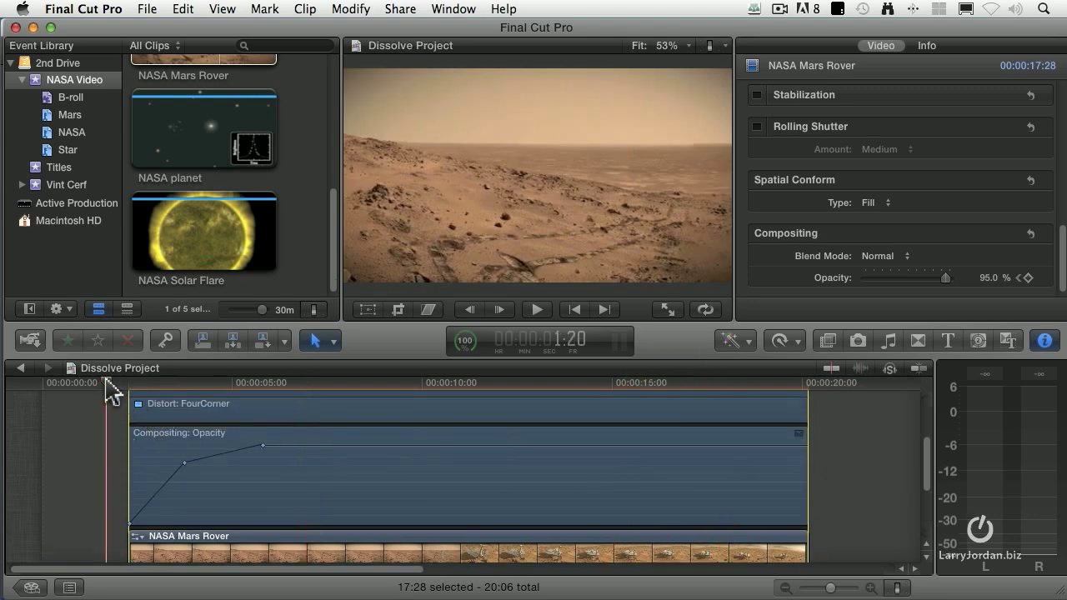
# Raise the ramp's upper section so the last keyframe reads 100% opacity
pyautogui.click(537, 308)
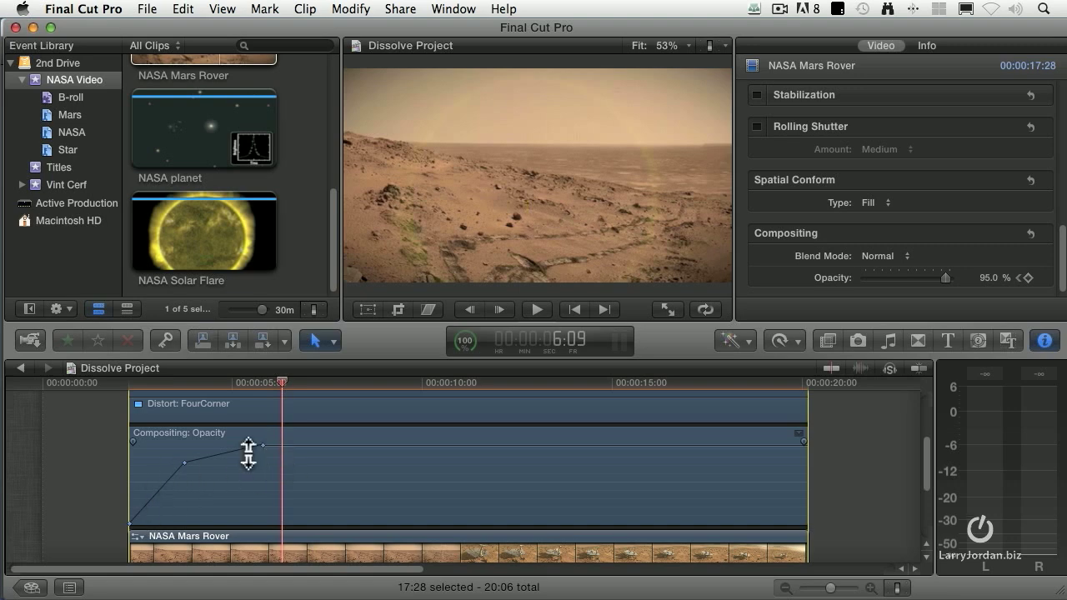
pyautogui.moveTo(249, 453); pyautogui.dragTo(270, 441)
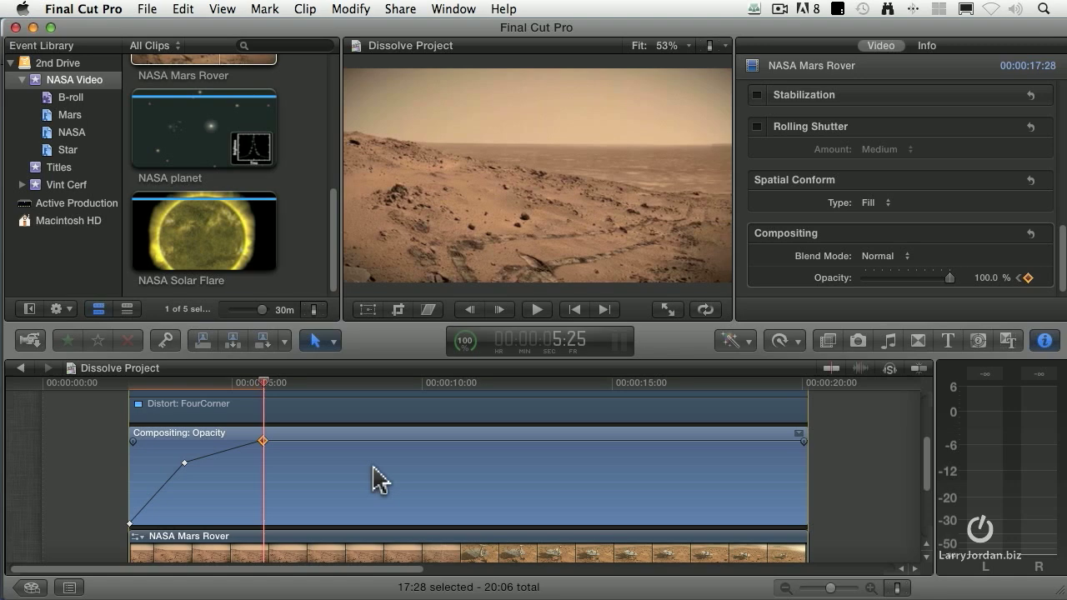
pyautogui.moveTo(247, 464)
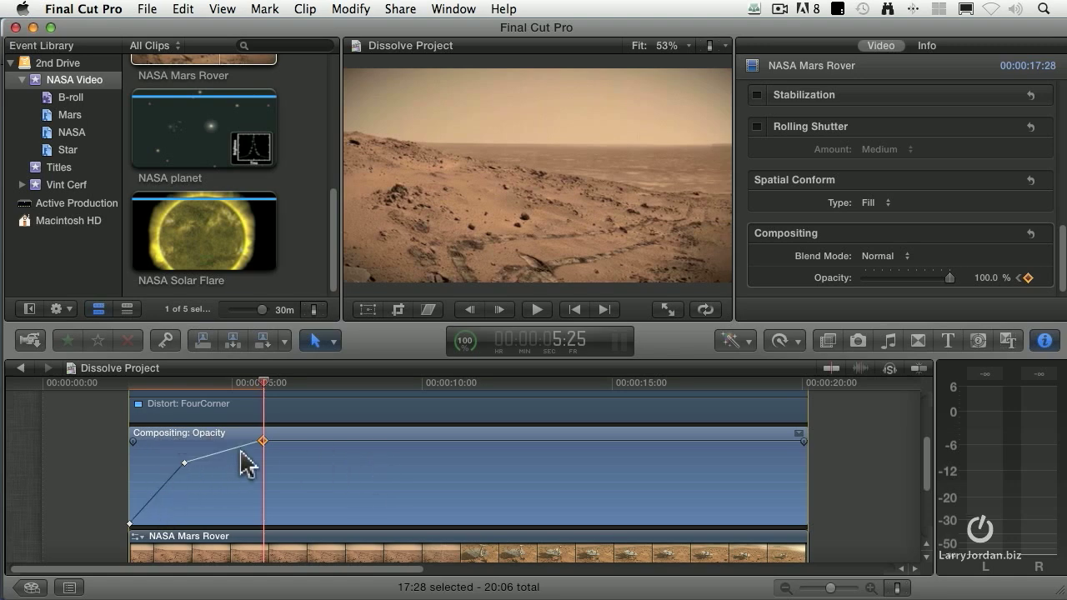